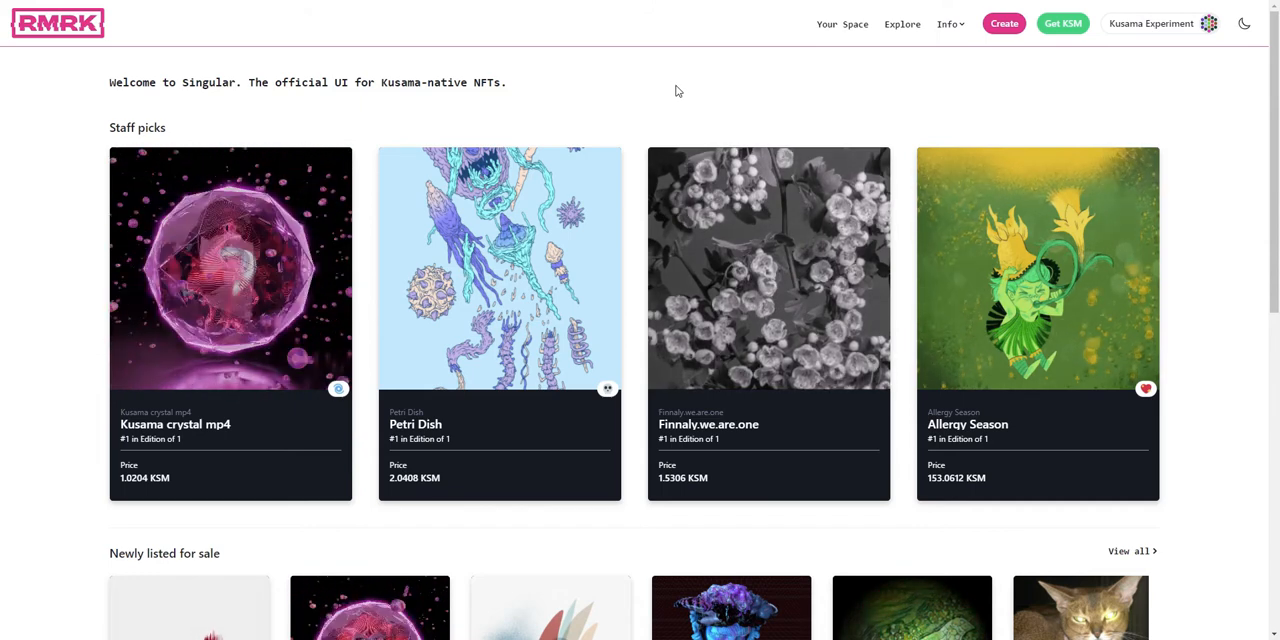
Step: Go to the Create page to start a new single NFT
left_click(1004, 24)
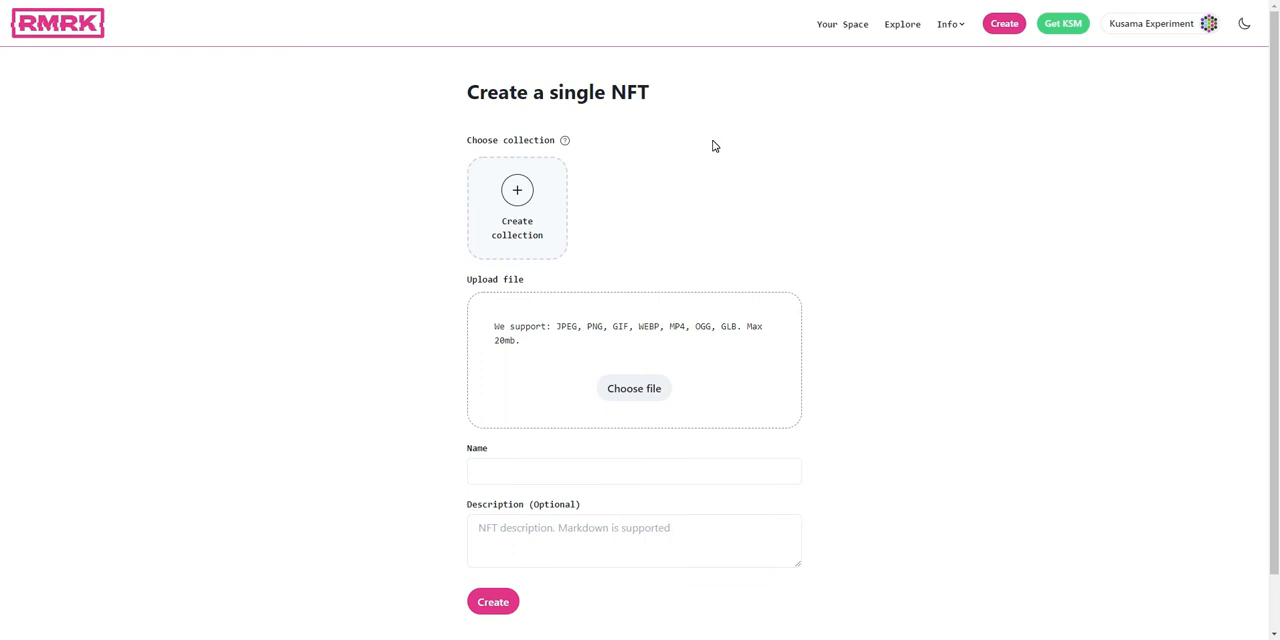
mouse_move(708, 192)
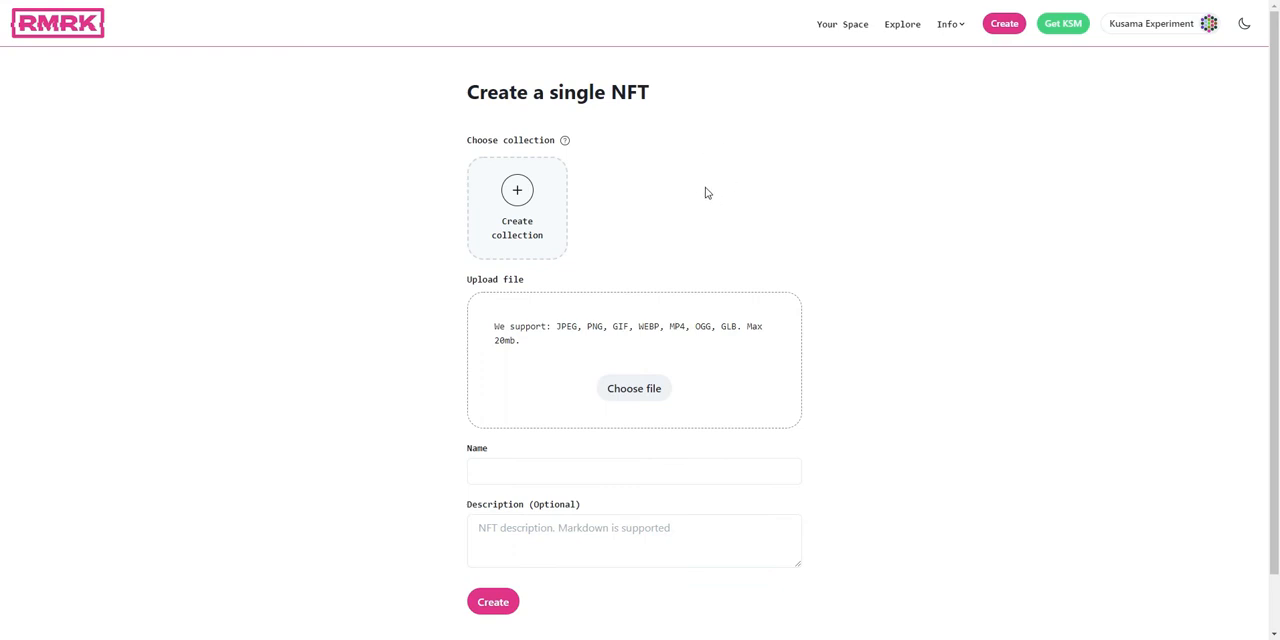
mouse_move(716, 186)
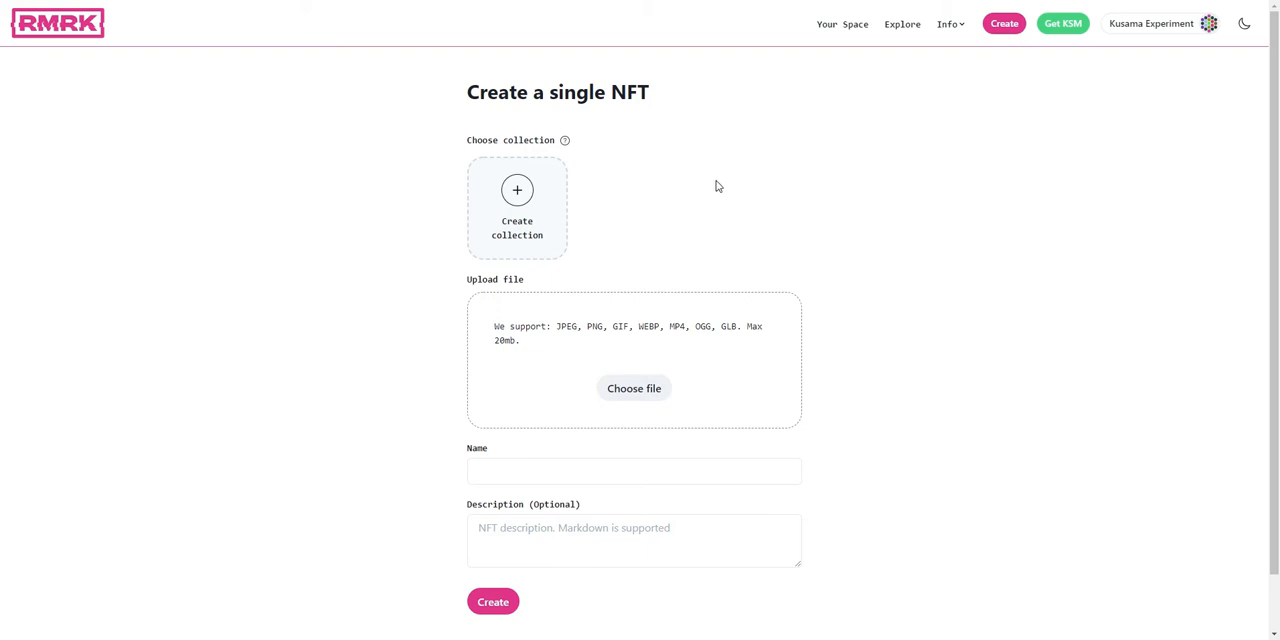
mouse_move(852, 224)
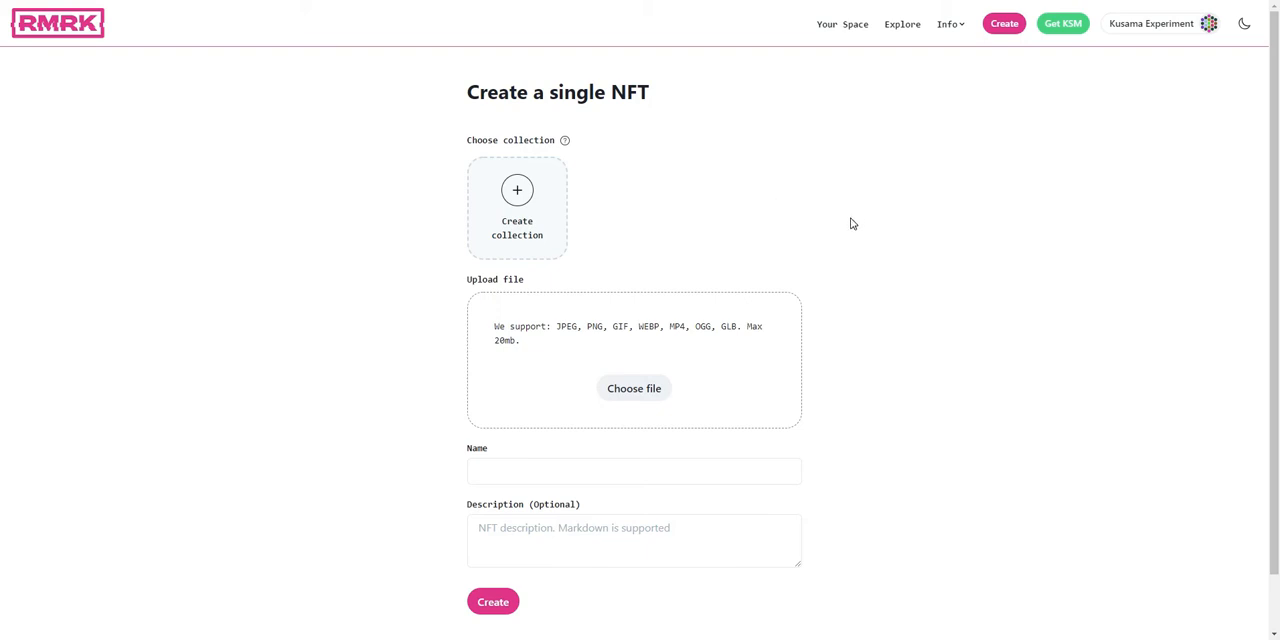
mouse_move(838, 208)
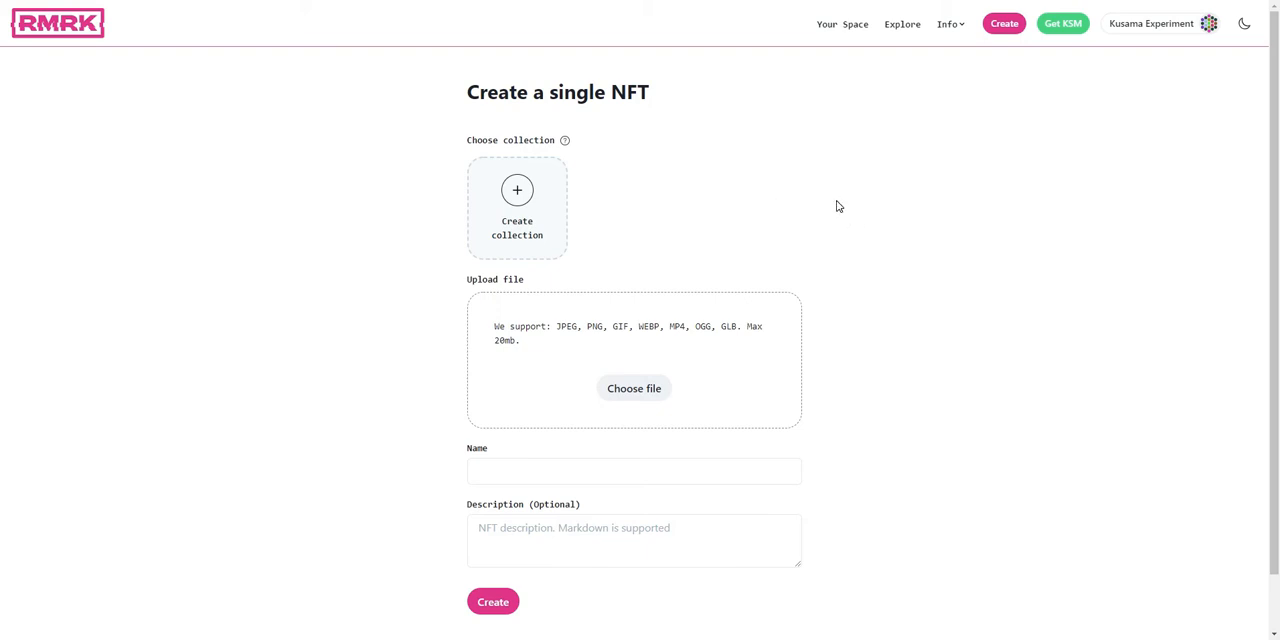
mouse_move(872, 216)
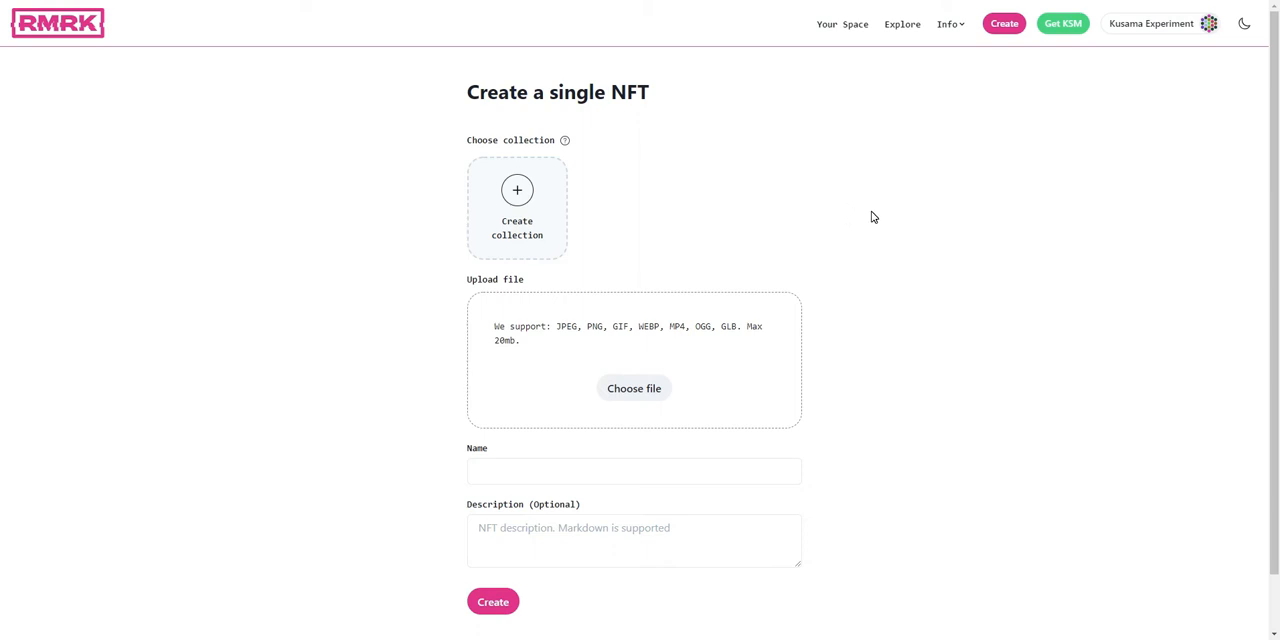
mouse_move(880, 212)
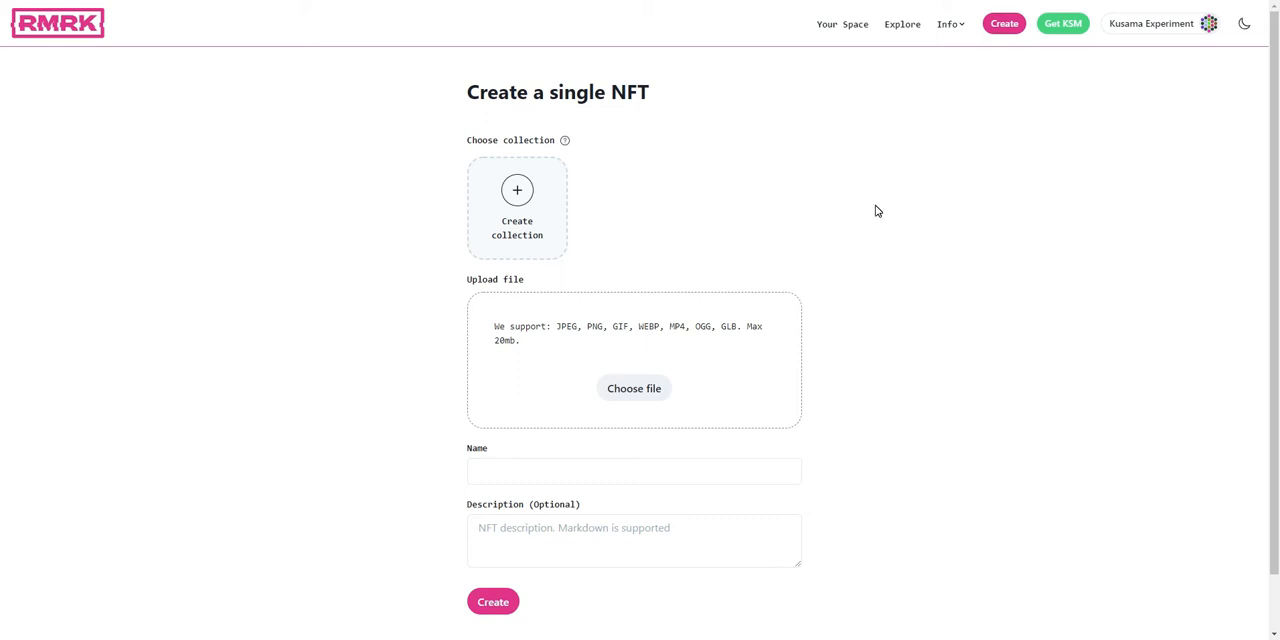
mouse_move(866, 234)
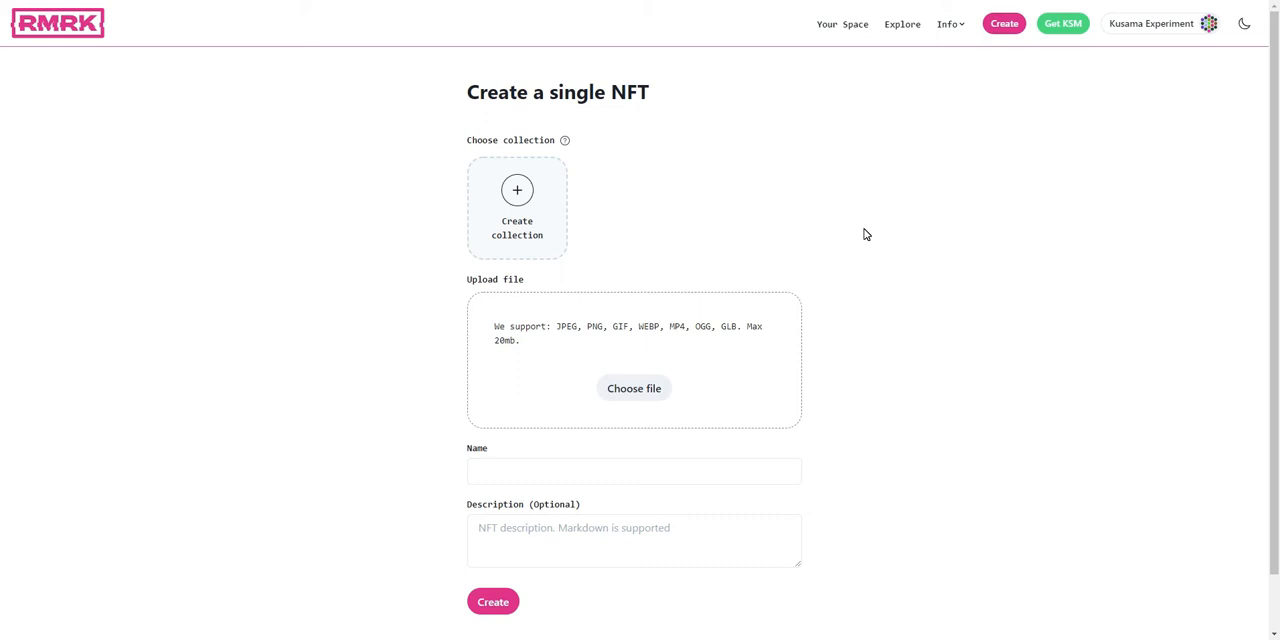
mouse_move(844, 210)
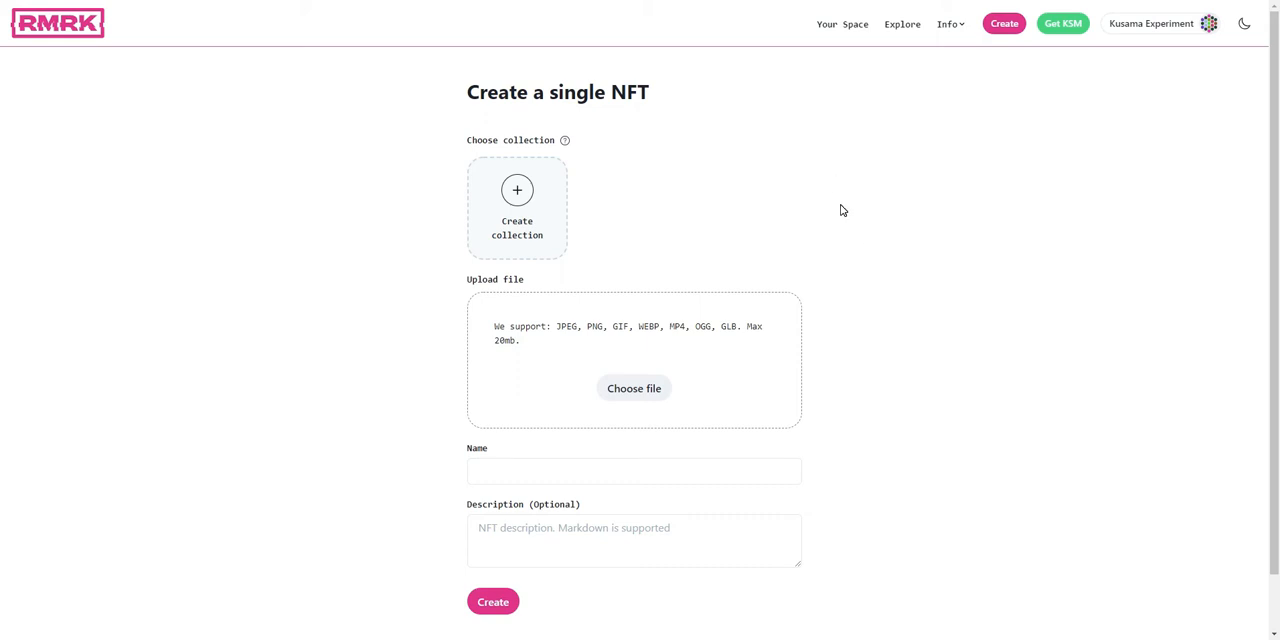
mouse_move(796, 210)
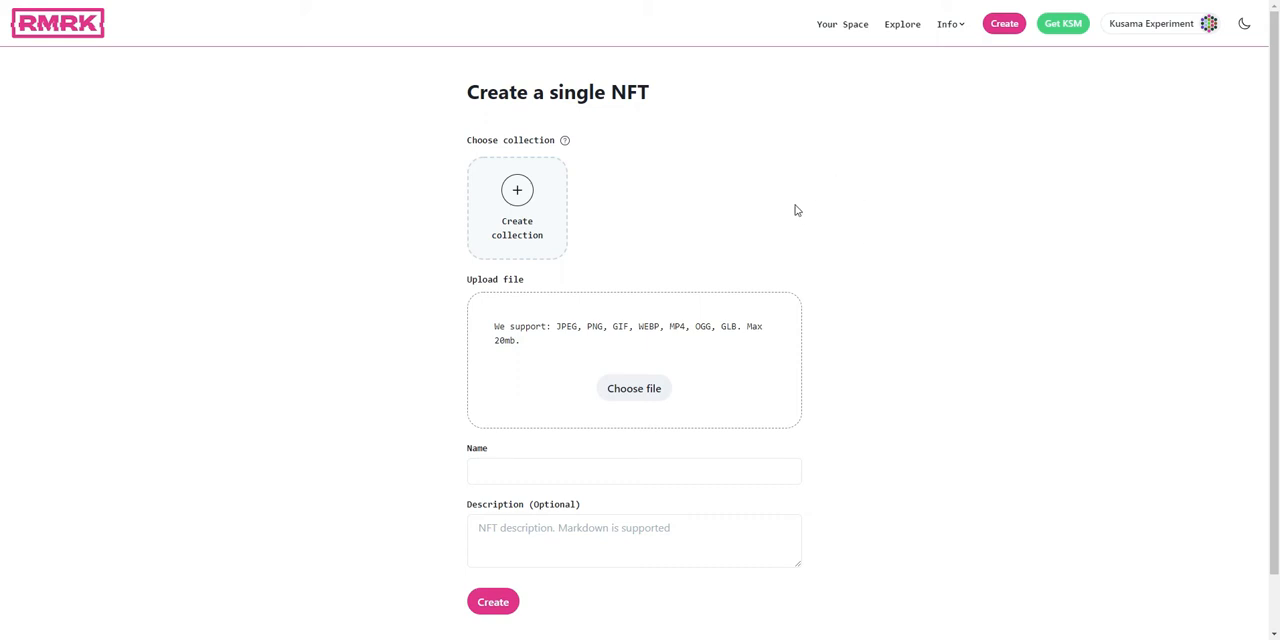
mouse_move(744, 184)
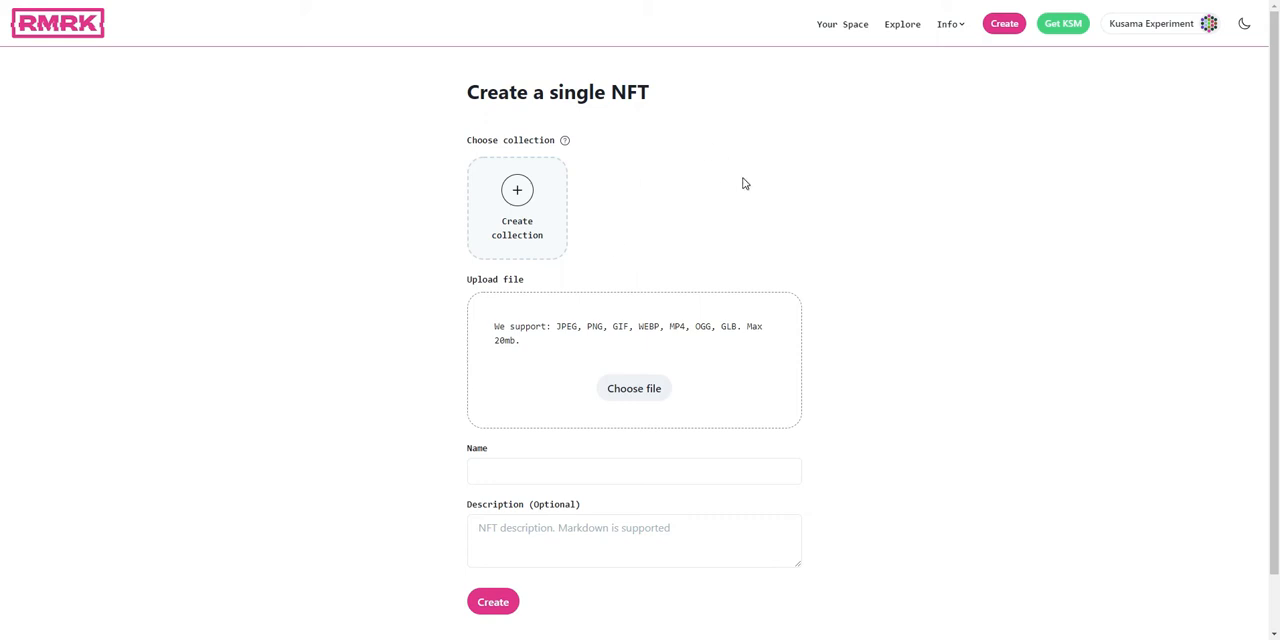
mouse_move(688, 184)
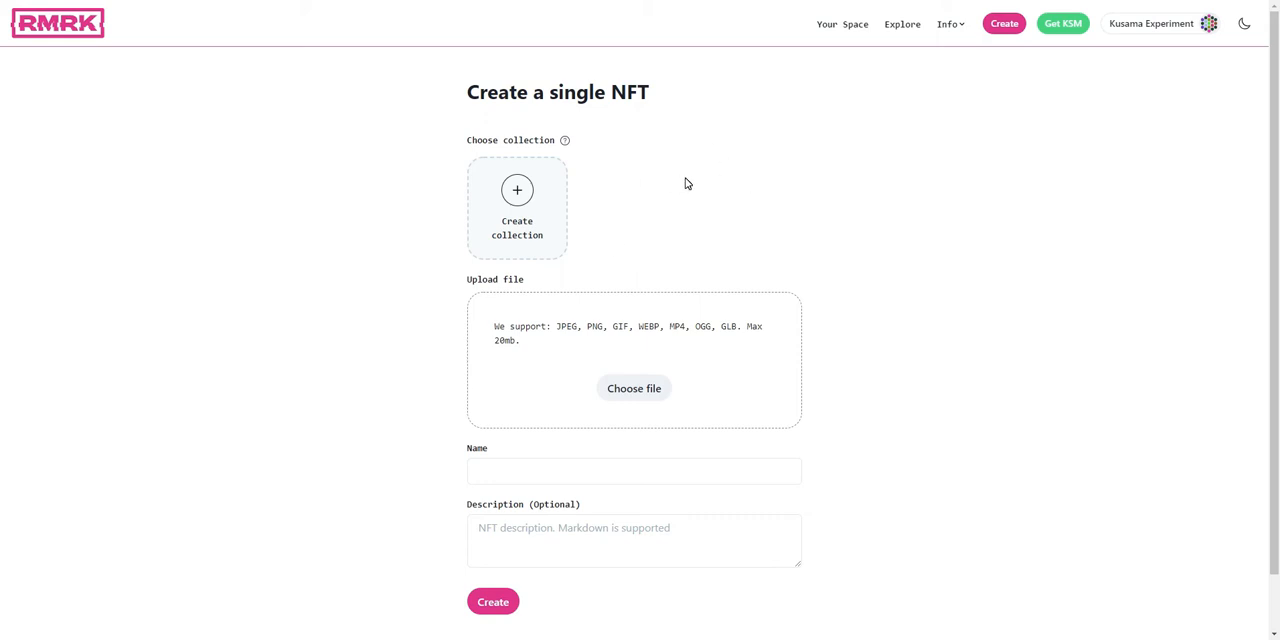
mouse_move(492, 196)
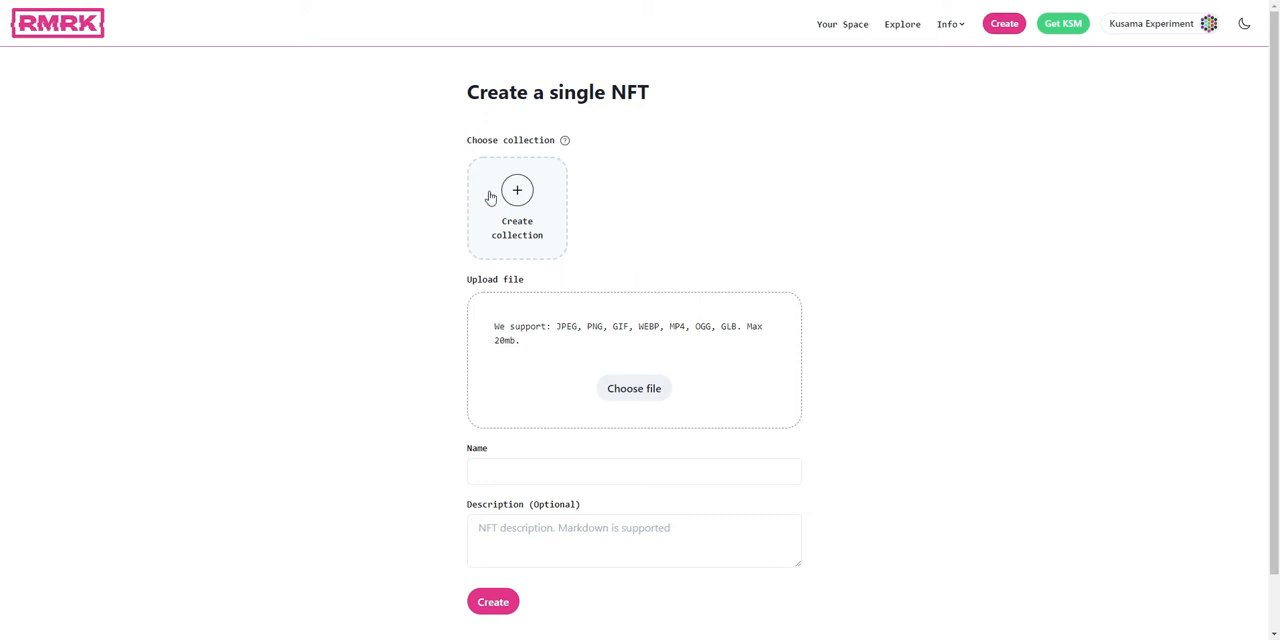
mouse_move(476, 200)
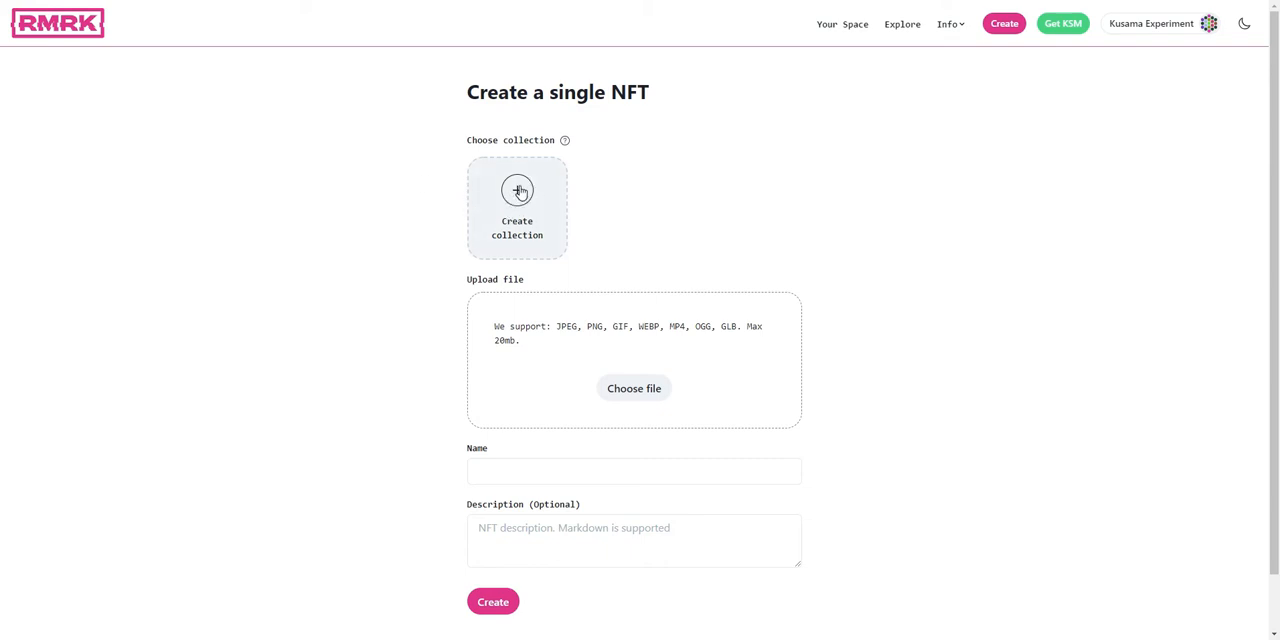
mouse_move(492, 204)
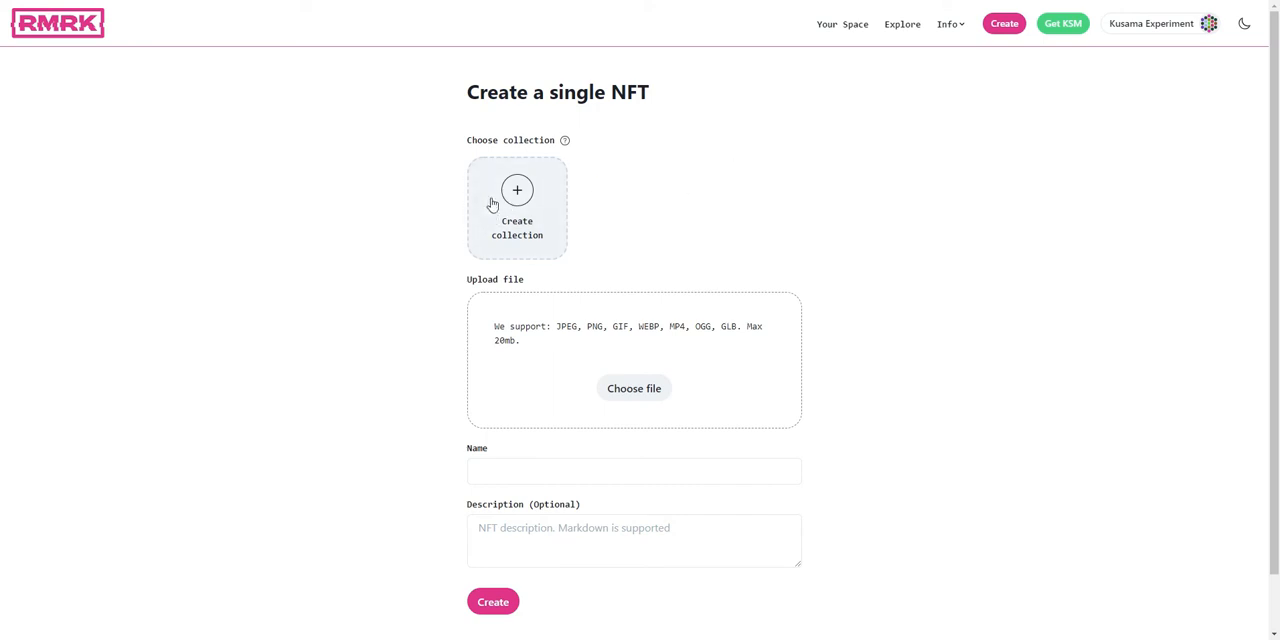
mouse_move(532, 204)
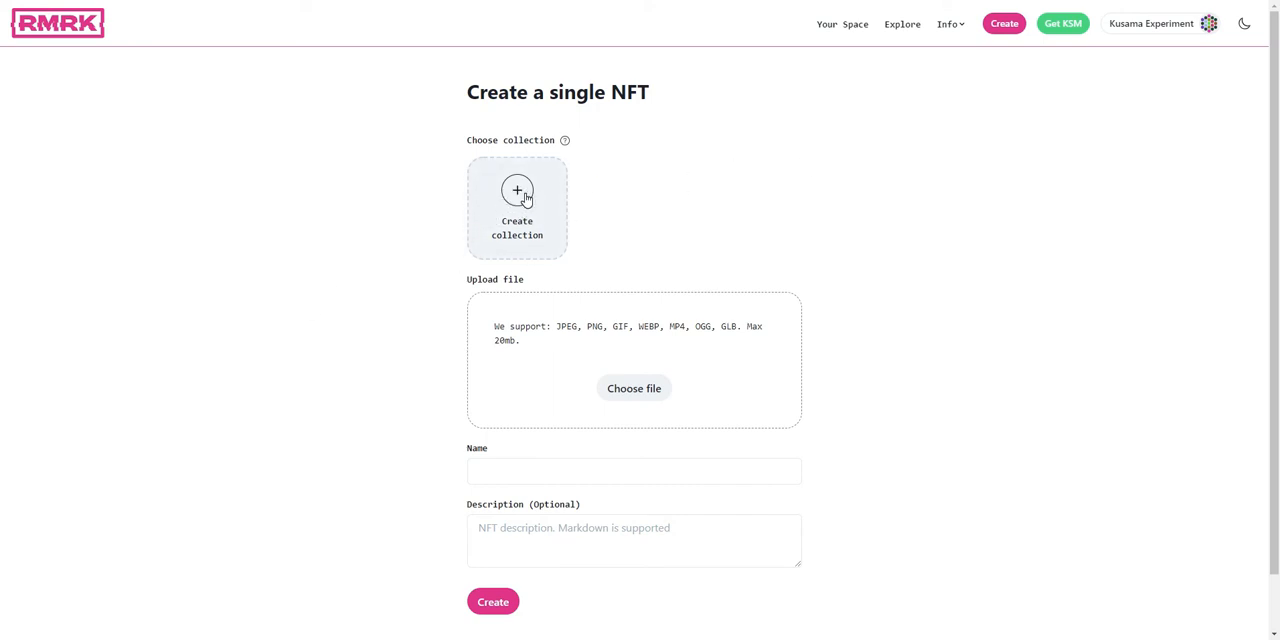
Step: Start a new collection with the default RMRK logo, name 'Bruno's Collection' and generated symbol CPISL
left_click(516, 192)
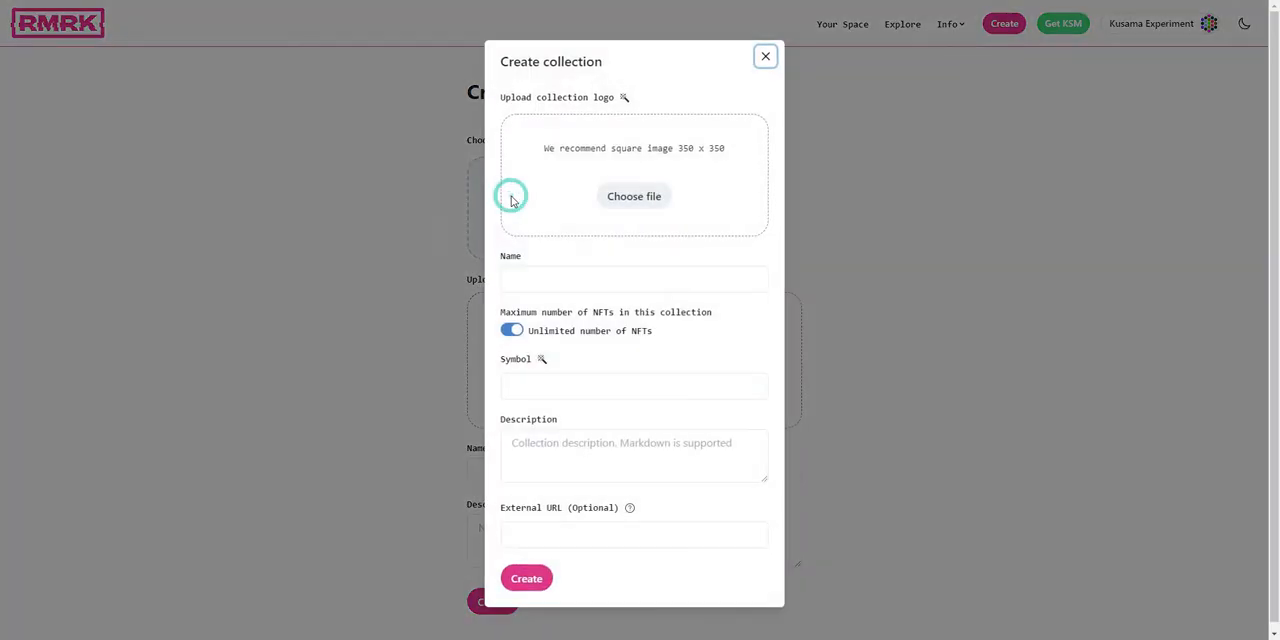
mouse_move(624, 96)
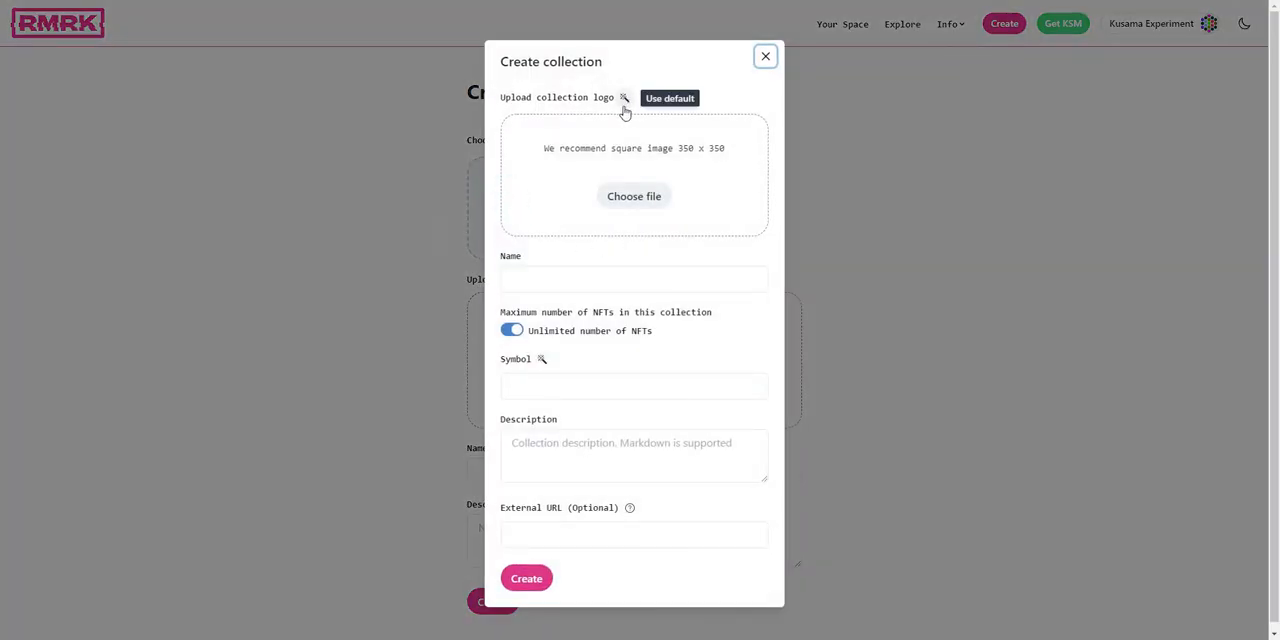
left_click(668, 98)
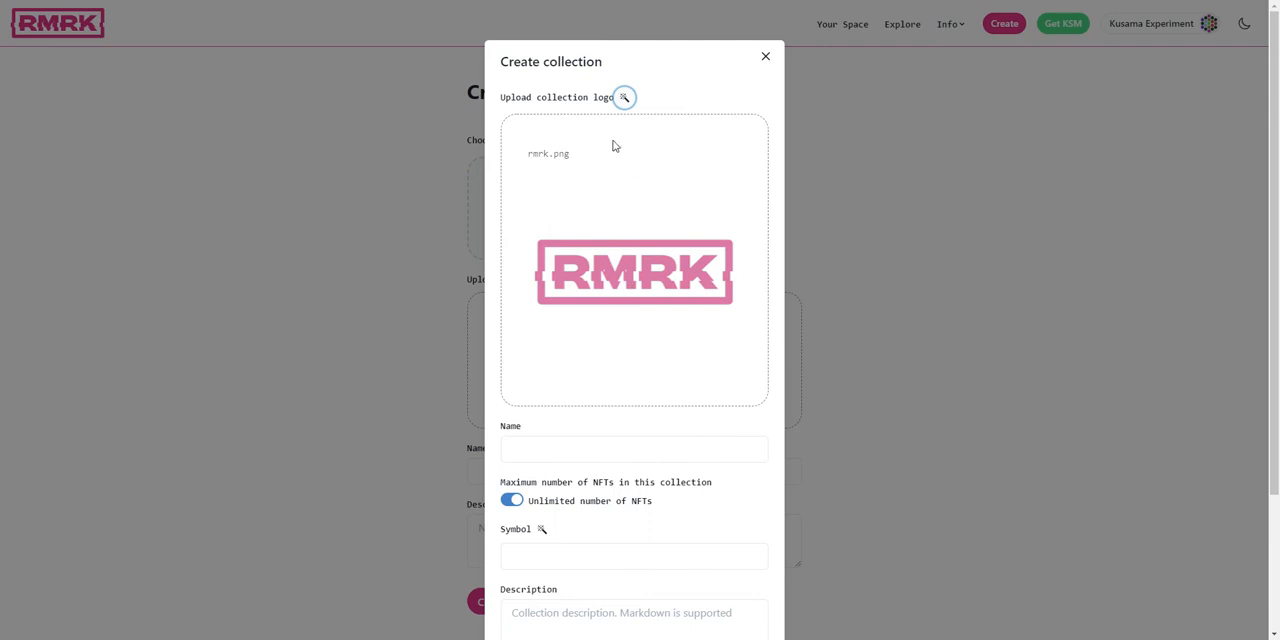
mouse_move(614, 258)
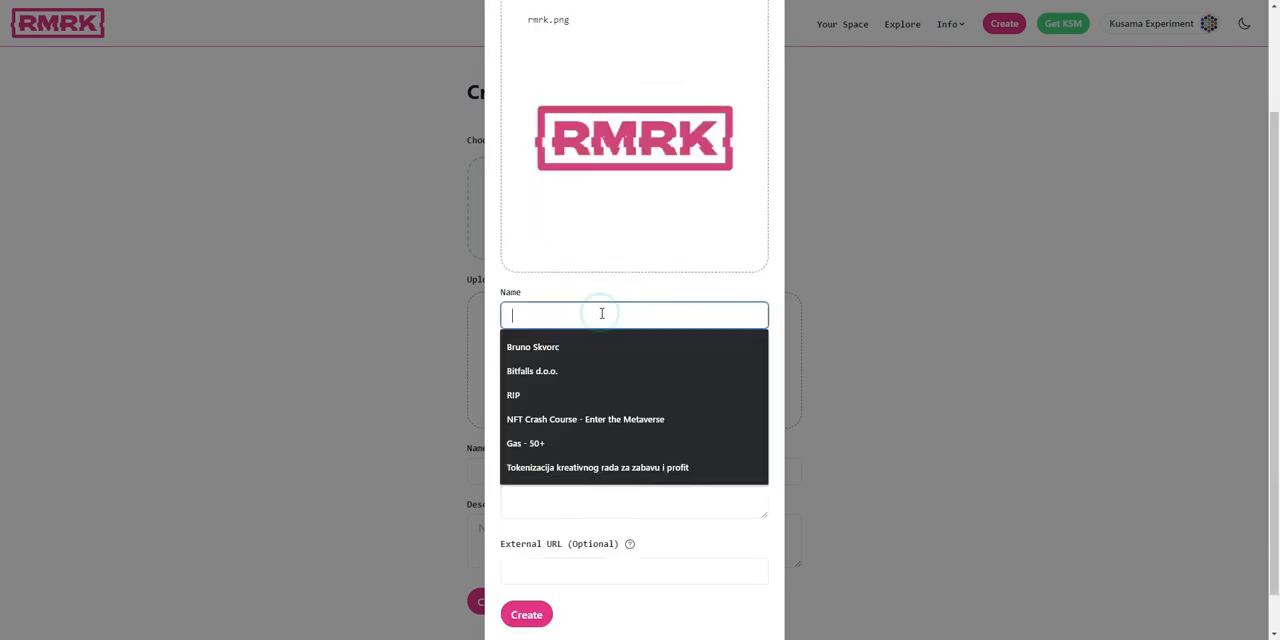
type("M")
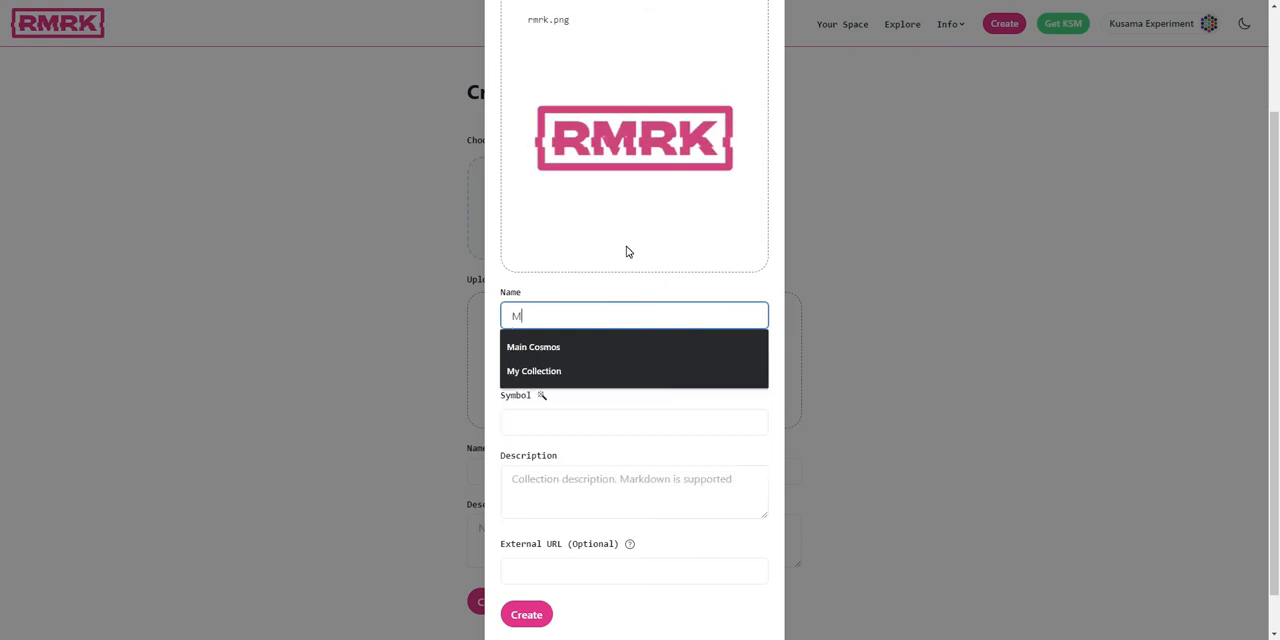
type("Bruno's Co")
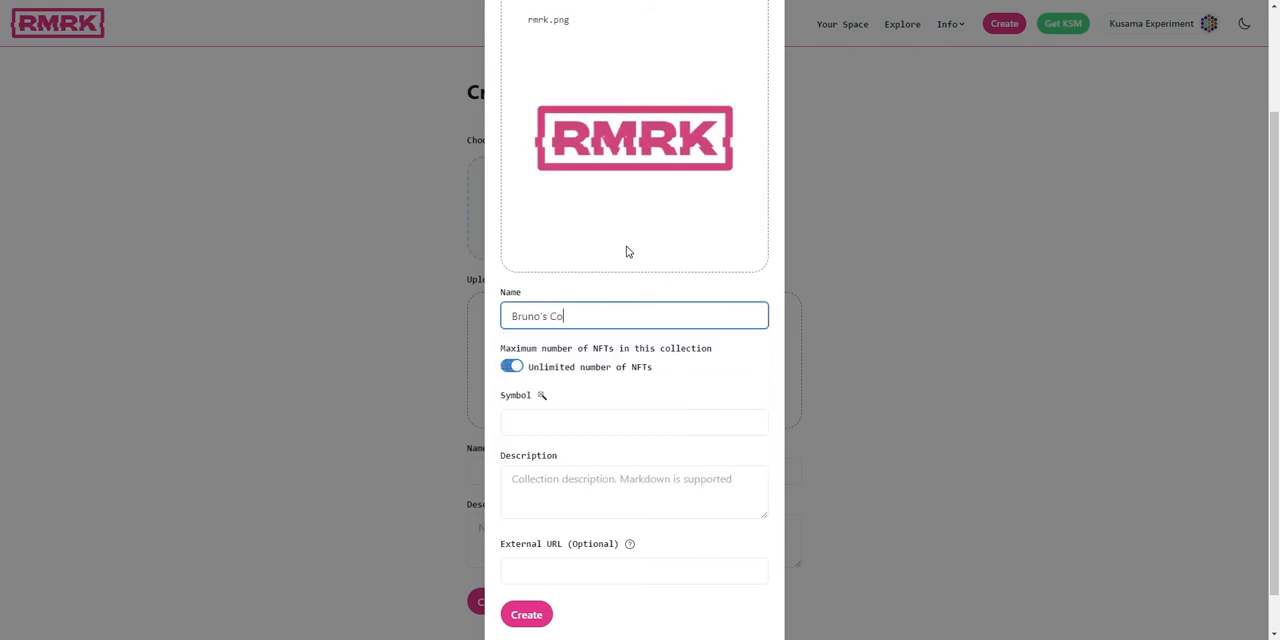
type("llection")
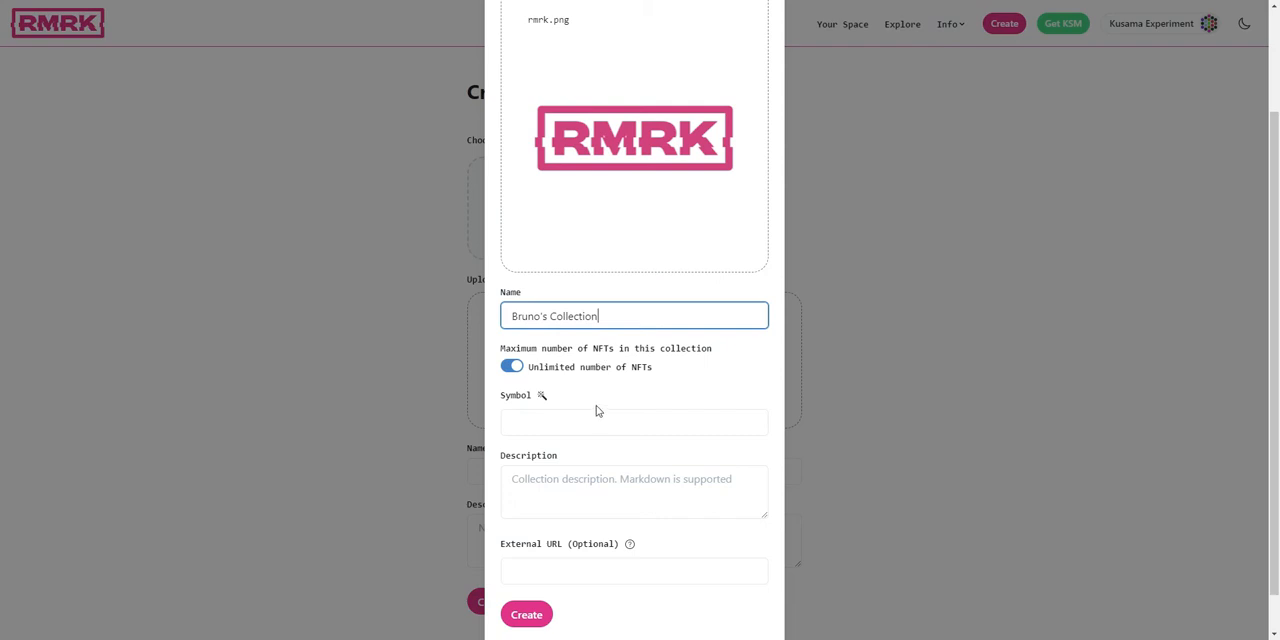
left_click(540, 396)
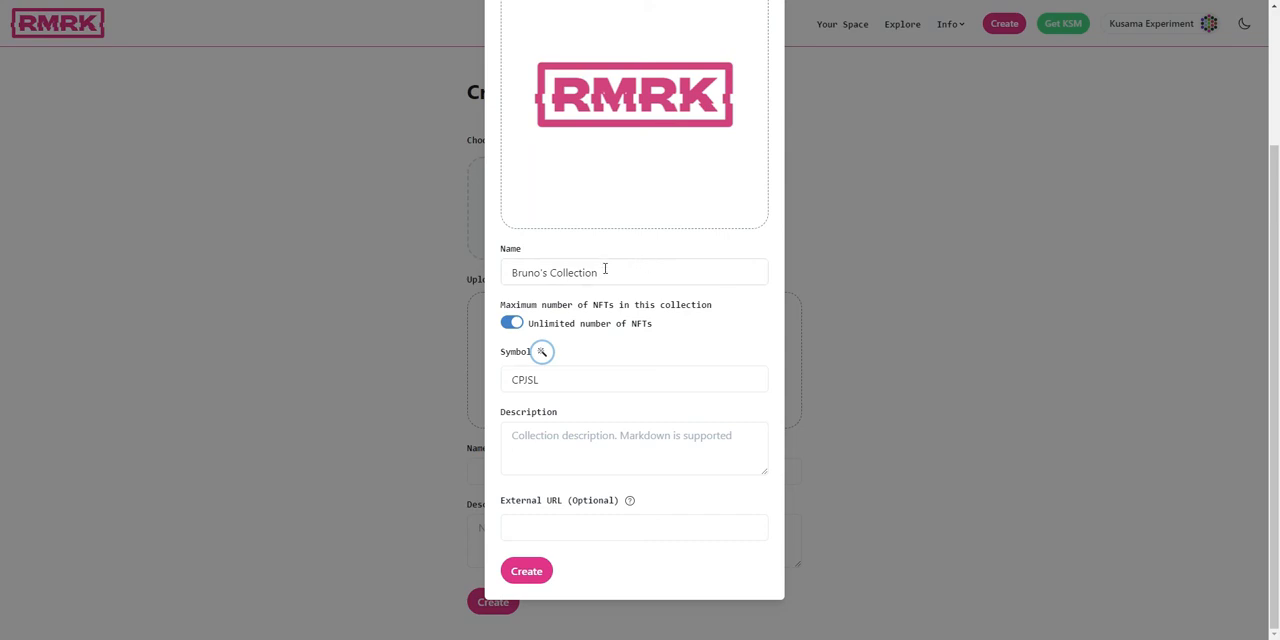
mouse_move(600, 290)
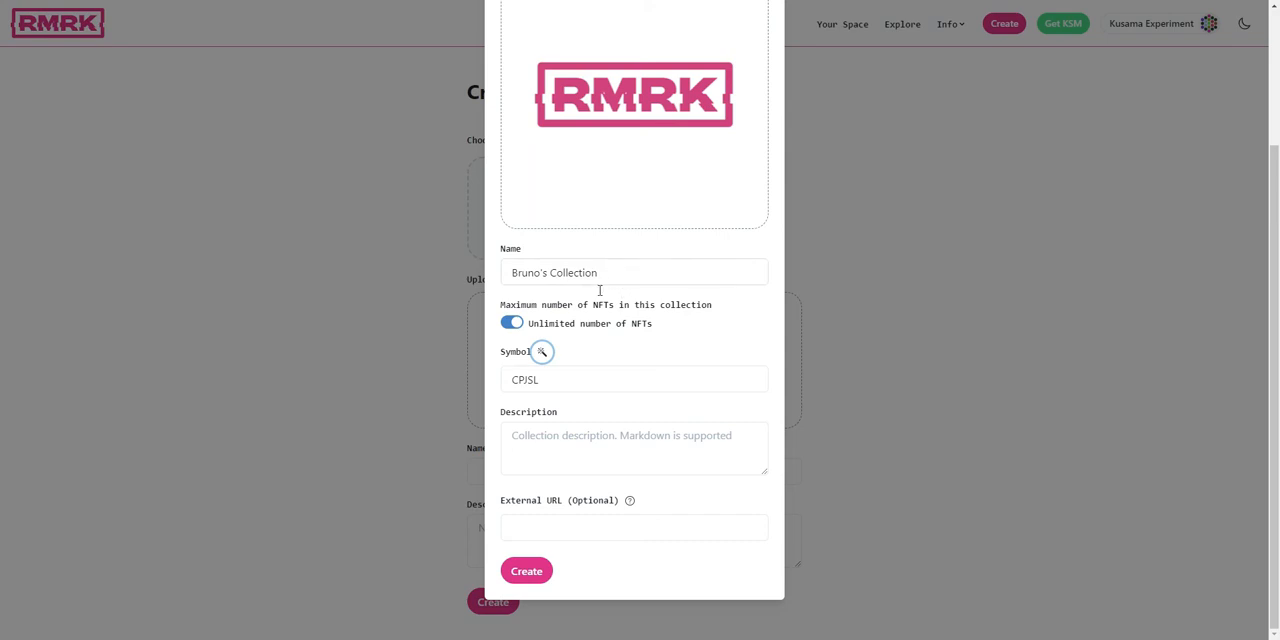
mouse_move(684, 248)
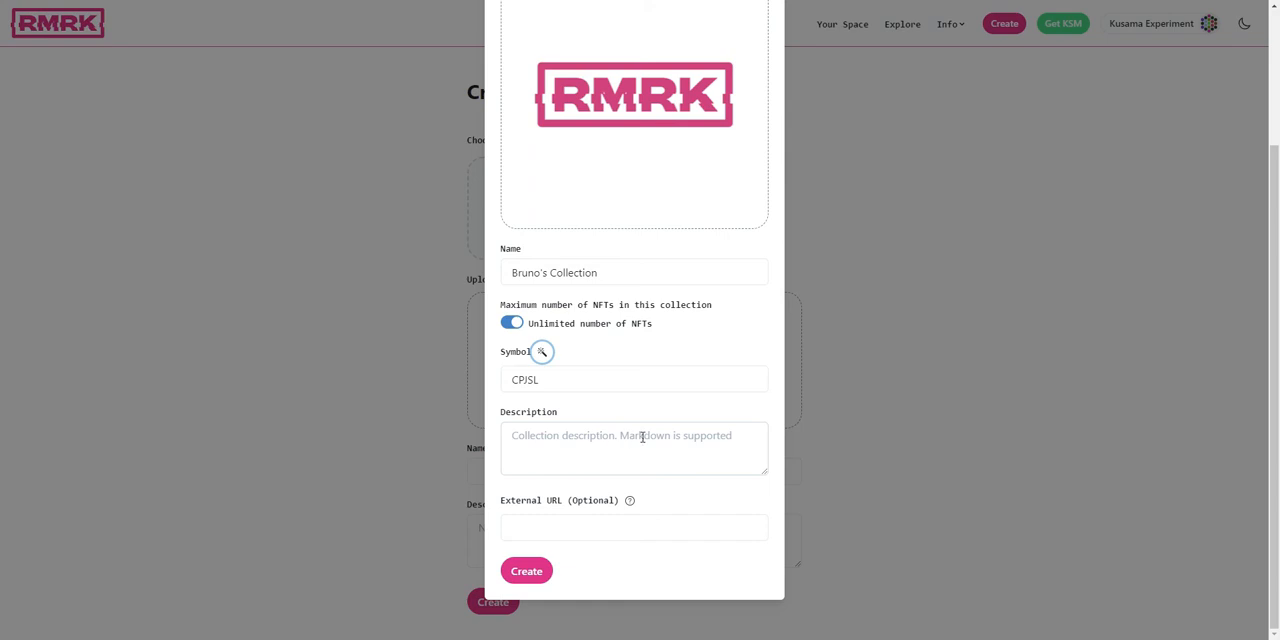
left_click(634, 448)
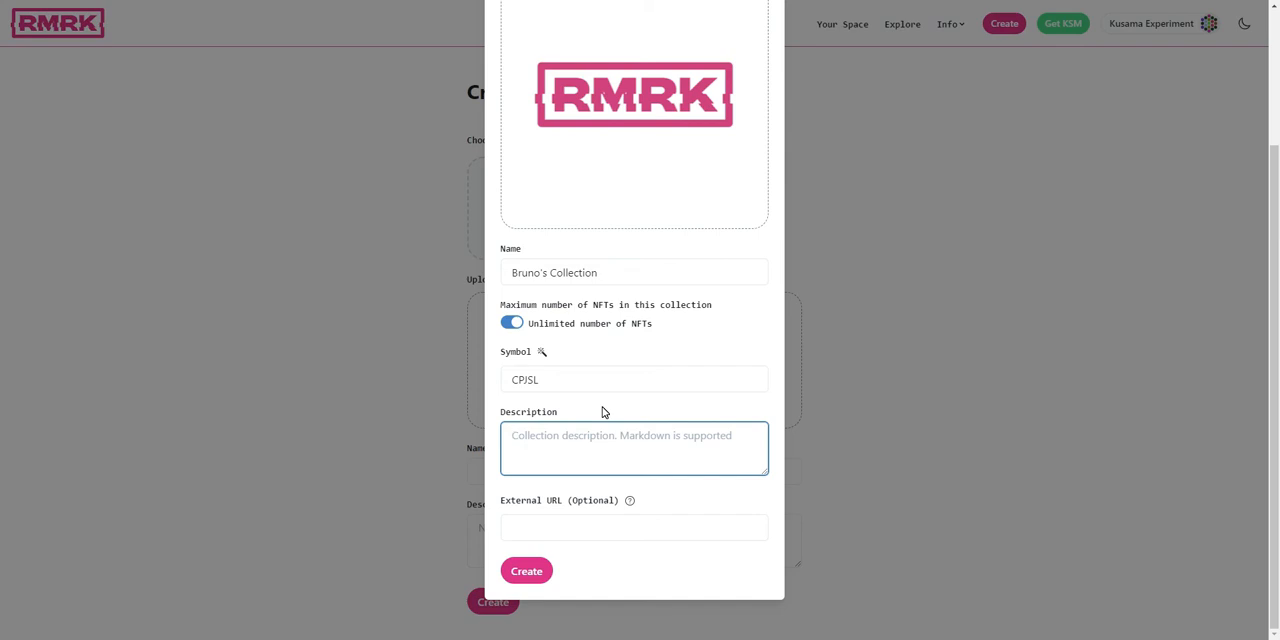
type("Interesting RMRK art")
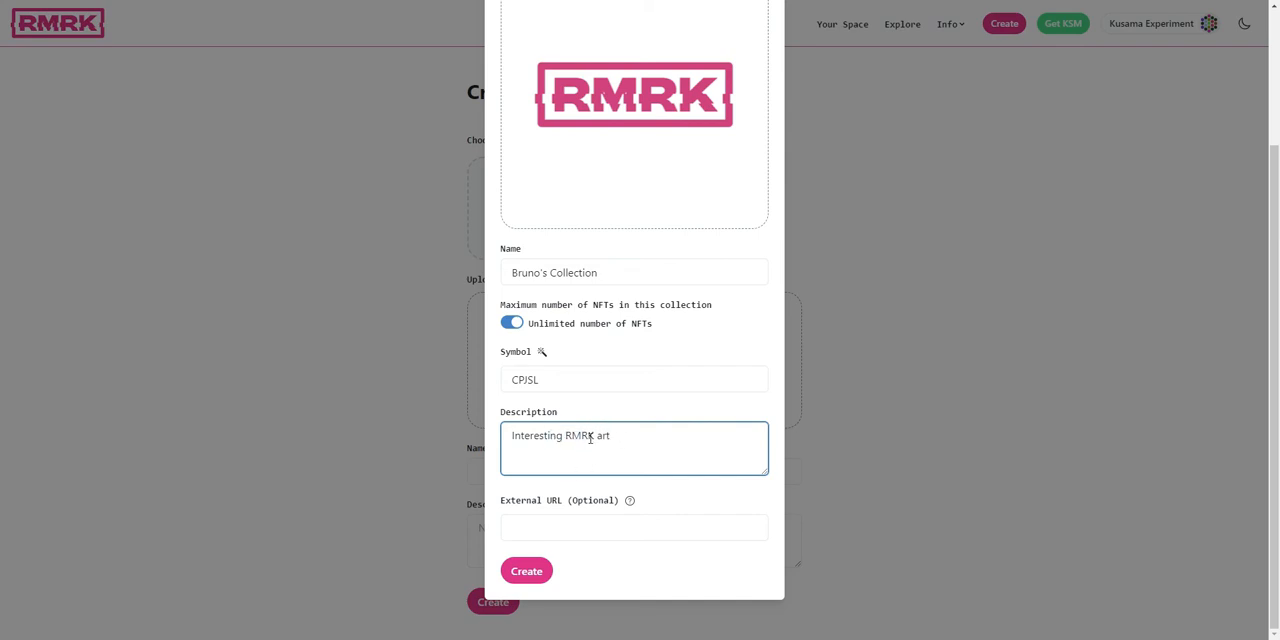
type("[")
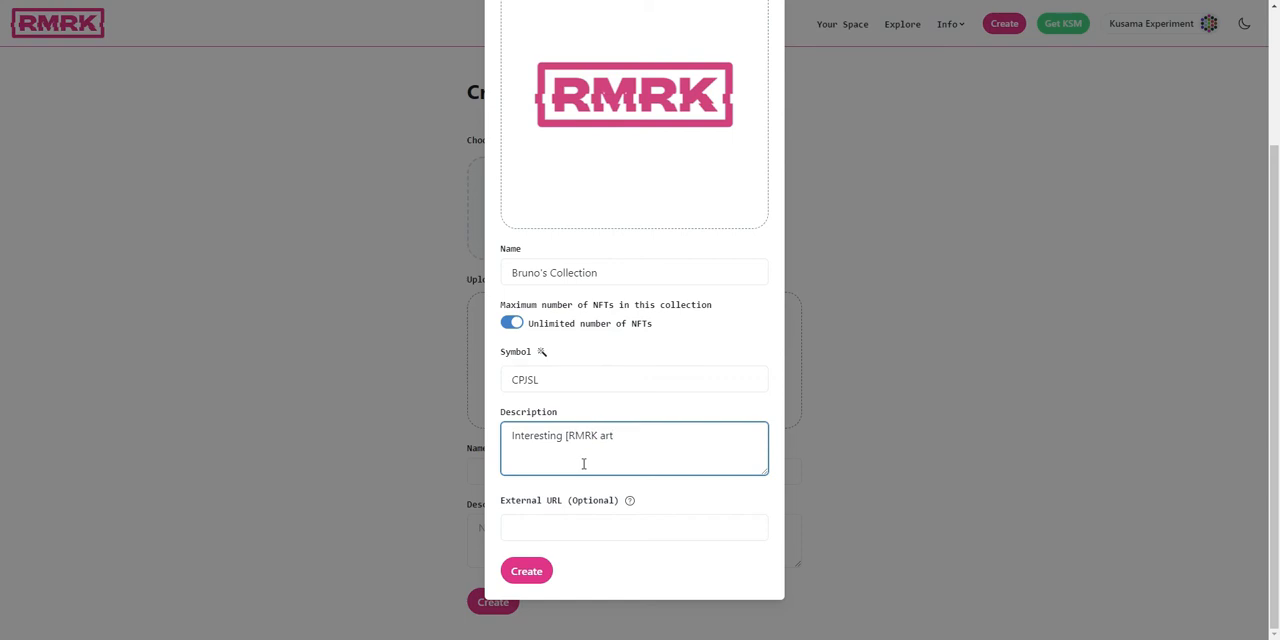
type("(h)")
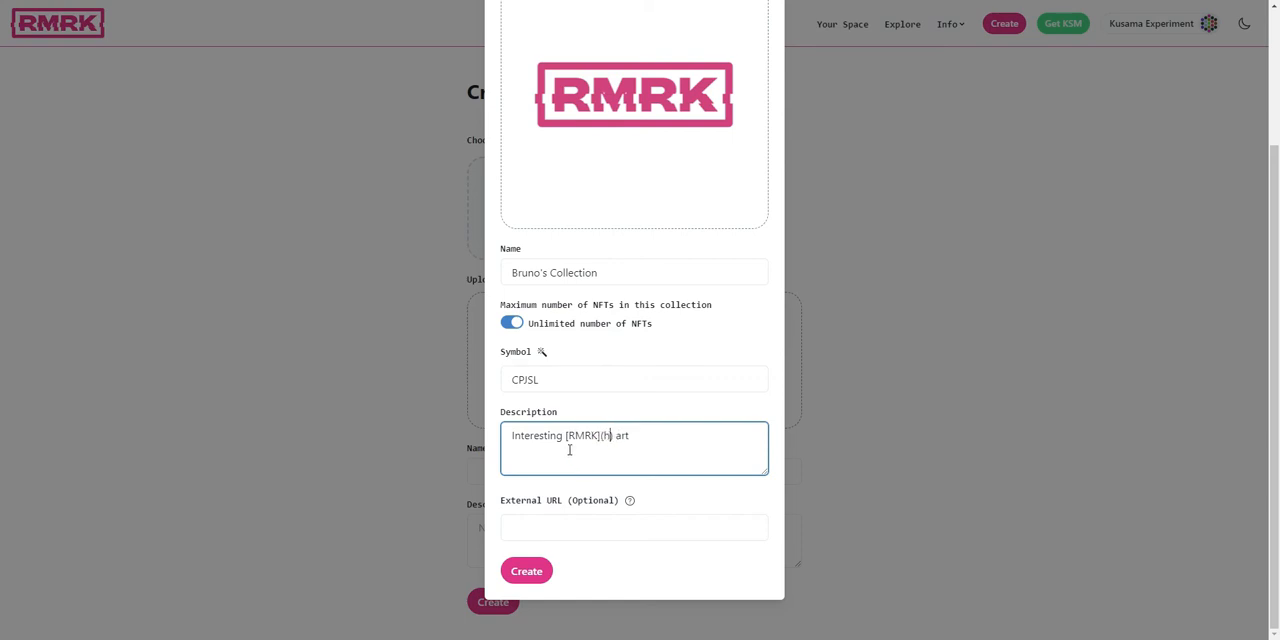
type("https://rmrk.app")
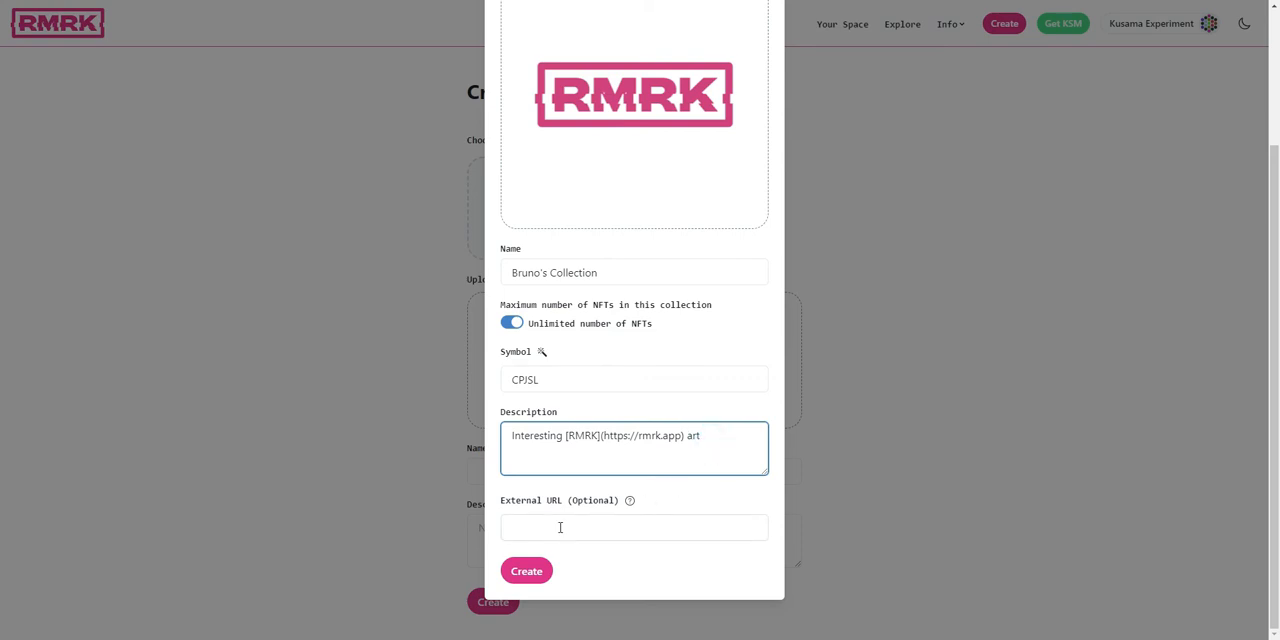
type("https")
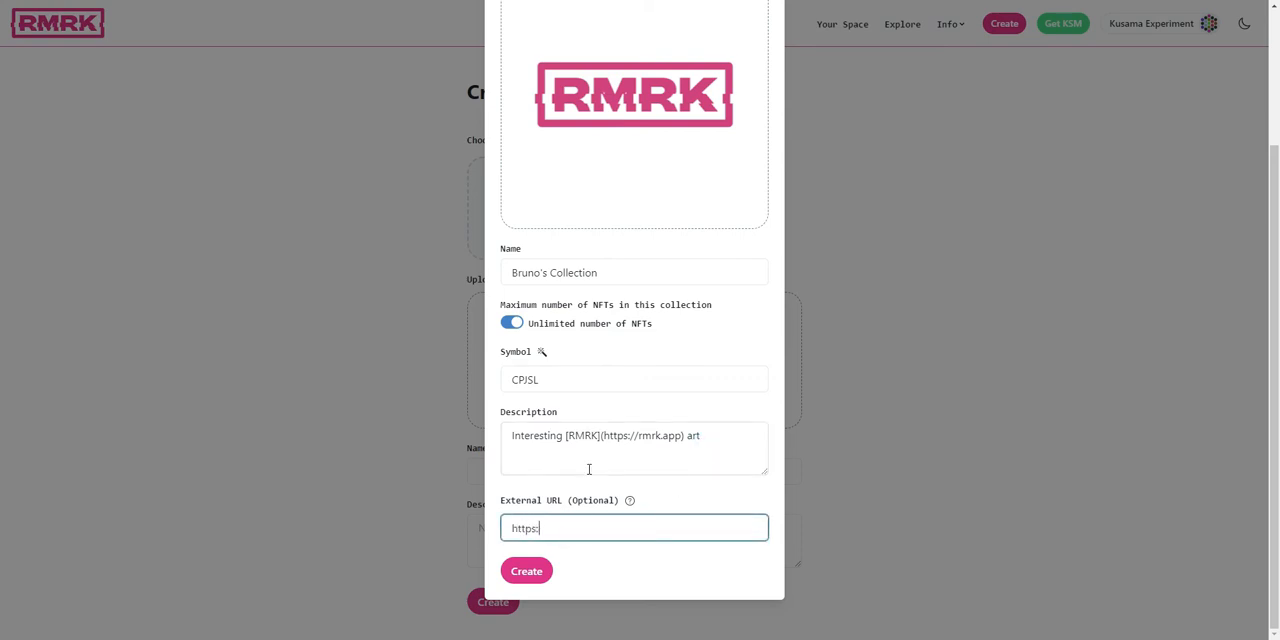
type("://rmrk.app")
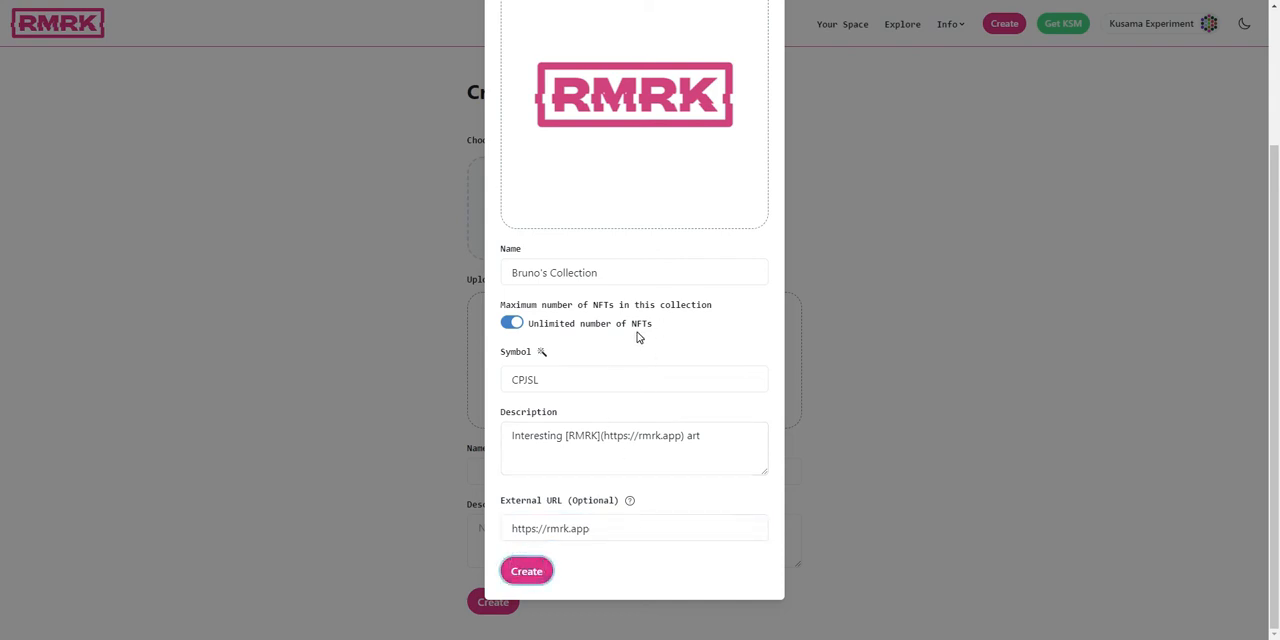
Step: Submit the collection and fill the account password into the polkadot{.js} signing request
left_click(526, 570)
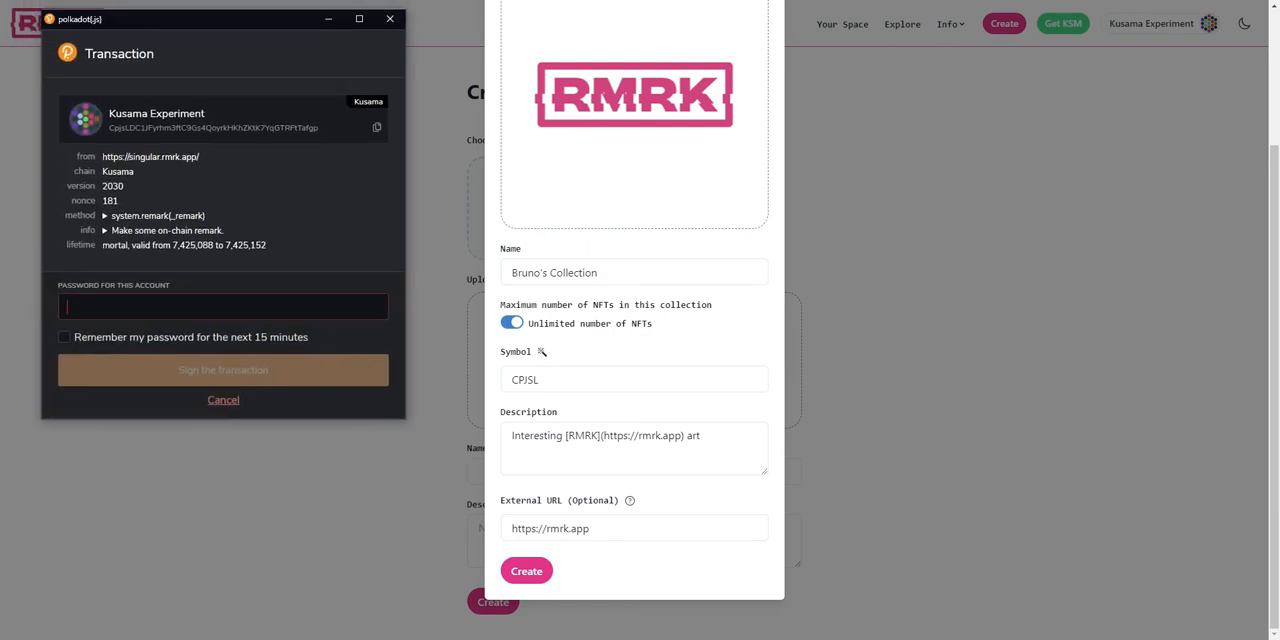
left_click(224, 400)
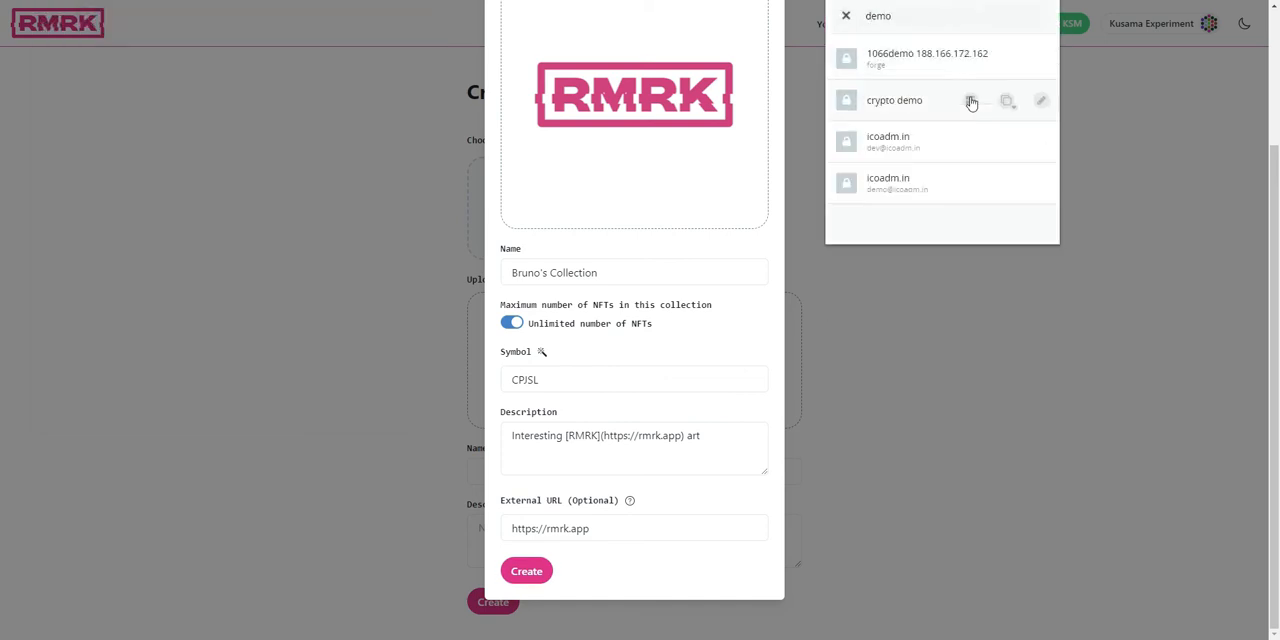
left_click(844, 16)
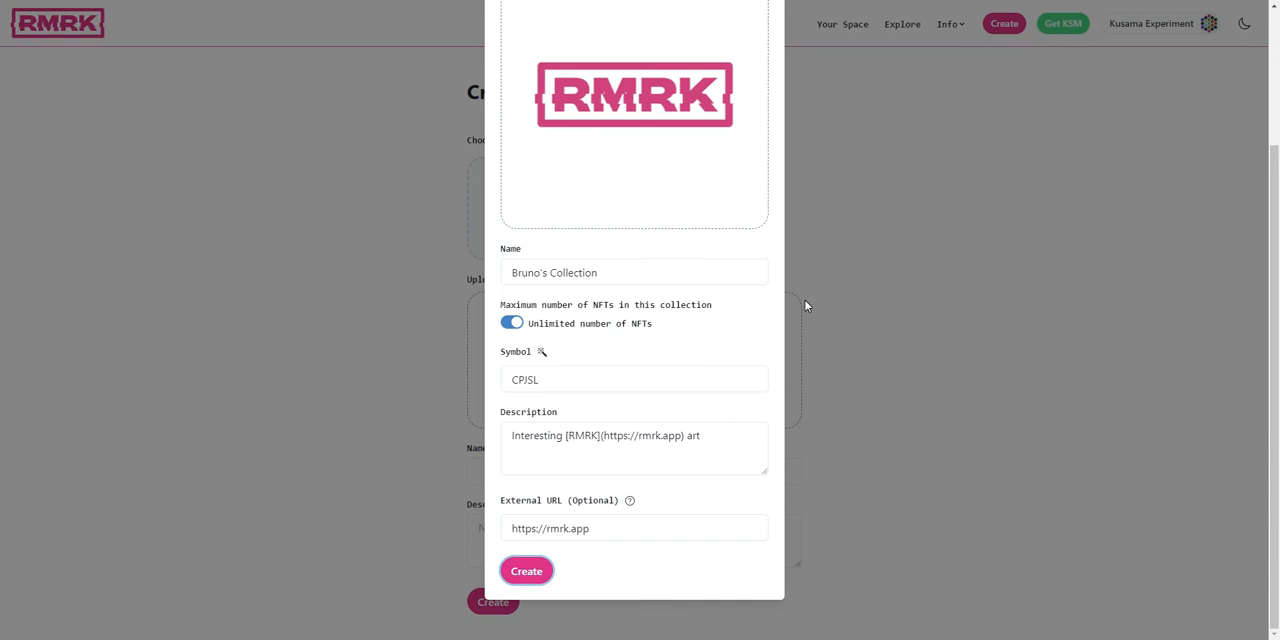
mouse_move(364, 420)
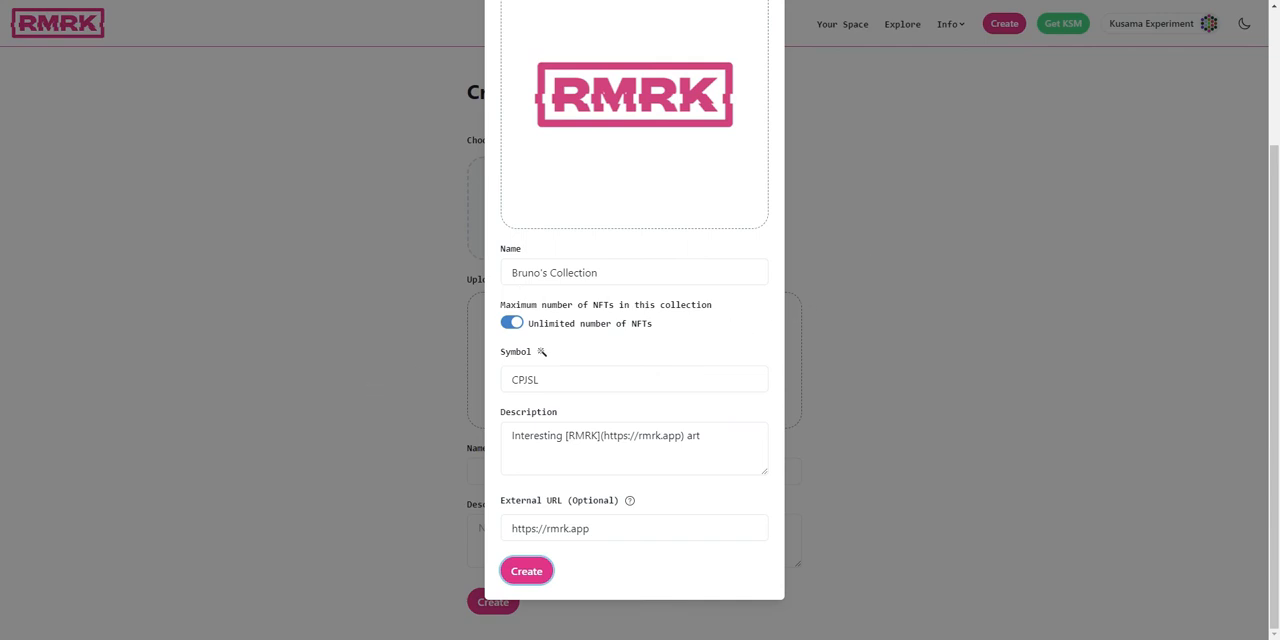
left_click(526, 570)
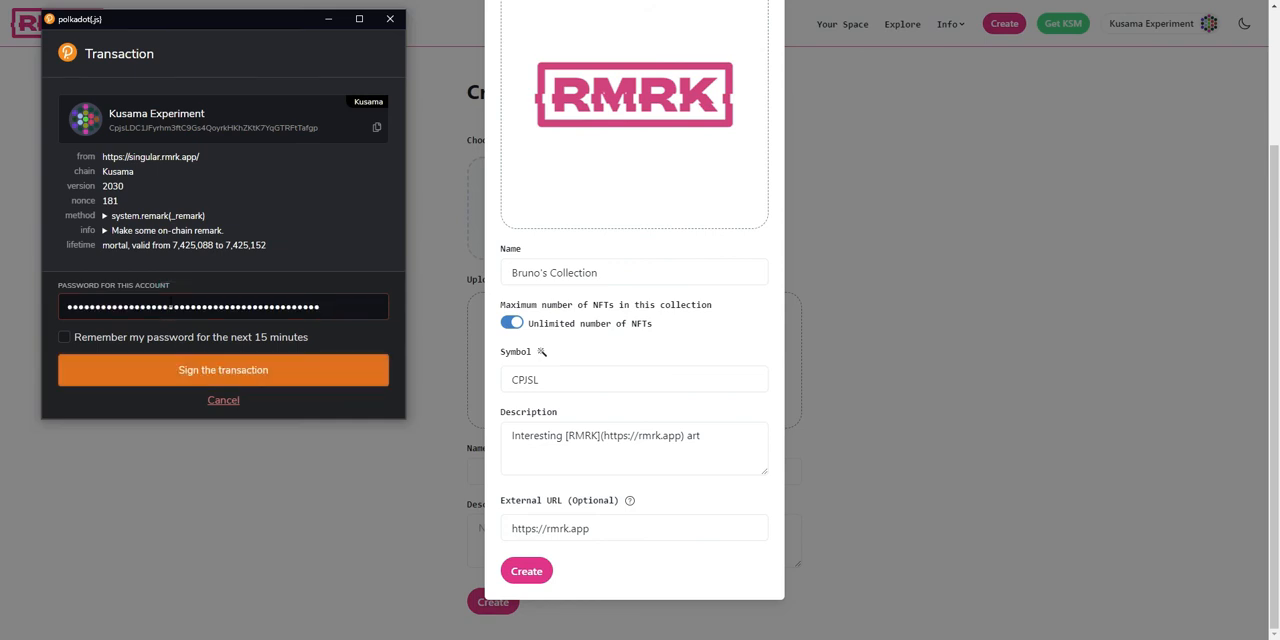
mouse_move(868, 80)
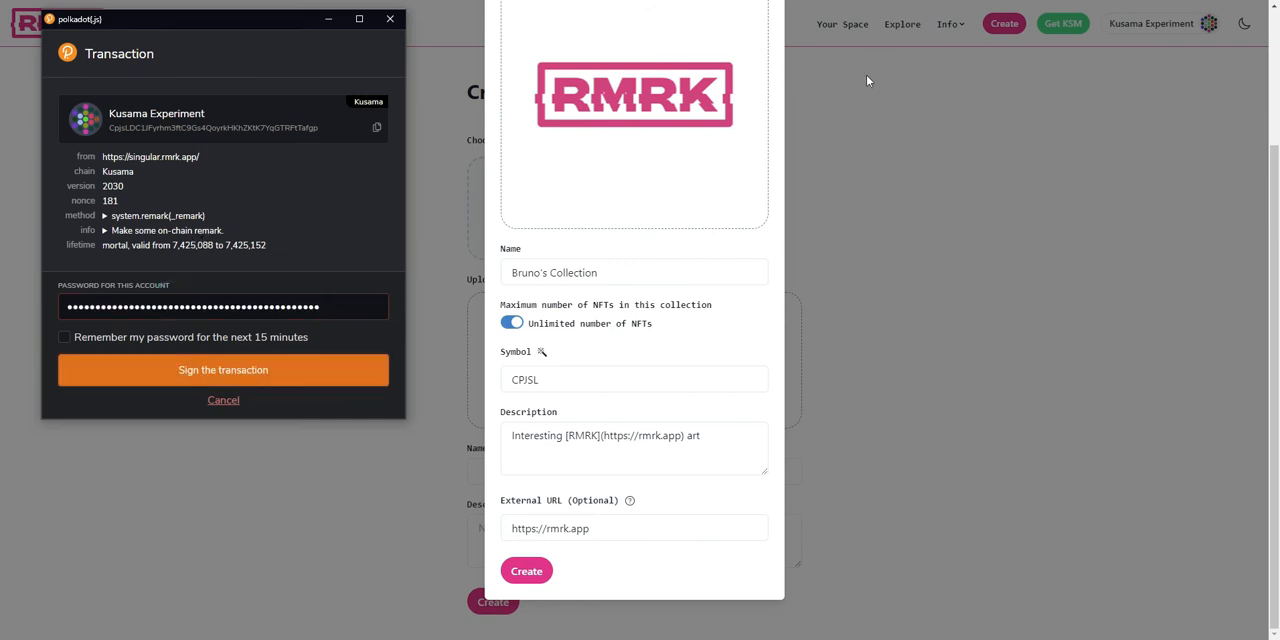
Step: Remember the password for 15 minutes and sign the collection-creation transaction for CPISL
left_click(64, 336)
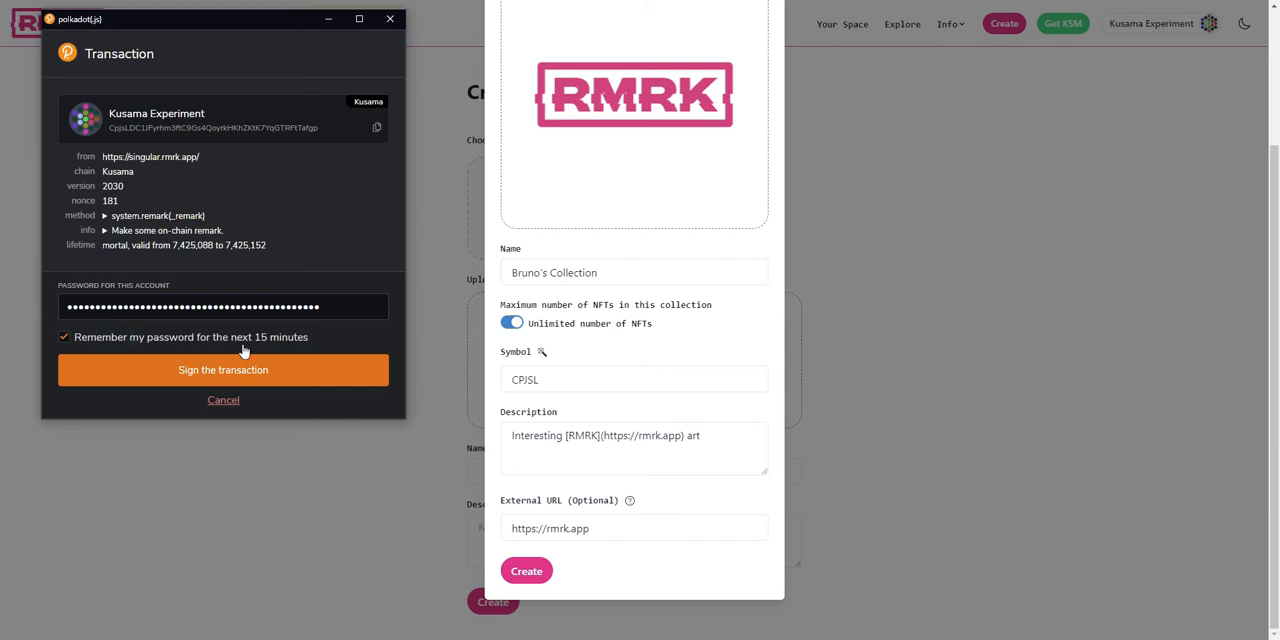
mouse_move(244, 356)
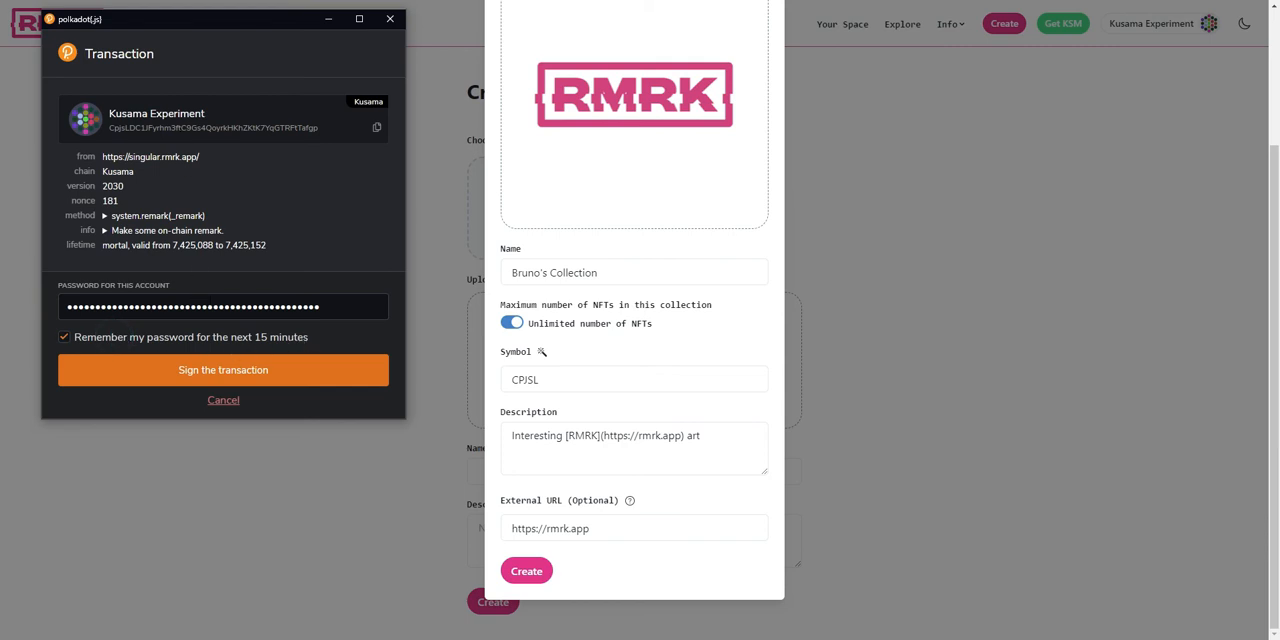
mouse_move(244, 356)
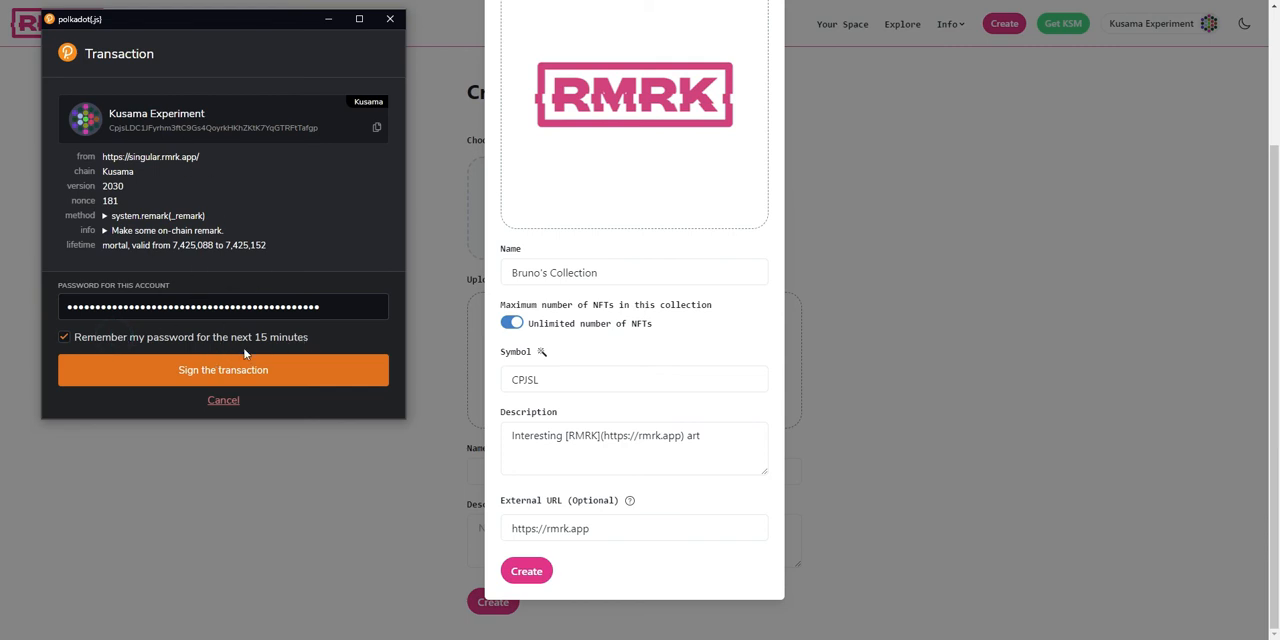
left_click(224, 370)
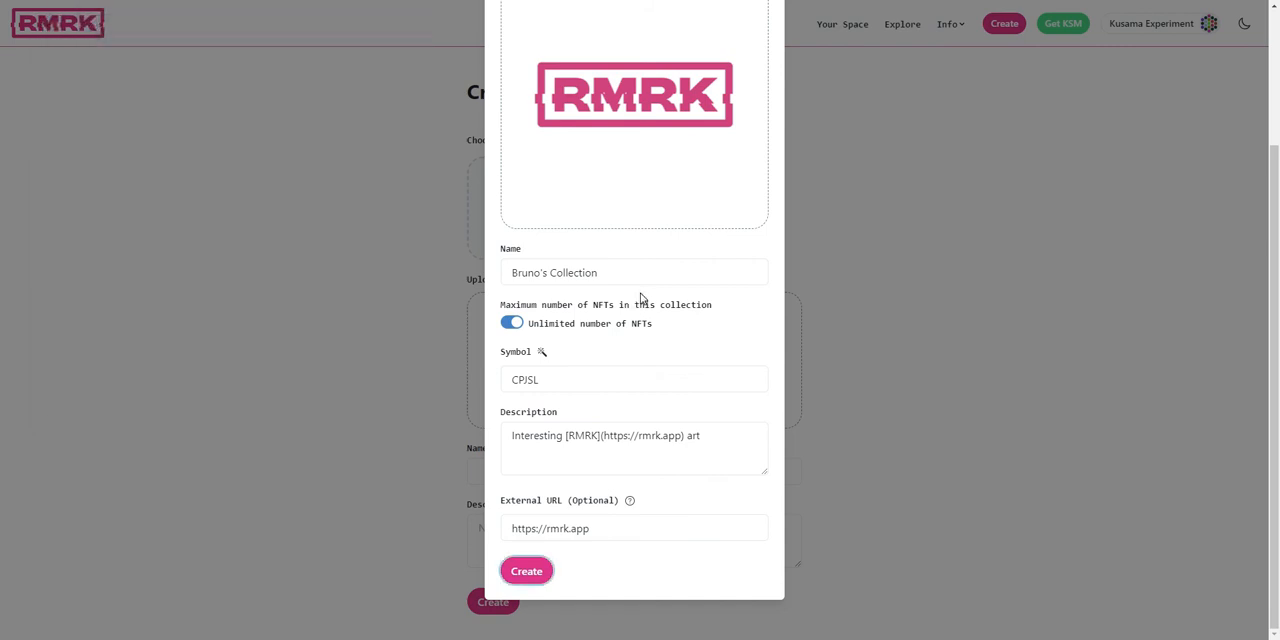
mouse_move(626, 360)
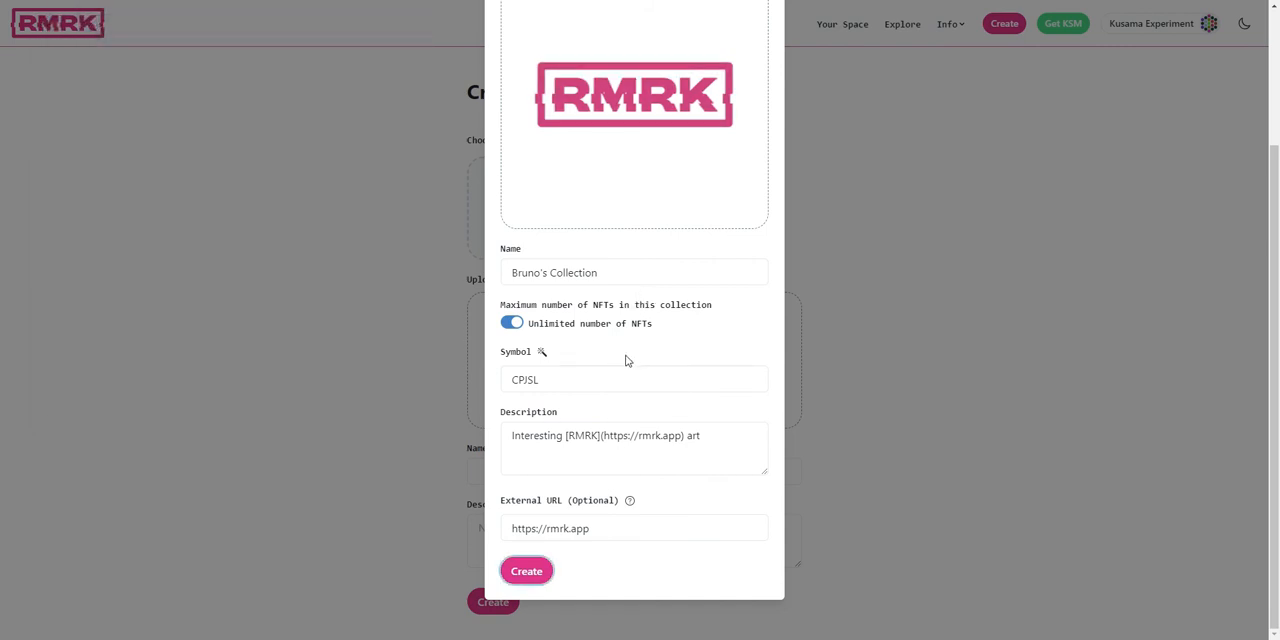
left_click(526, 570)
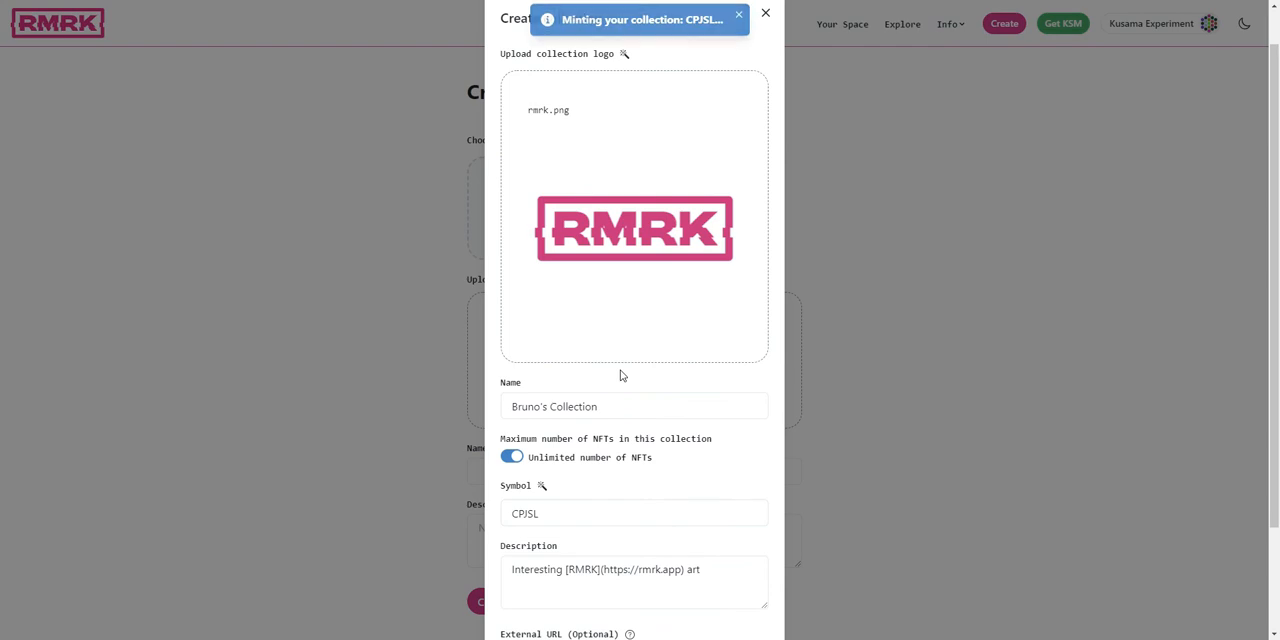
mouse_move(644, 170)
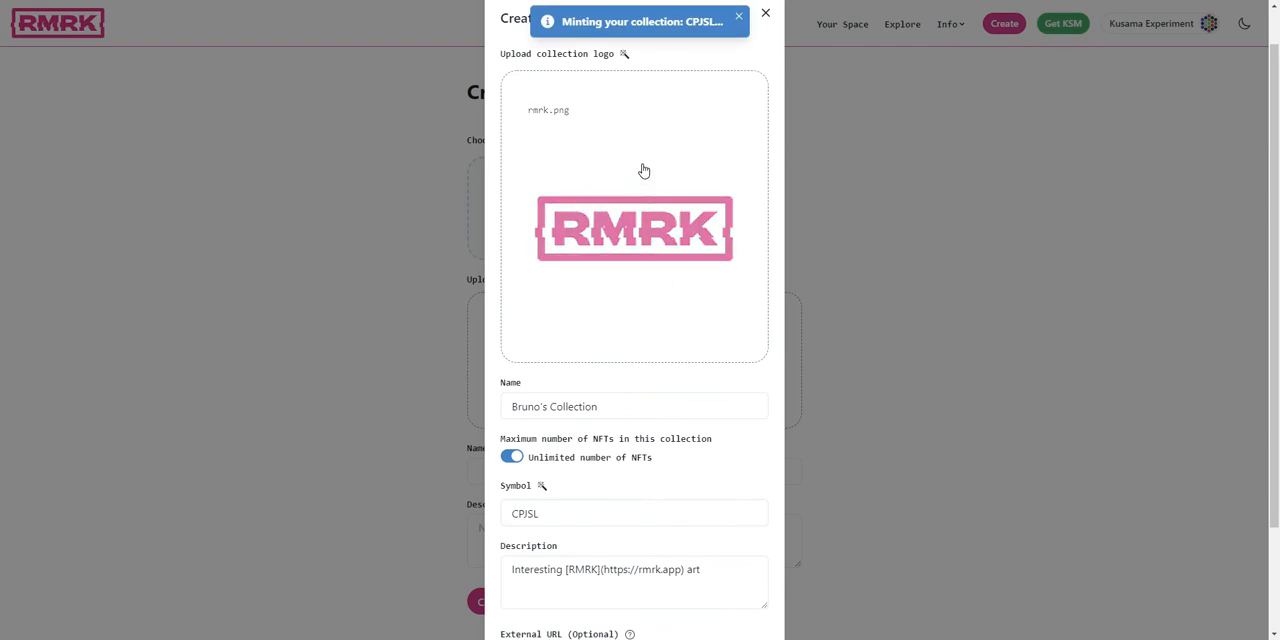
scroll("down", 3)
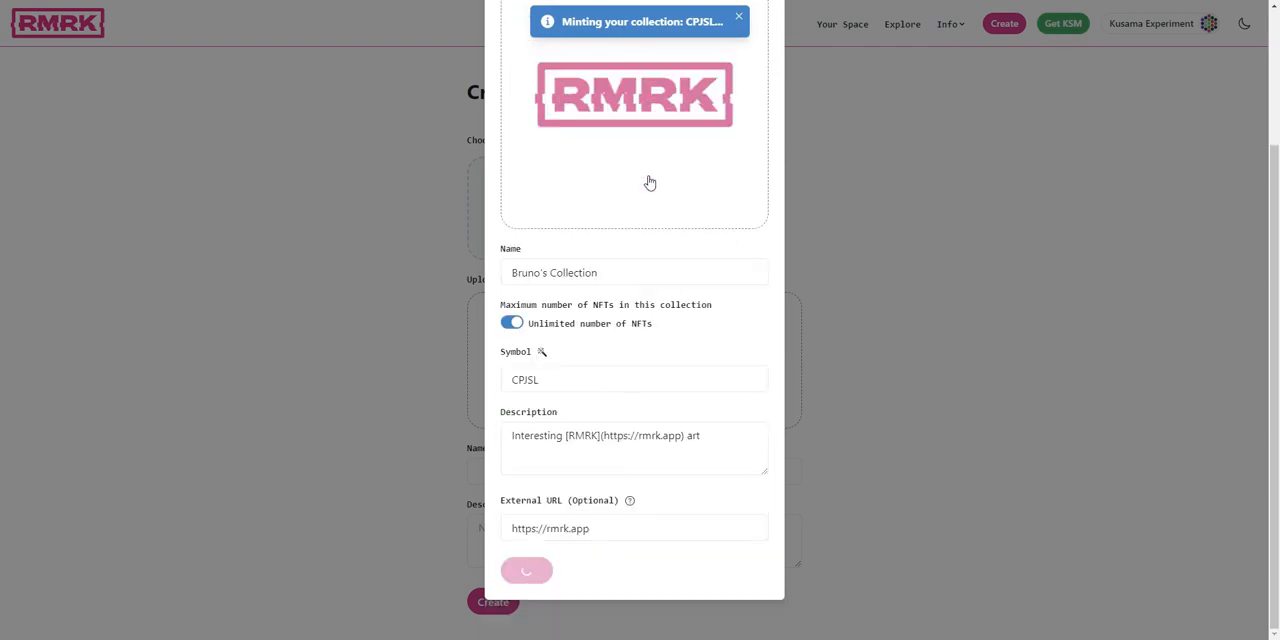
scroll("up", 3)
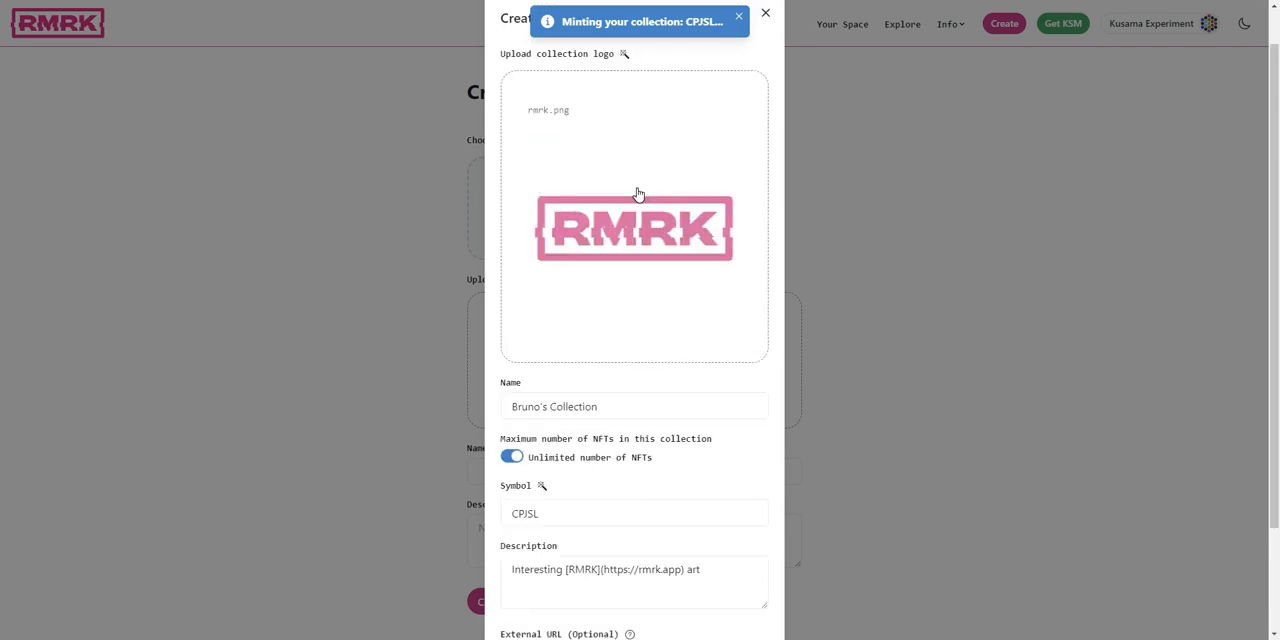
mouse_move(636, 144)
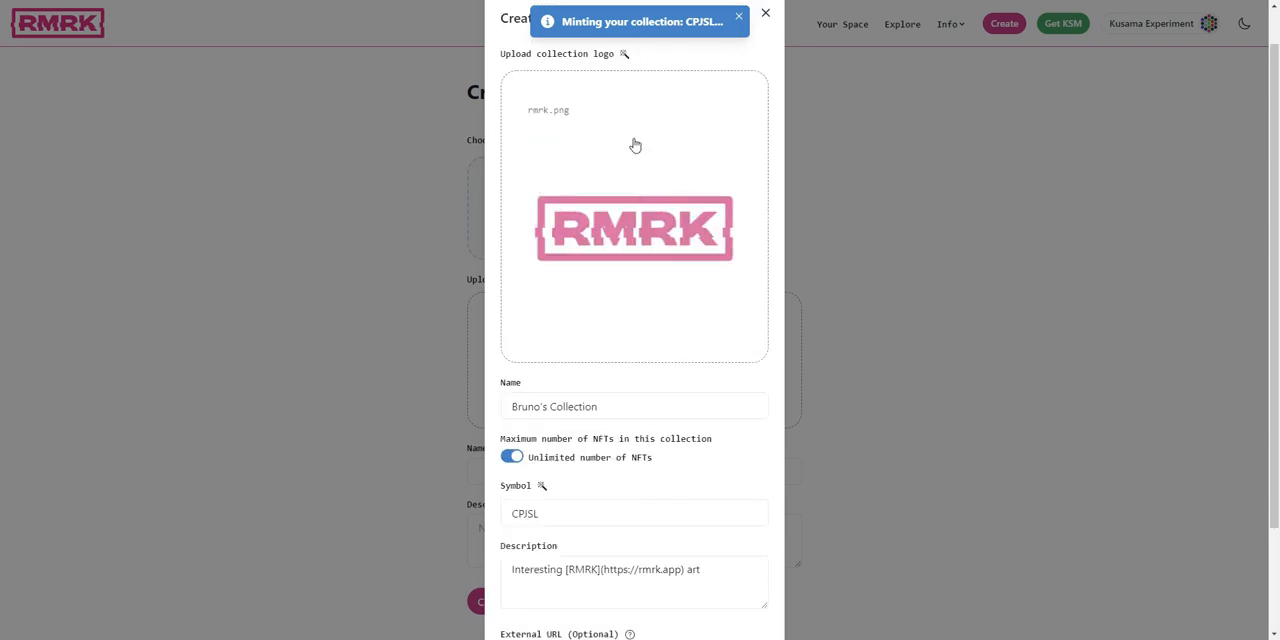
mouse_move(640, 248)
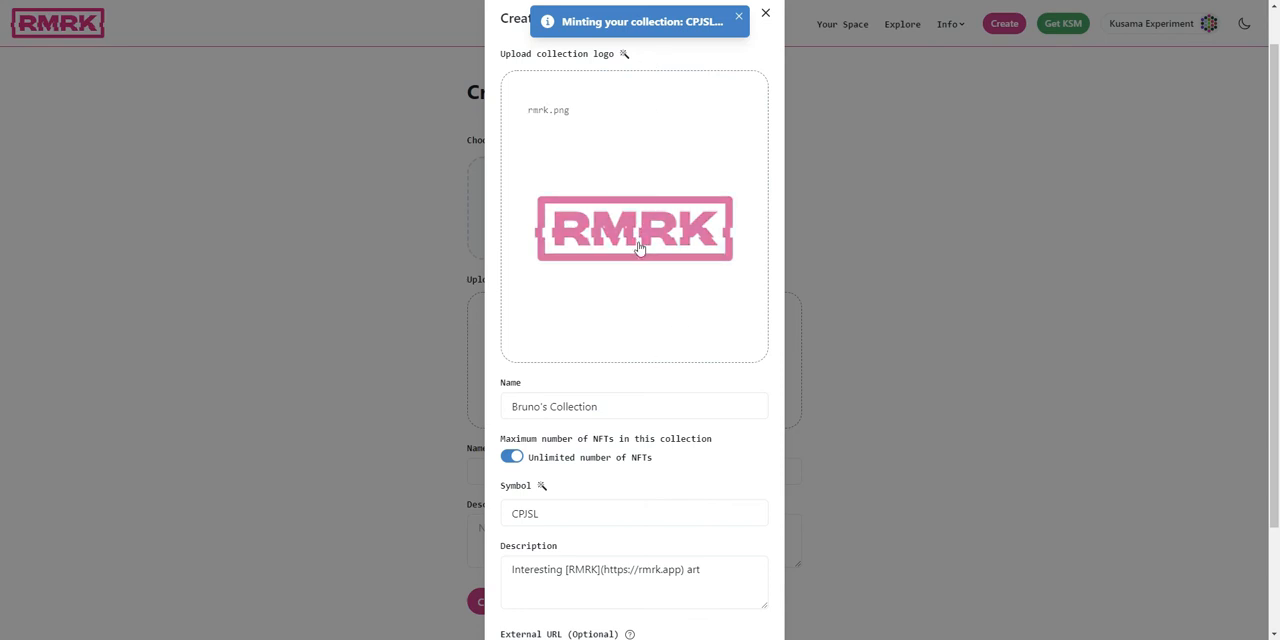
mouse_move(648, 236)
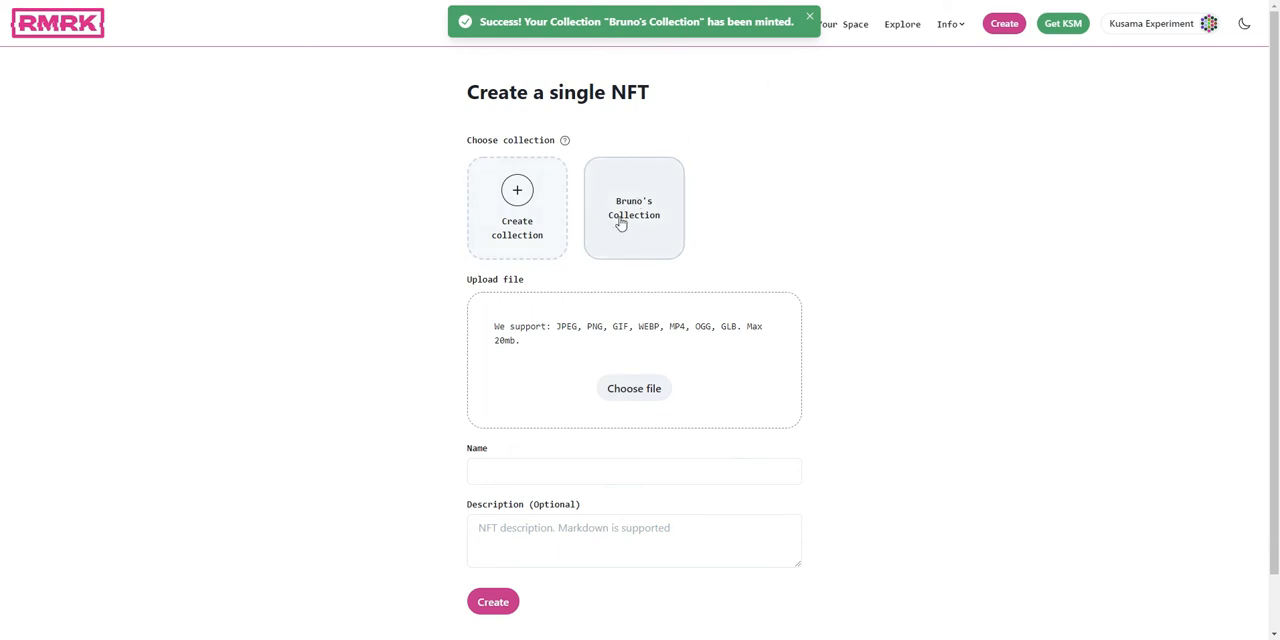
Step: Choose Bruno's Collection for the NFT and upload the animated file kanaegg.gif.mp4
left_click(632, 208)
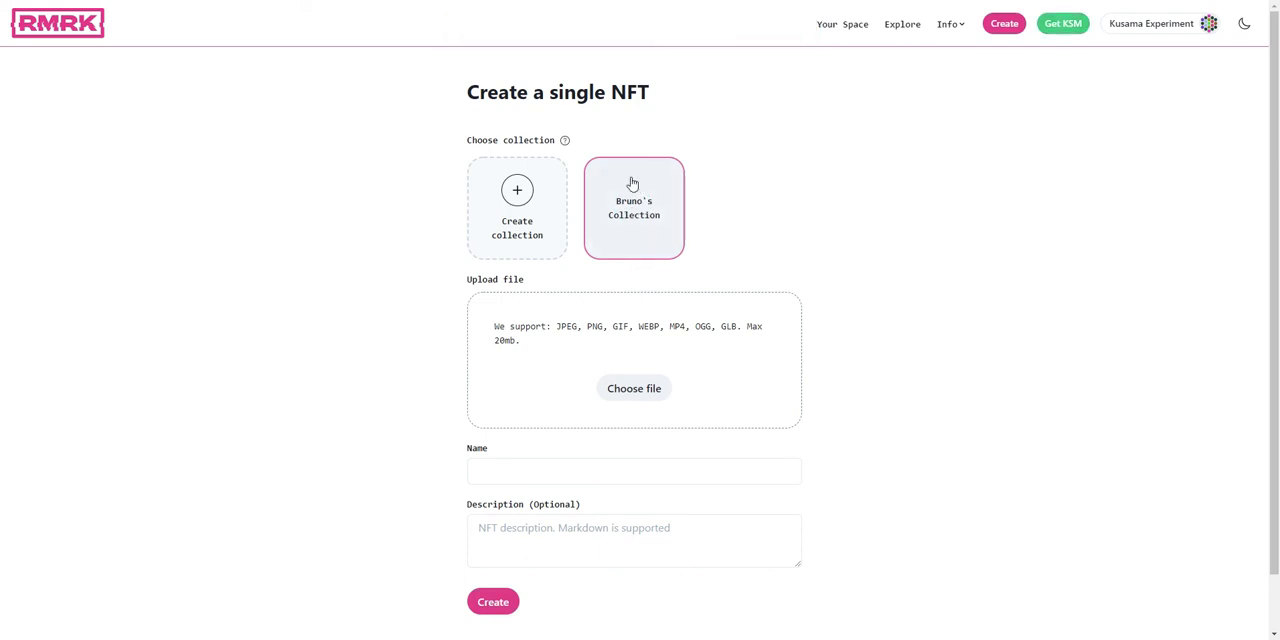
scroll("down", 3)
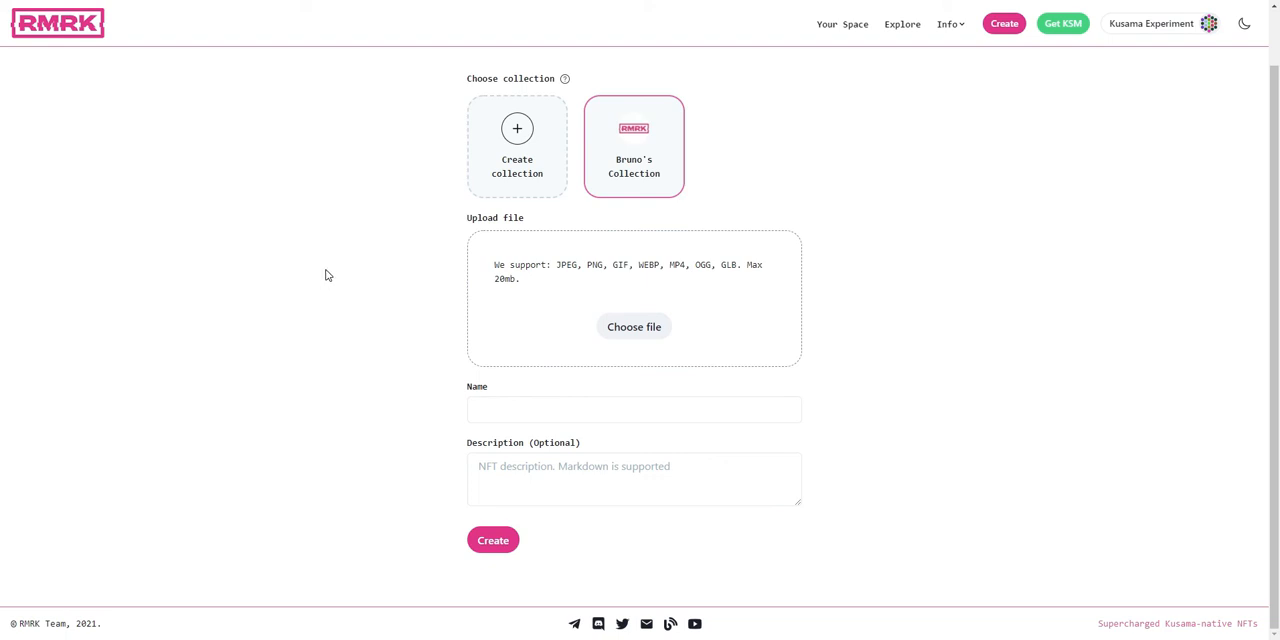
mouse_move(332, 280)
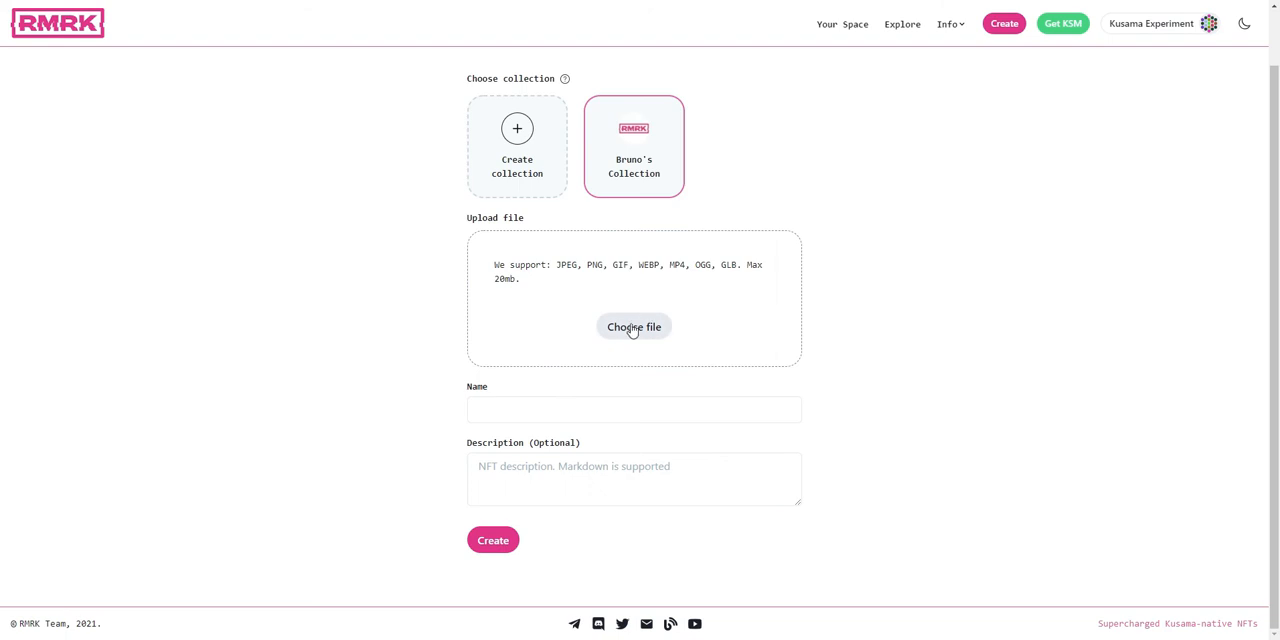
left_click(632, 326)
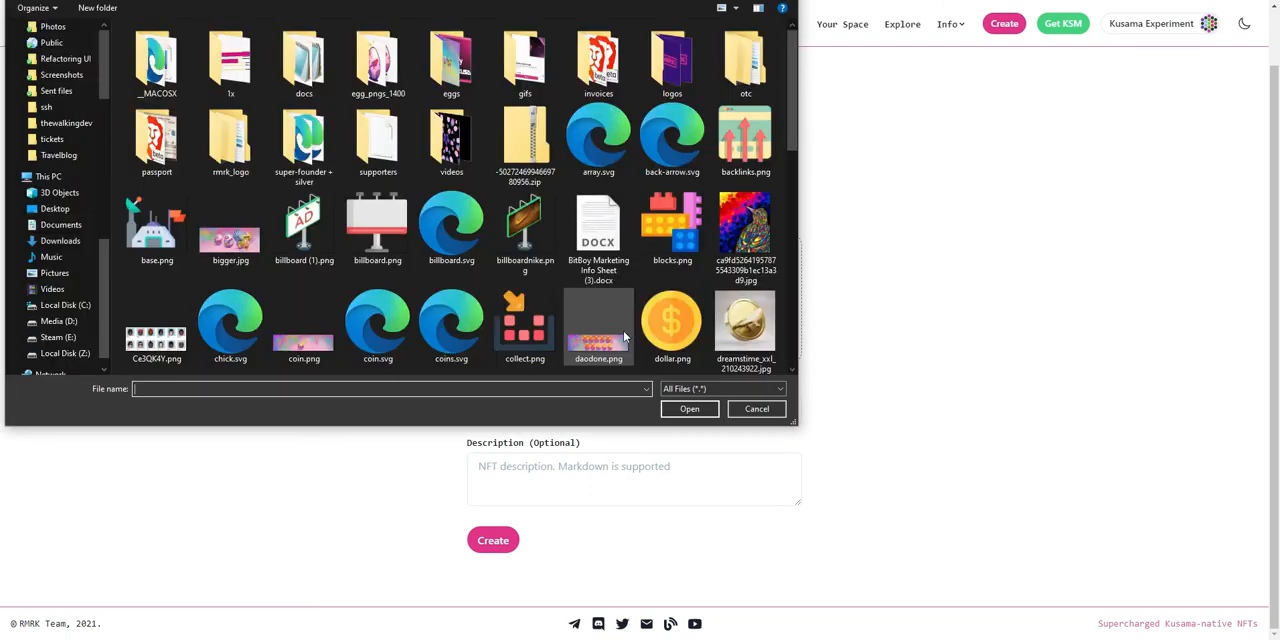
scroll("down", 3)
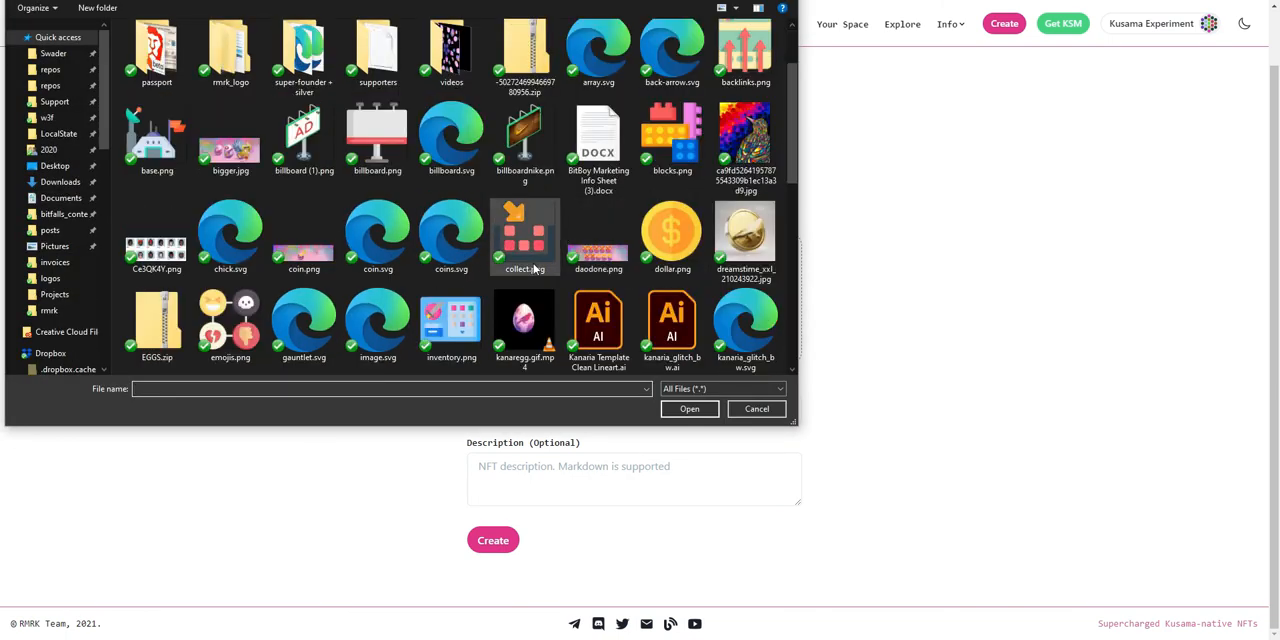
left_click(688, 408)
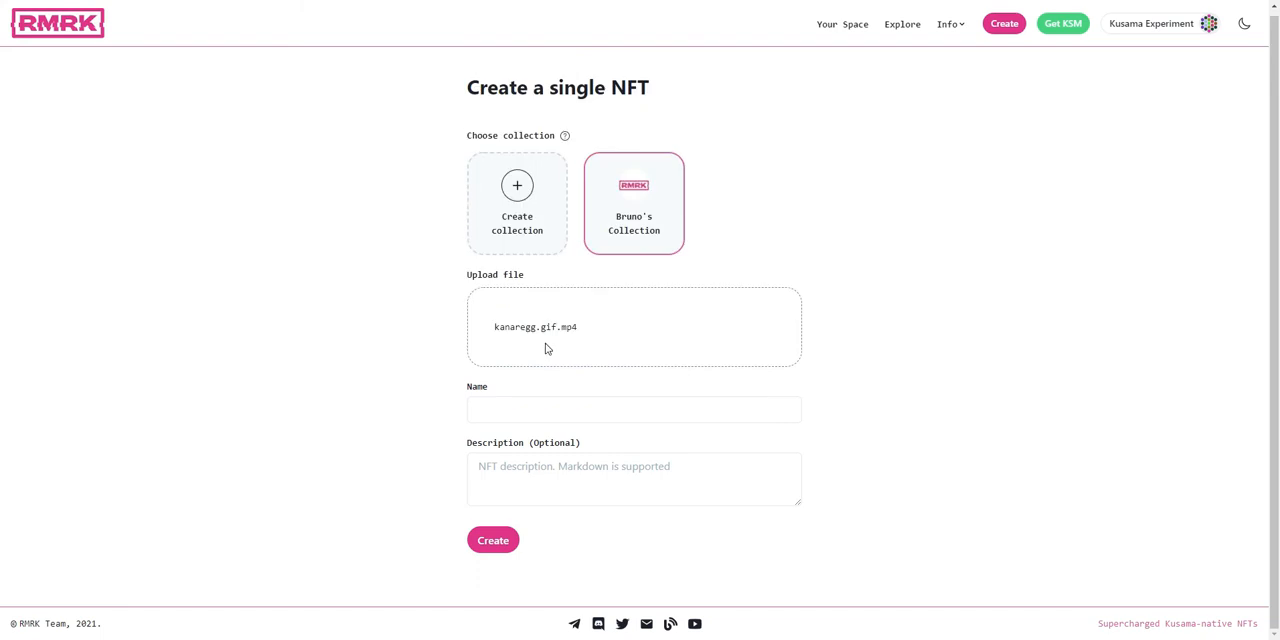
mouse_move(564, 336)
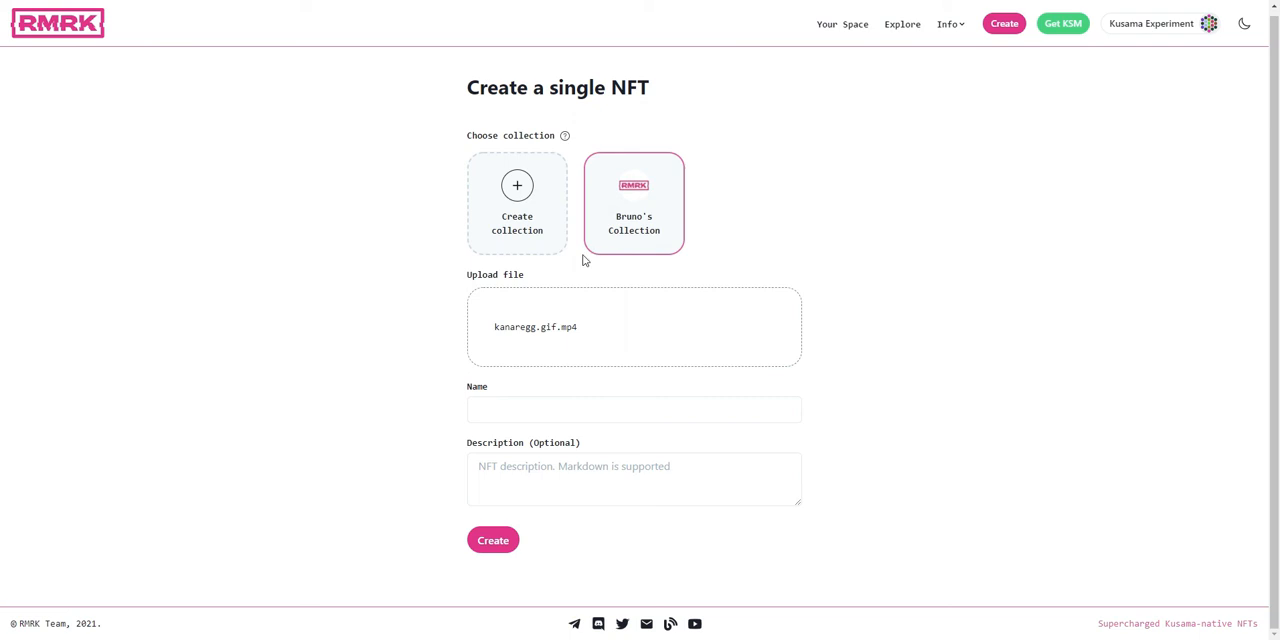
Step: Name the NFT 'Gr3yhood's Gif', leave the description empty, and submit it for minting
left_click(632, 408)
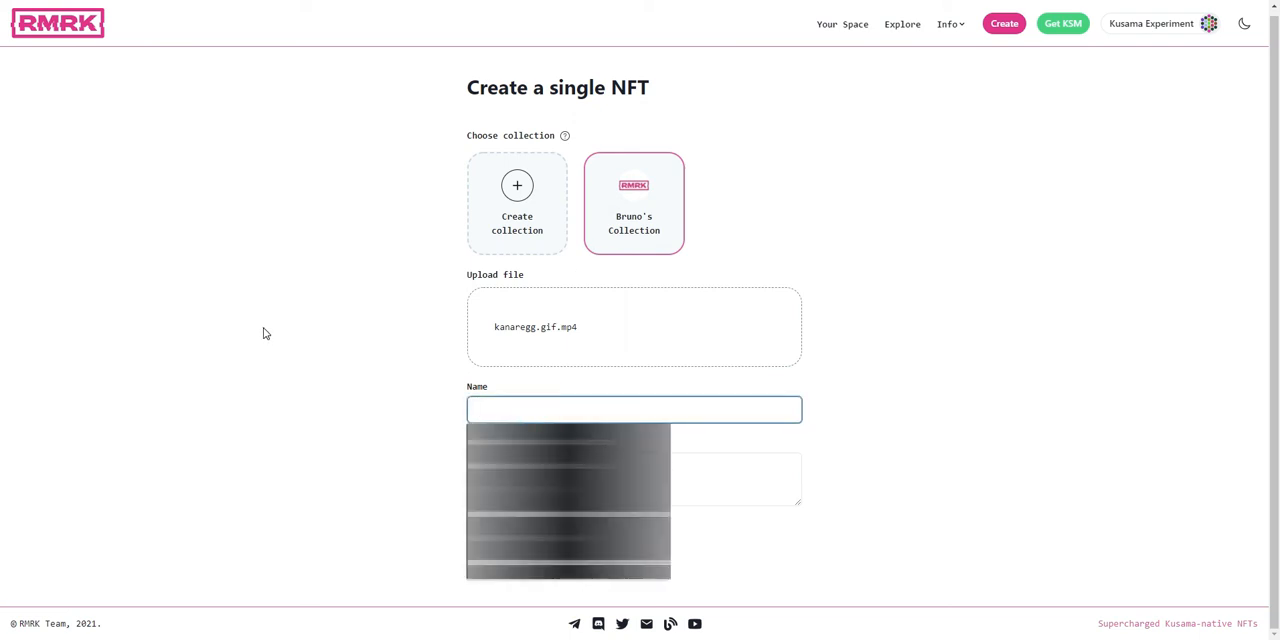
type("Grey")
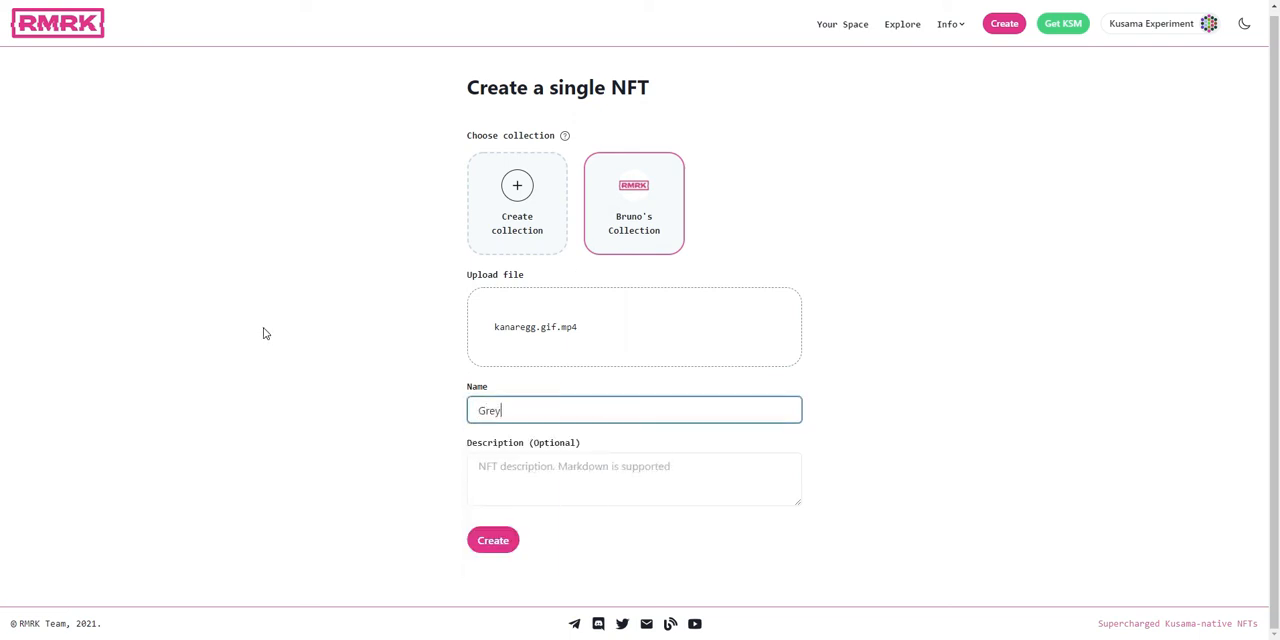
type("Gr3")
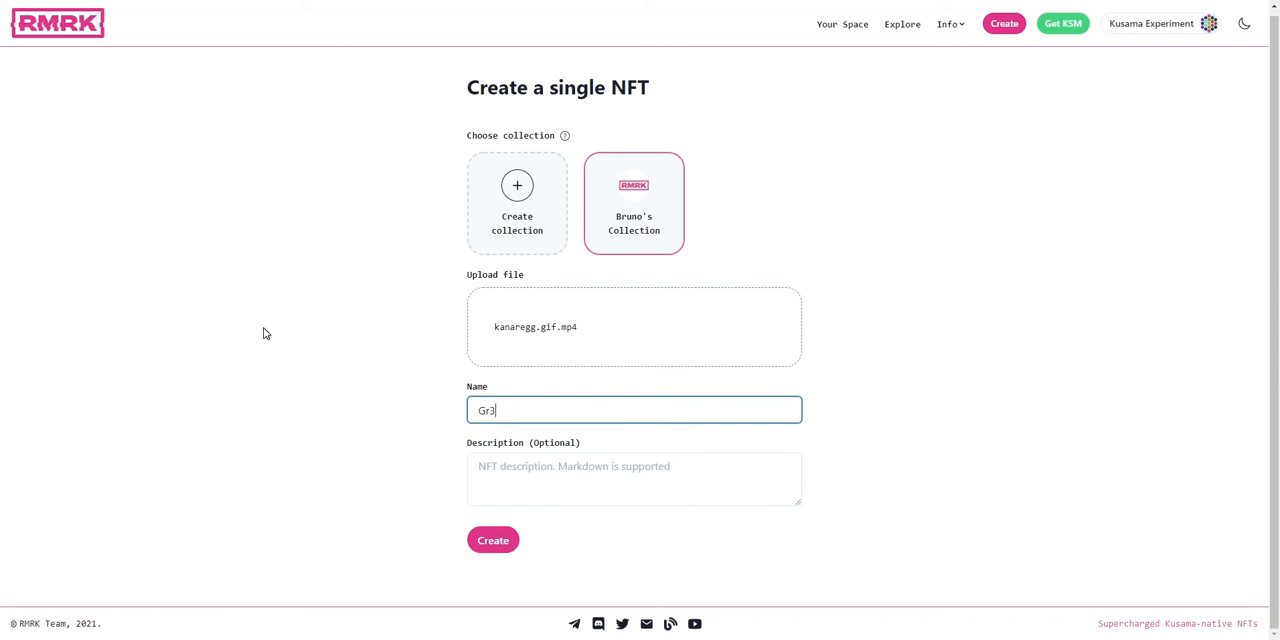
type("yhood's Gif")
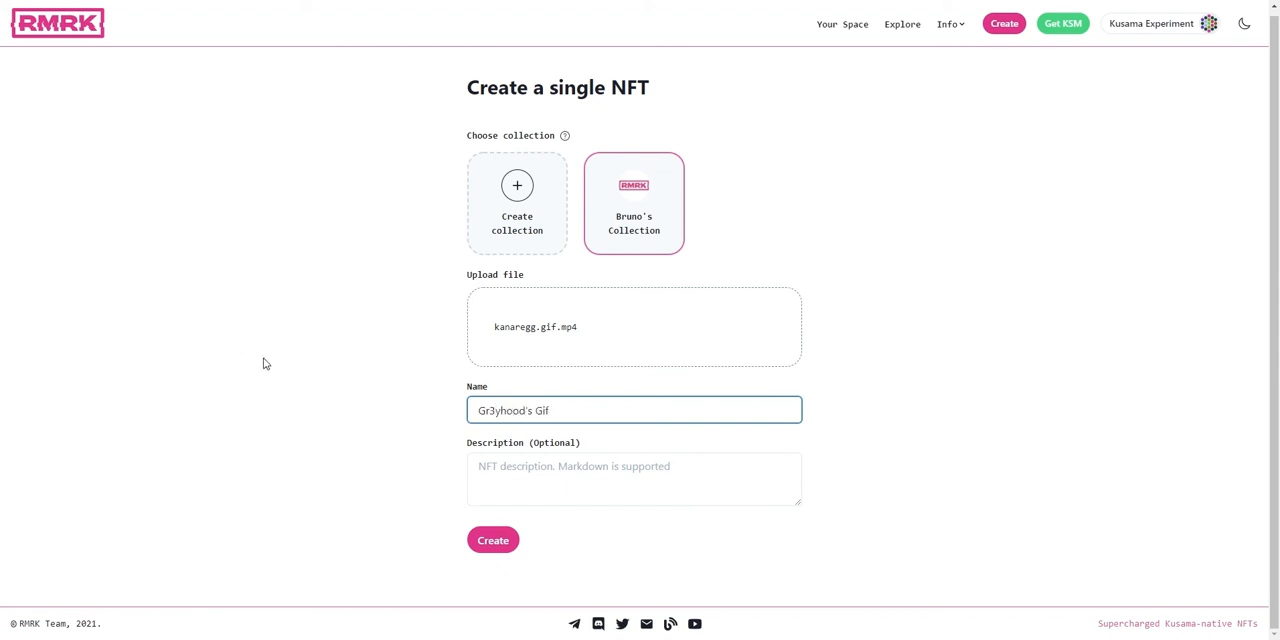
left_click(634, 480)
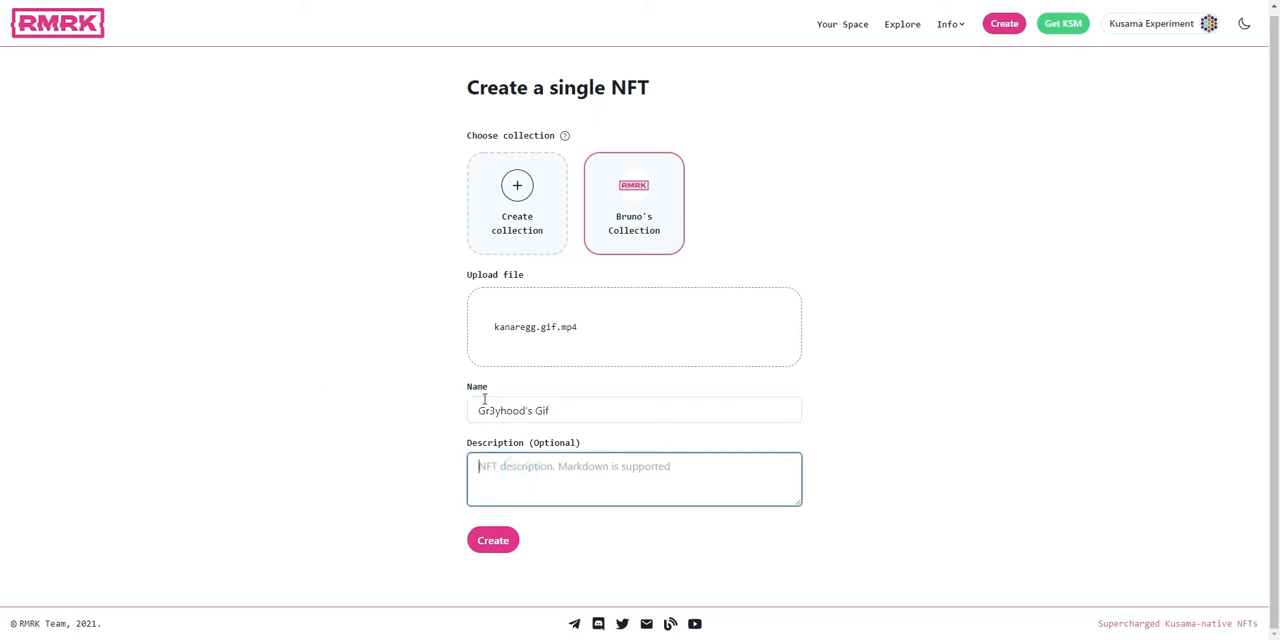
mouse_move(266, 416)
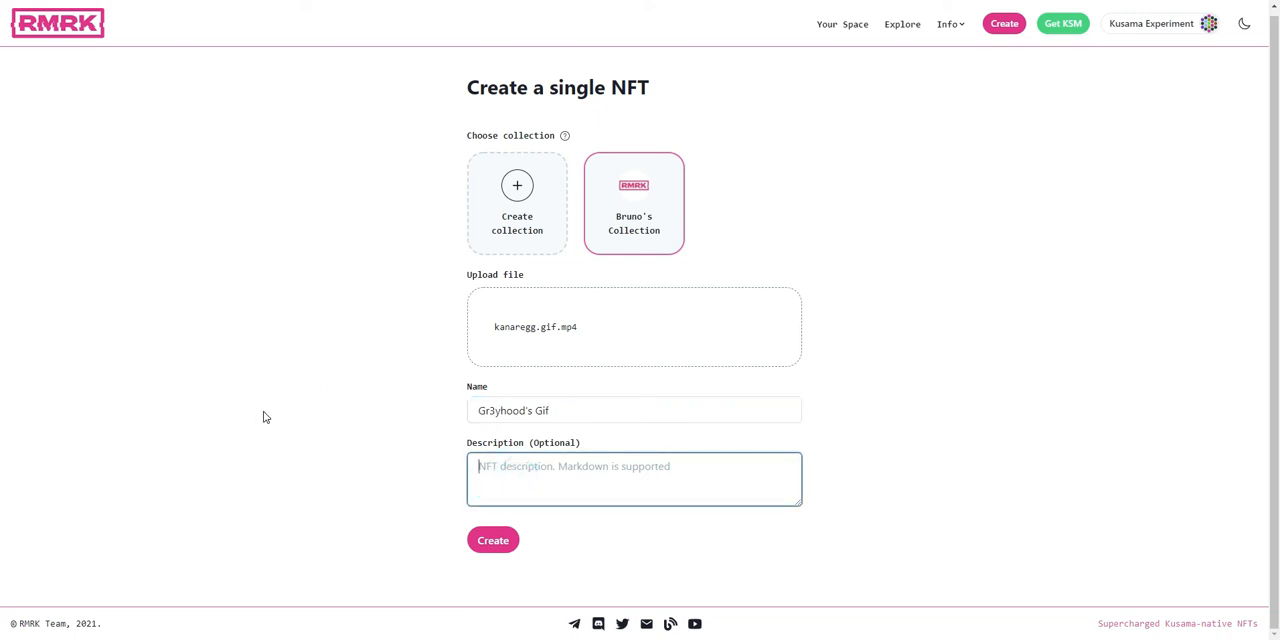
mouse_move(350, 480)
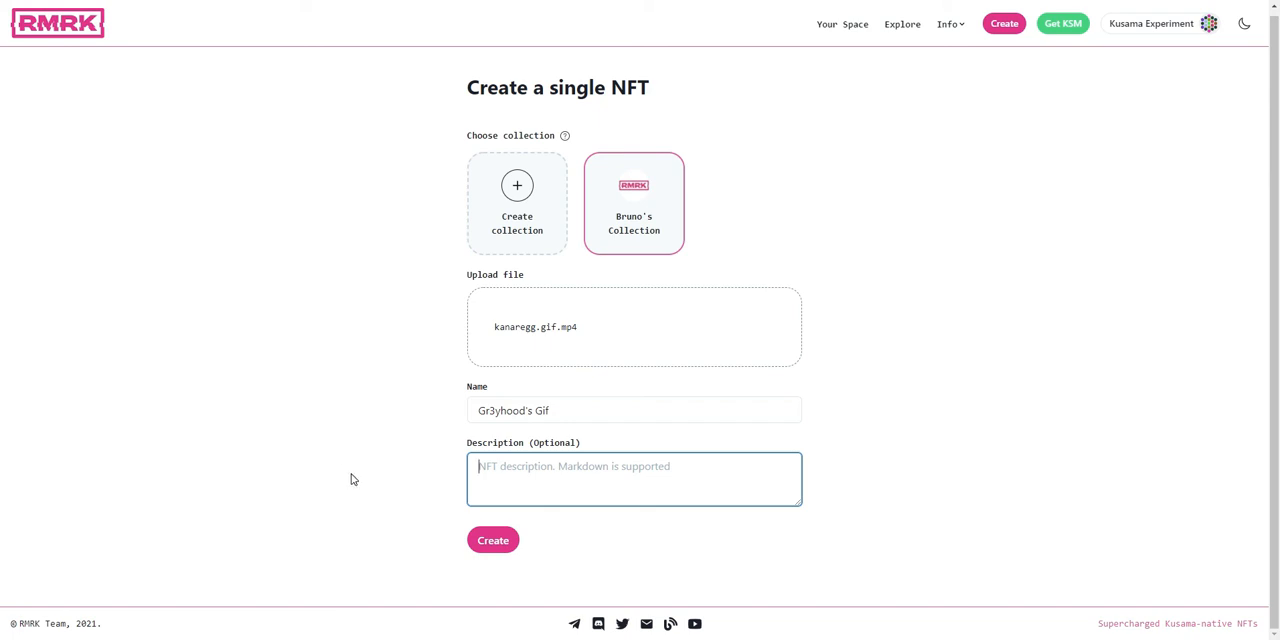
mouse_move(492, 540)
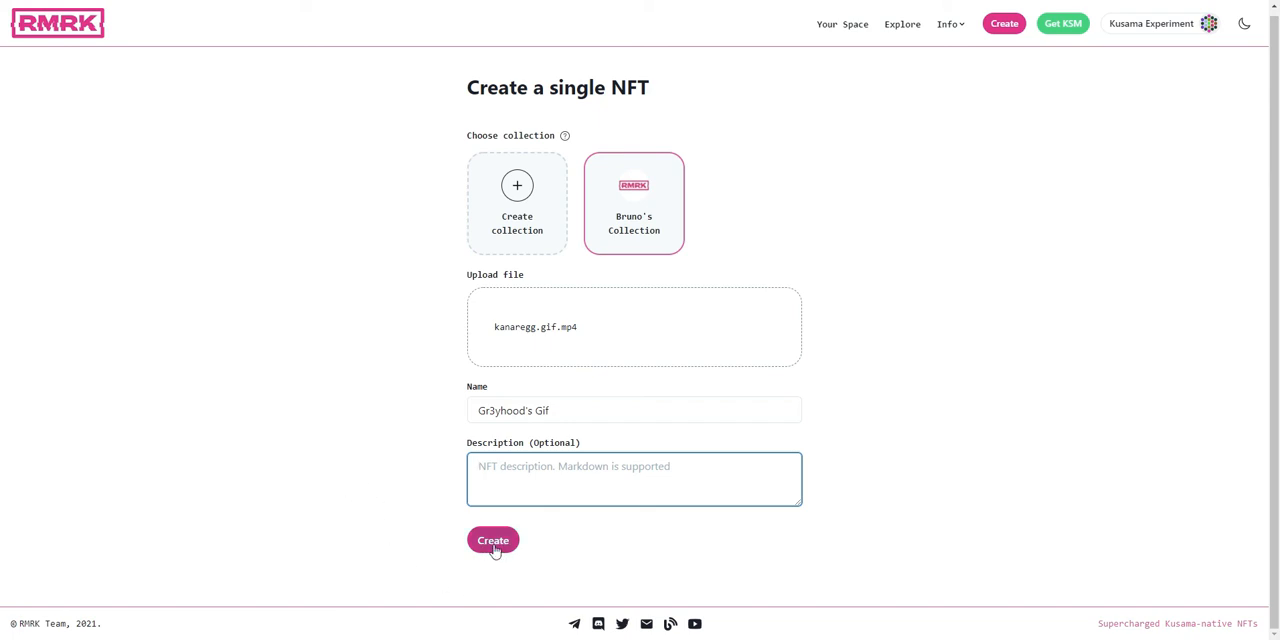
left_click(492, 540)
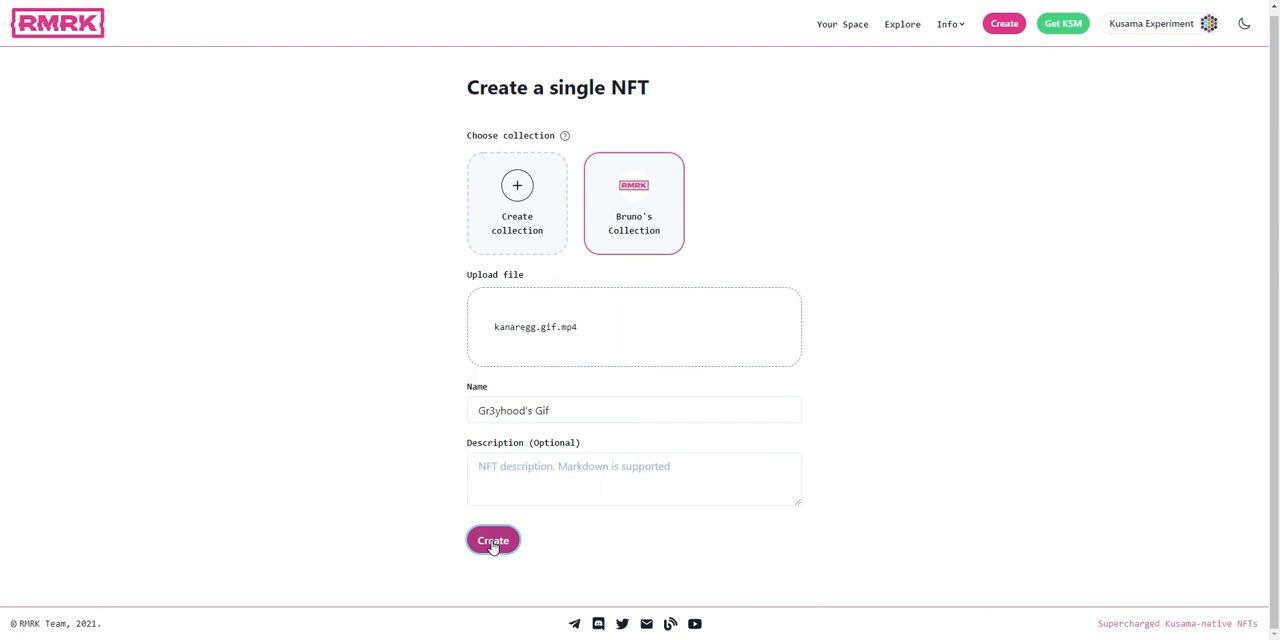
Step: Sign the minting transaction in polkadot{.js} so Gr3yhood's Gif is confirmed minted
left_click(492, 540)
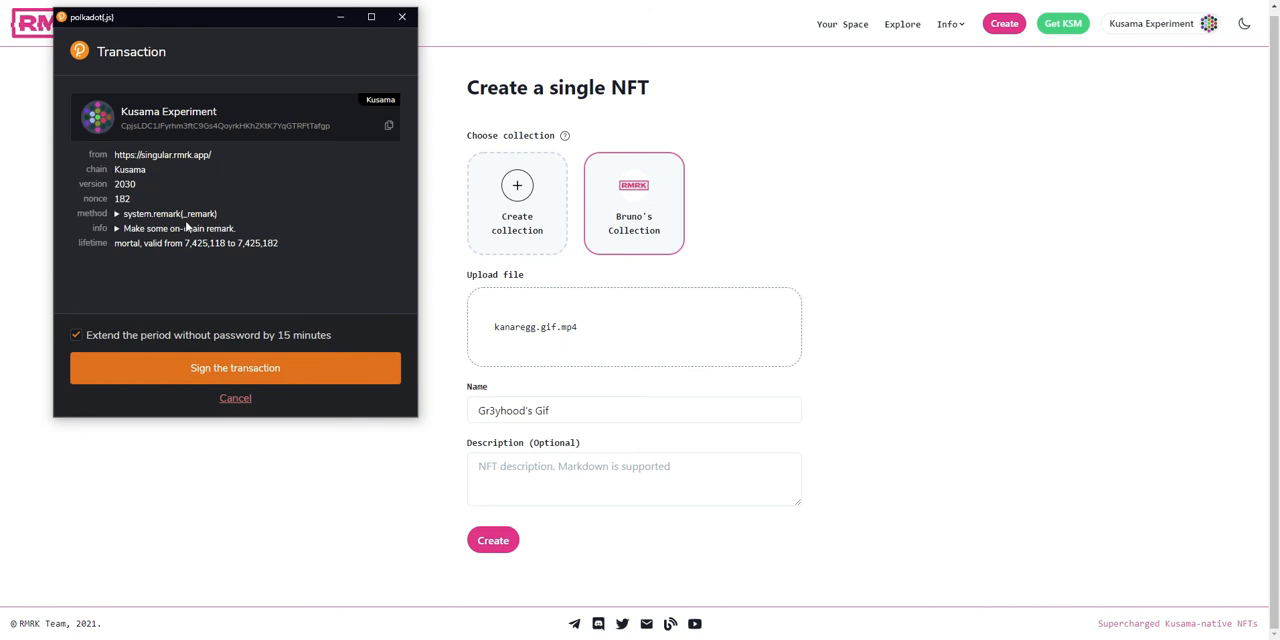
mouse_move(186, 334)
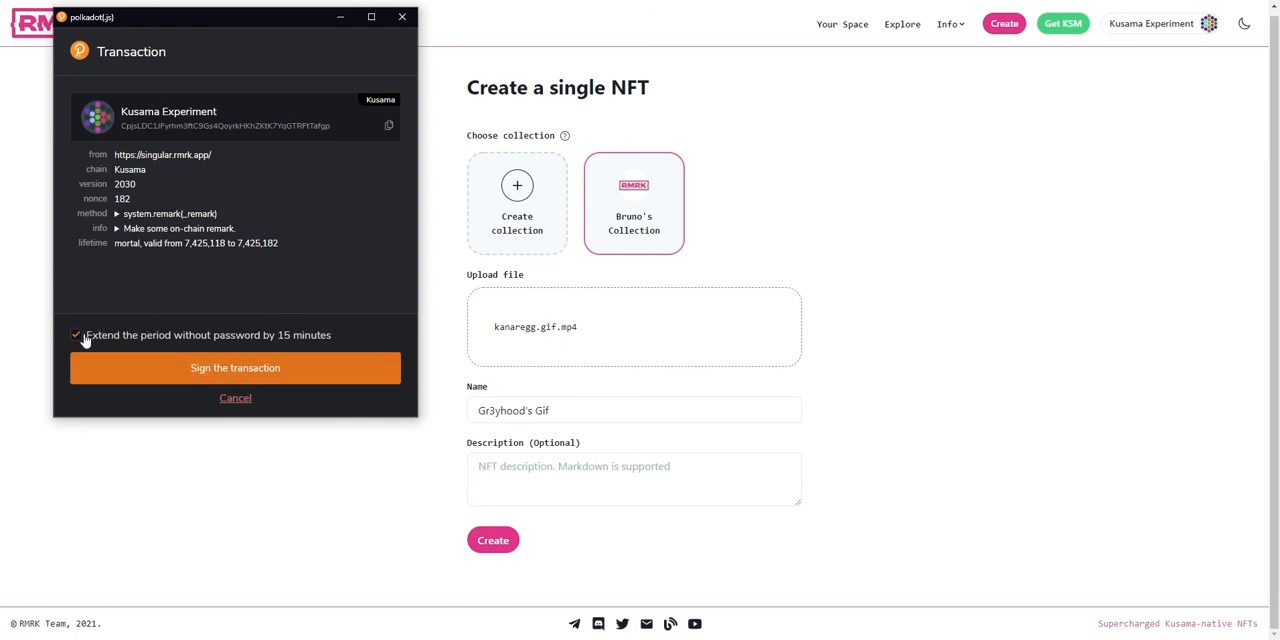
mouse_move(236, 368)
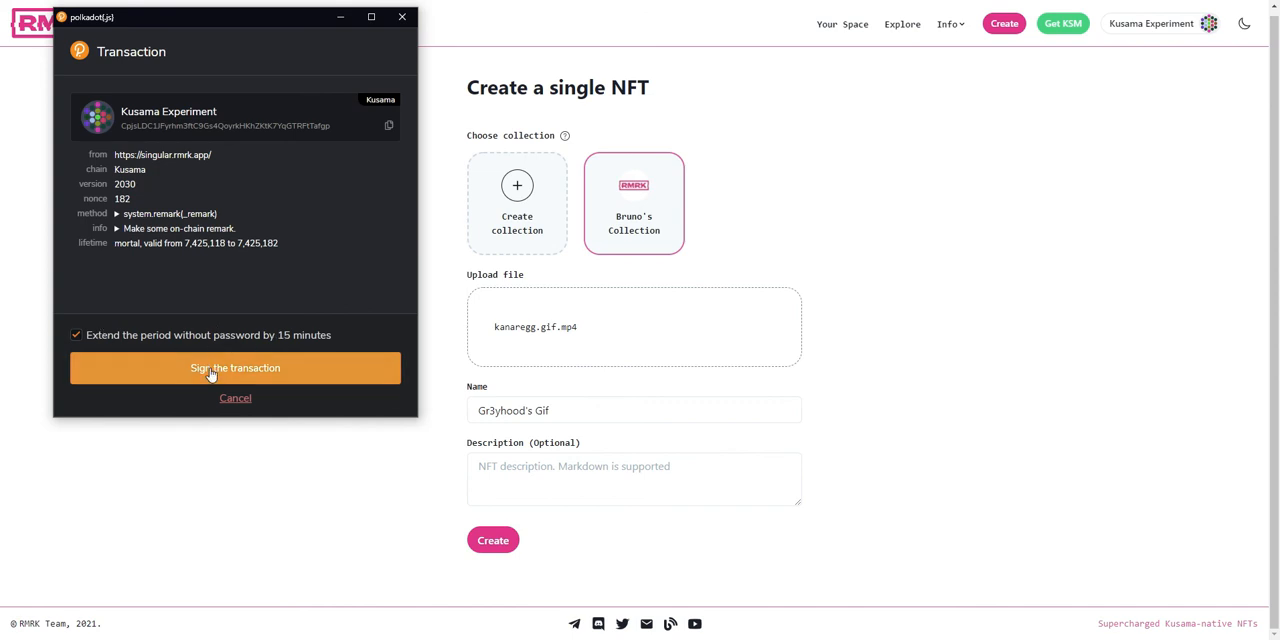
left_click(236, 368)
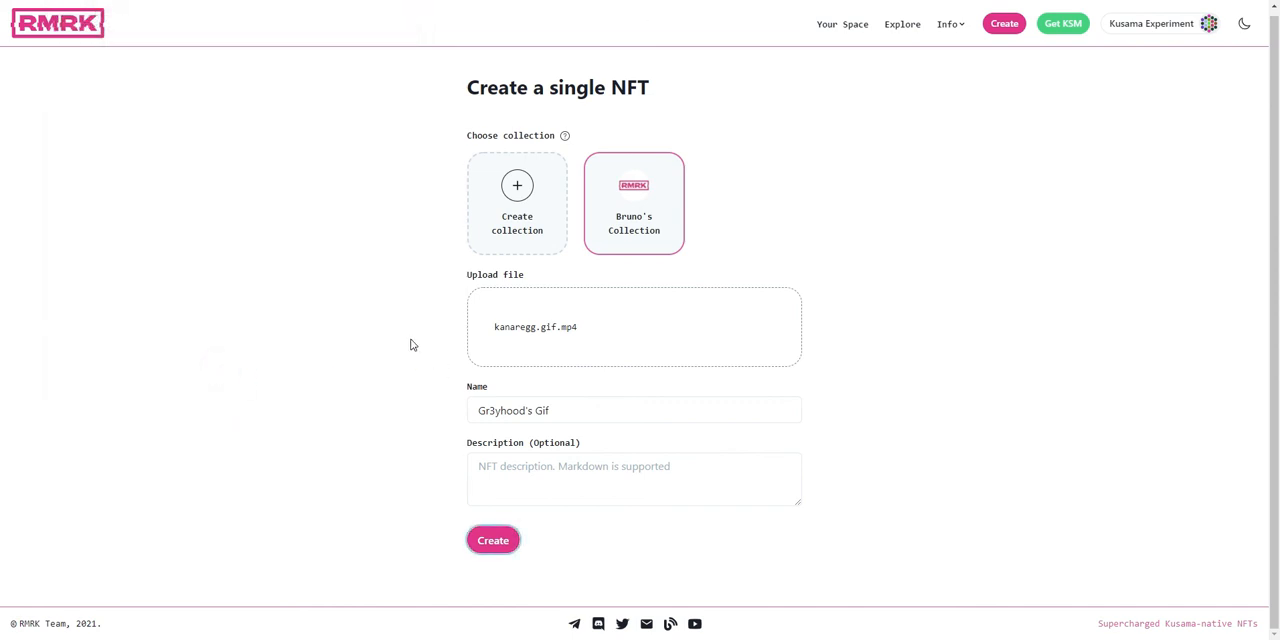
left_click(492, 540)
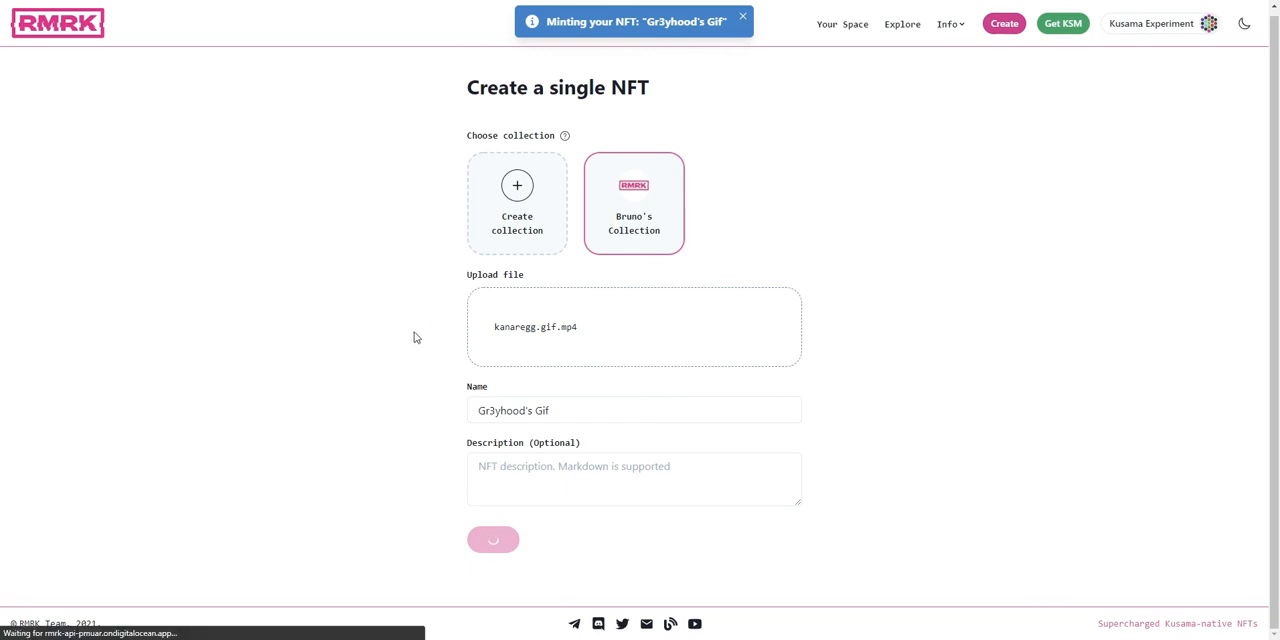
left_click(492, 540)
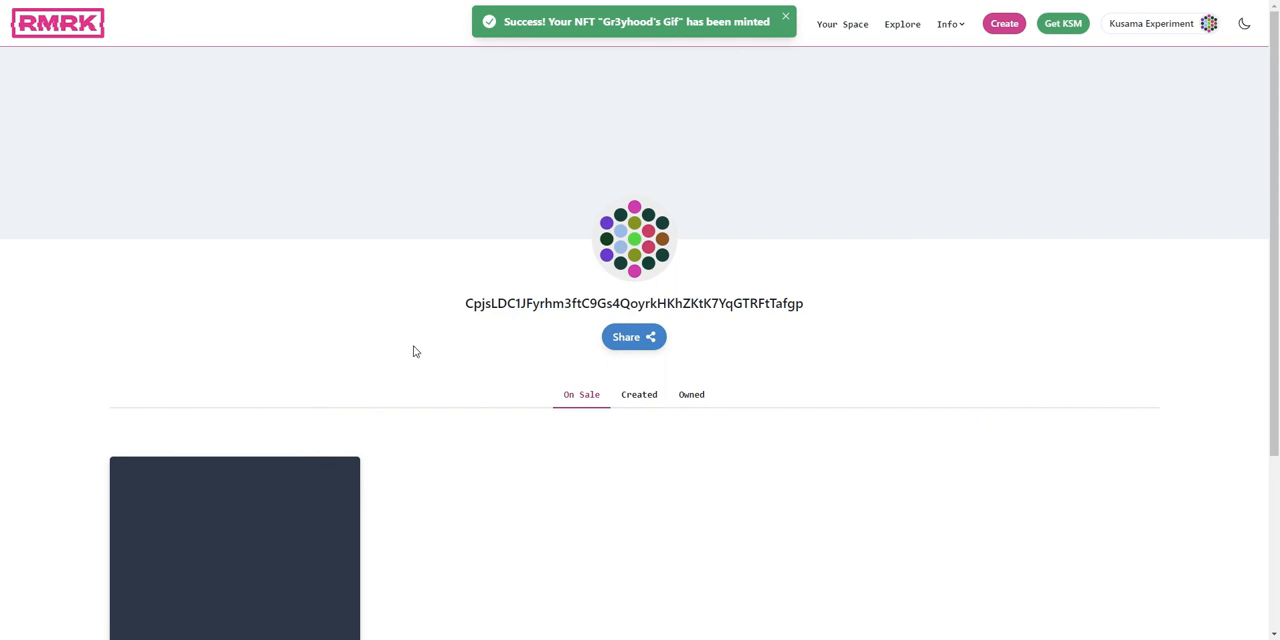
mouse_move(424, 344)
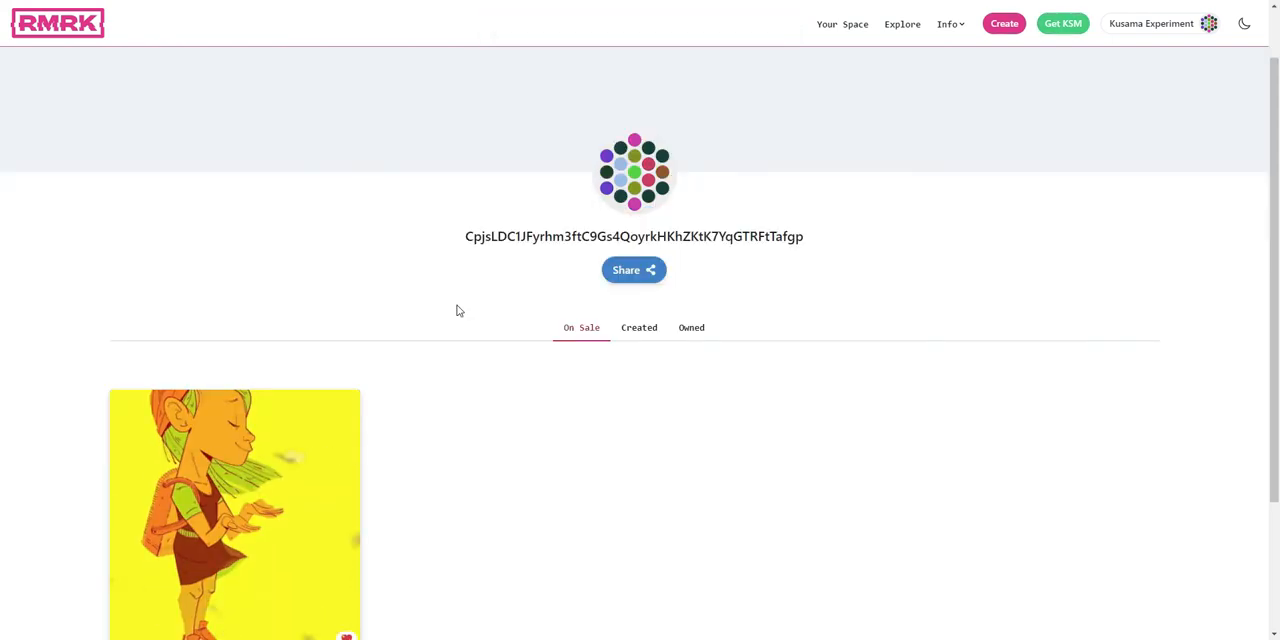
Step: Show the account's Created NFTs, where Gr3yhood's Gif from Bruno's Collection appears
scroll("down", 3)
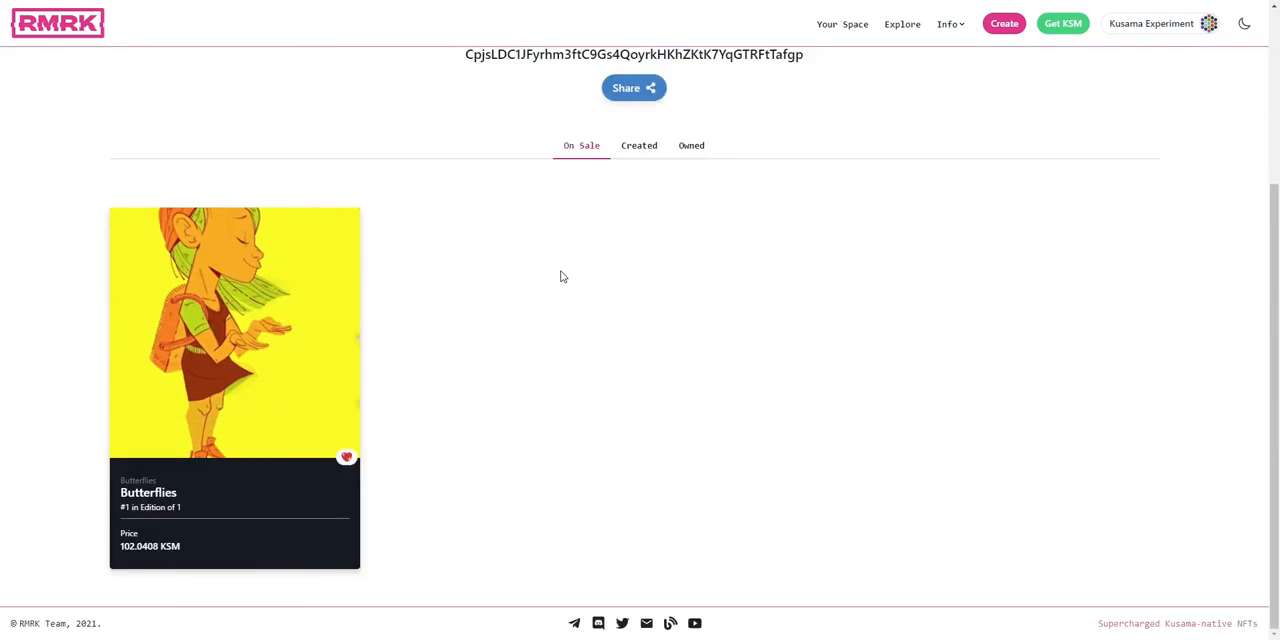
scroll("up", 3)
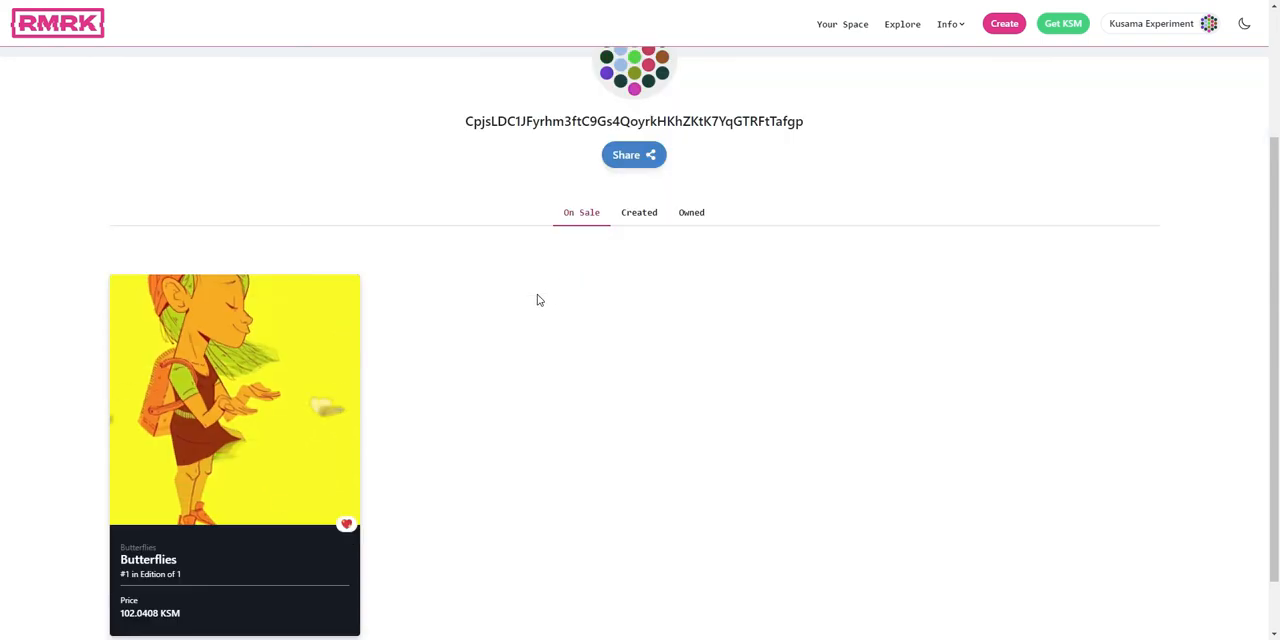
scroll("down", 3)
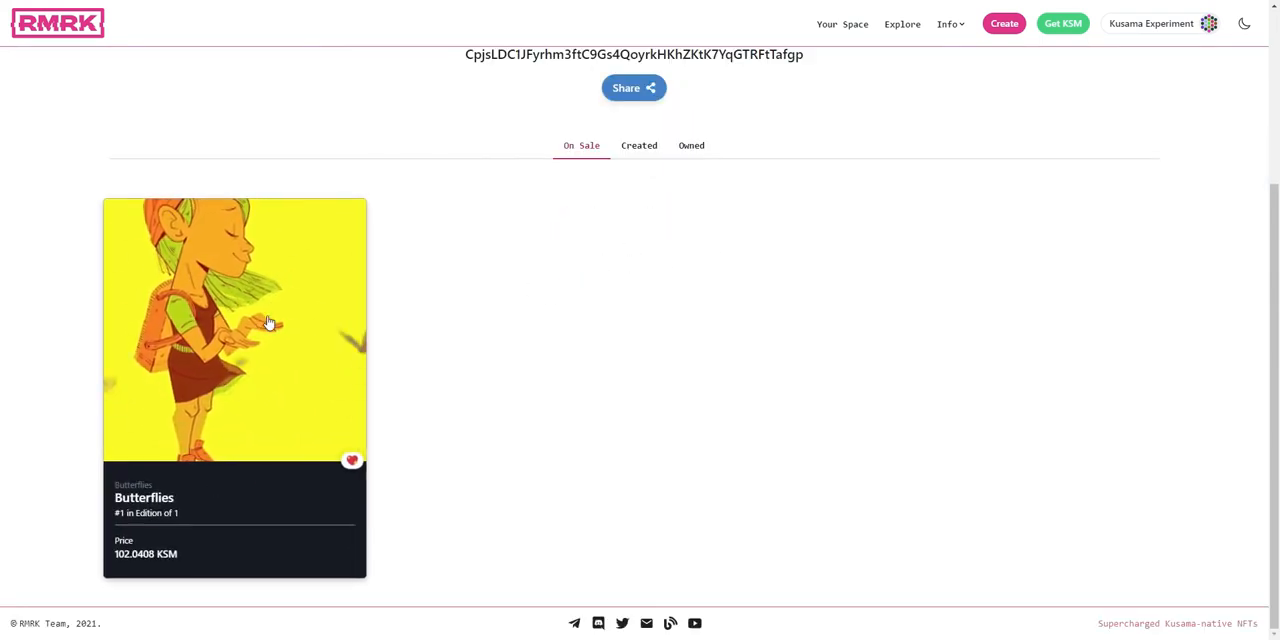
mouse_move(242, 296)
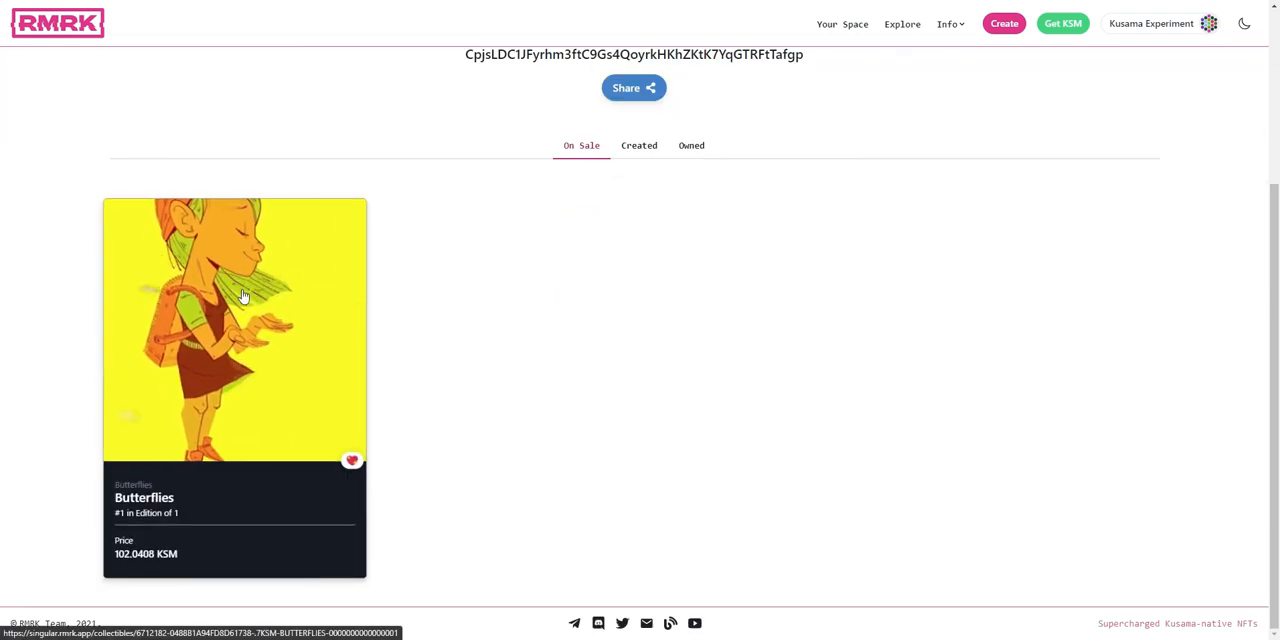
left_click(640, 212)
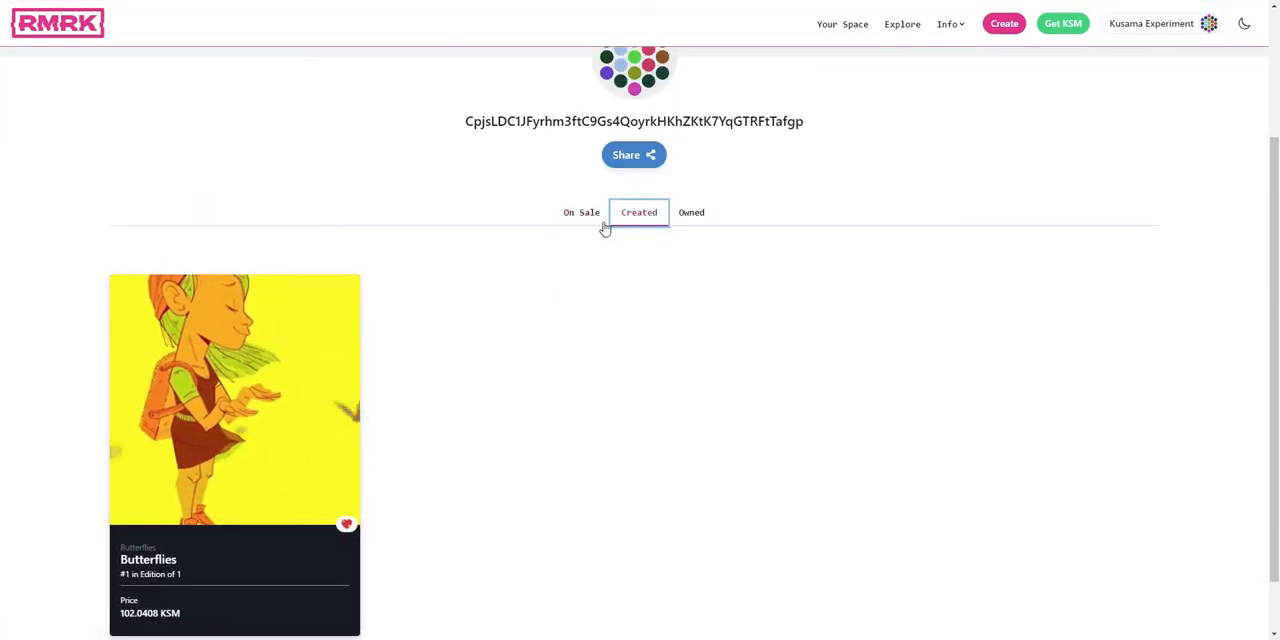
scroll("down", 3)
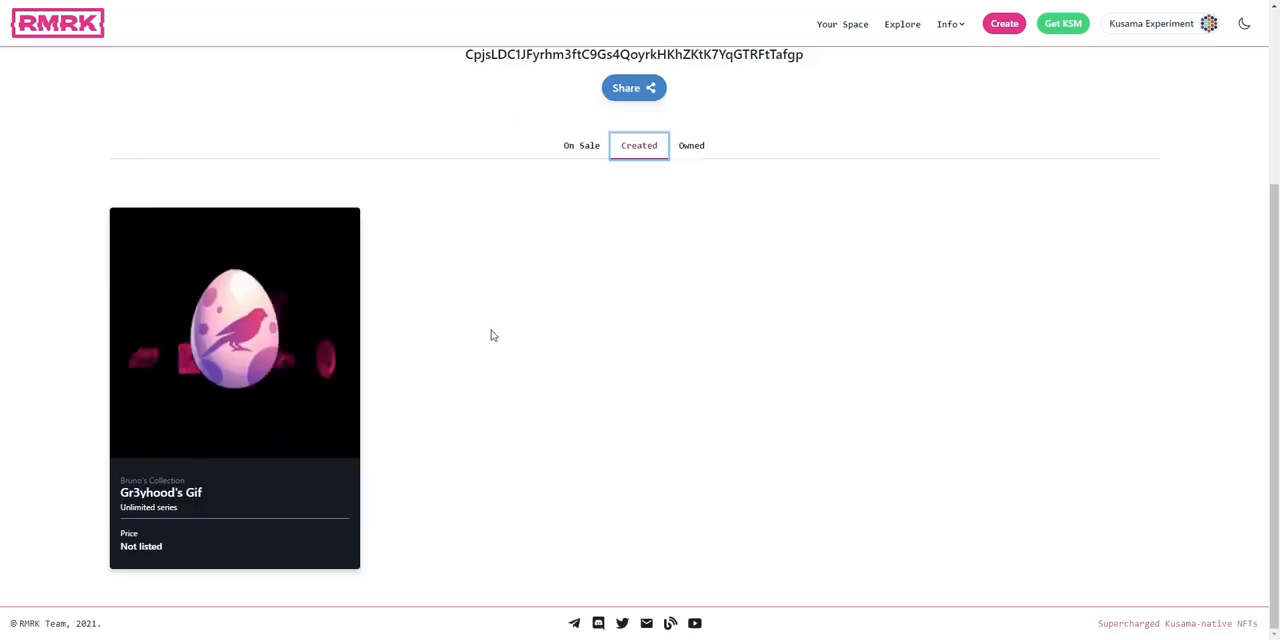
mouse_move(234, 330)
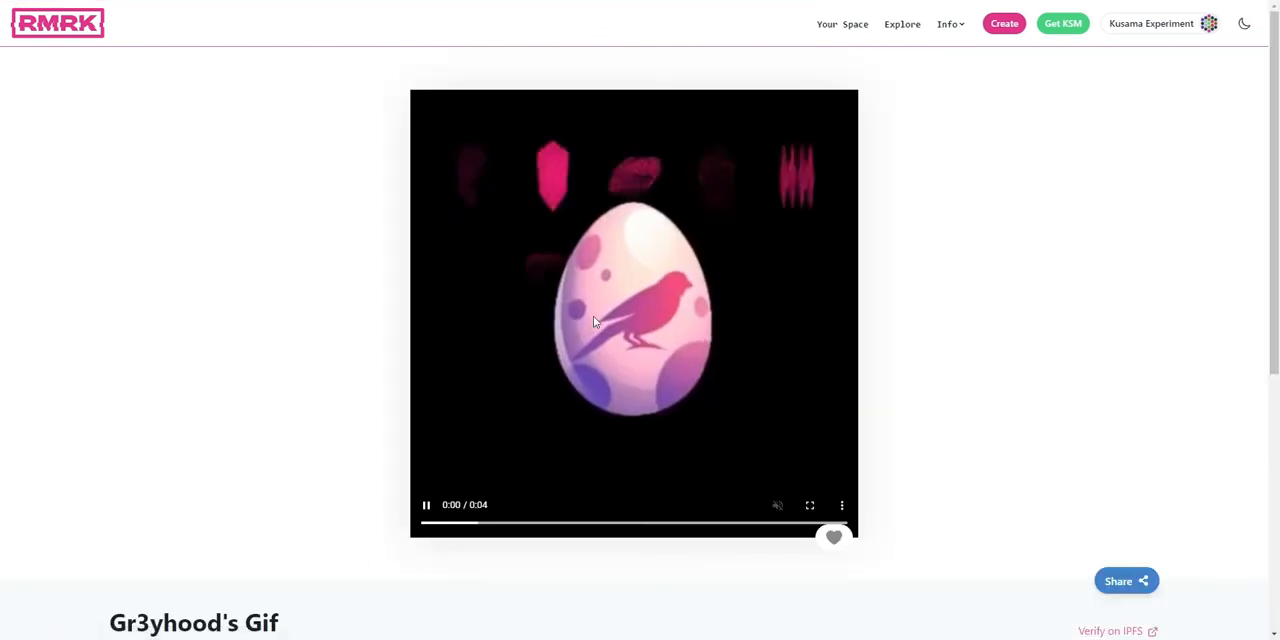
scroll("down", 3)
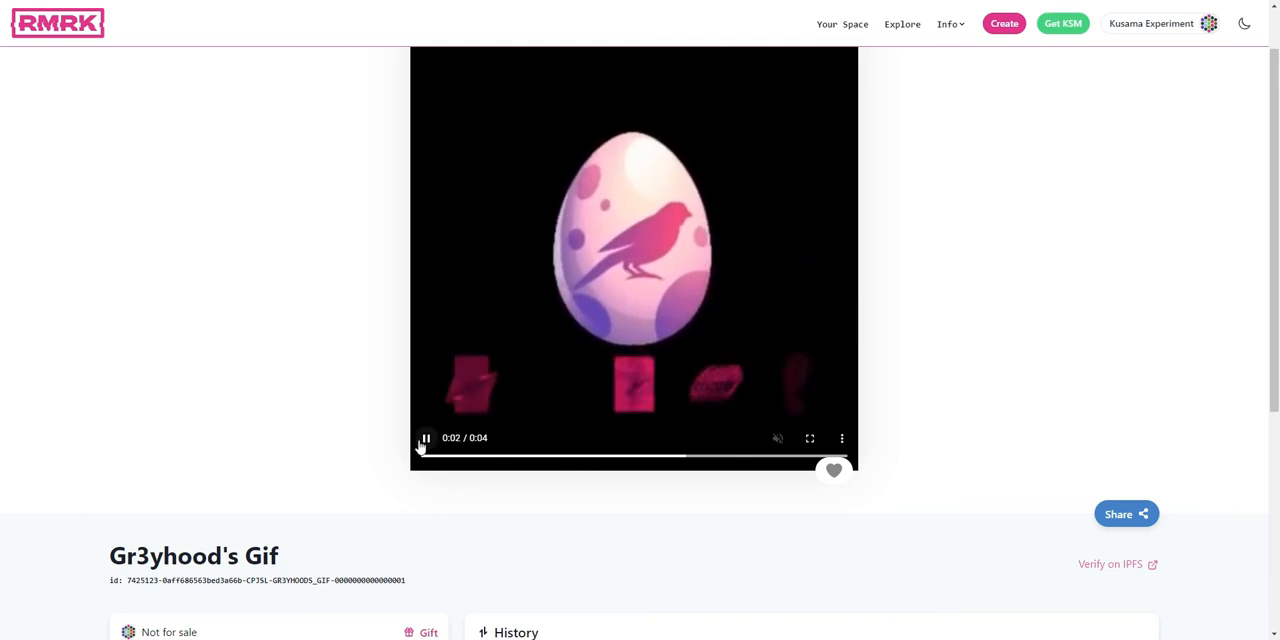
scroll("down", 3)
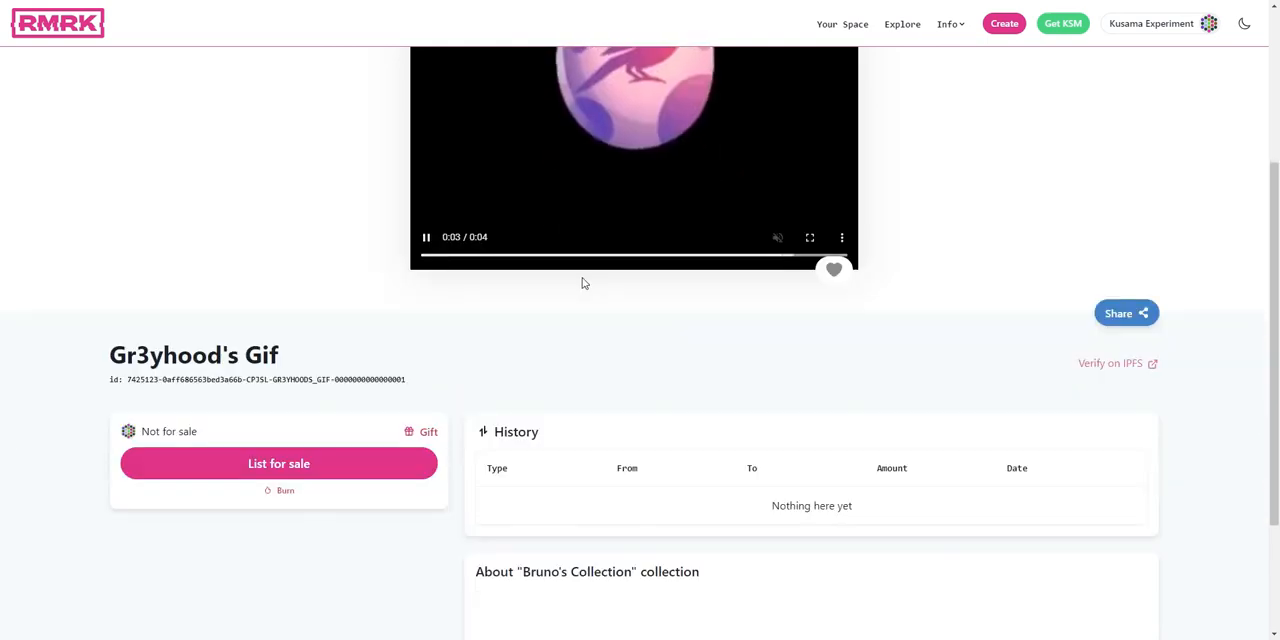
scroll("down", 3)
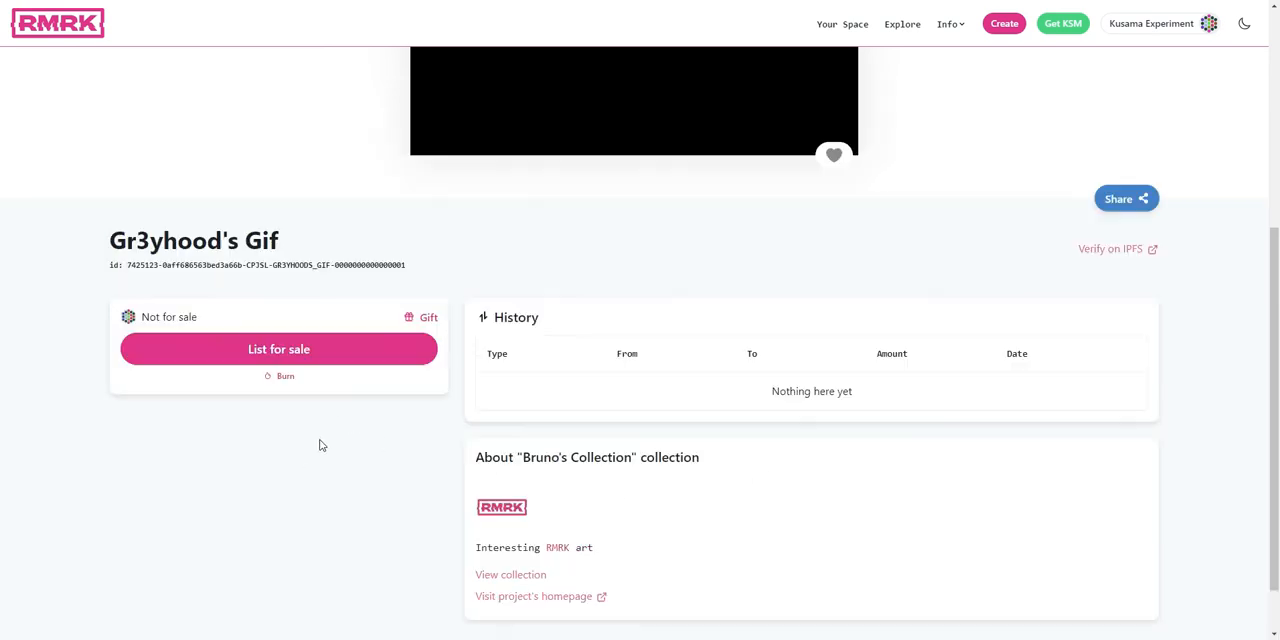
scroll("down", 3)
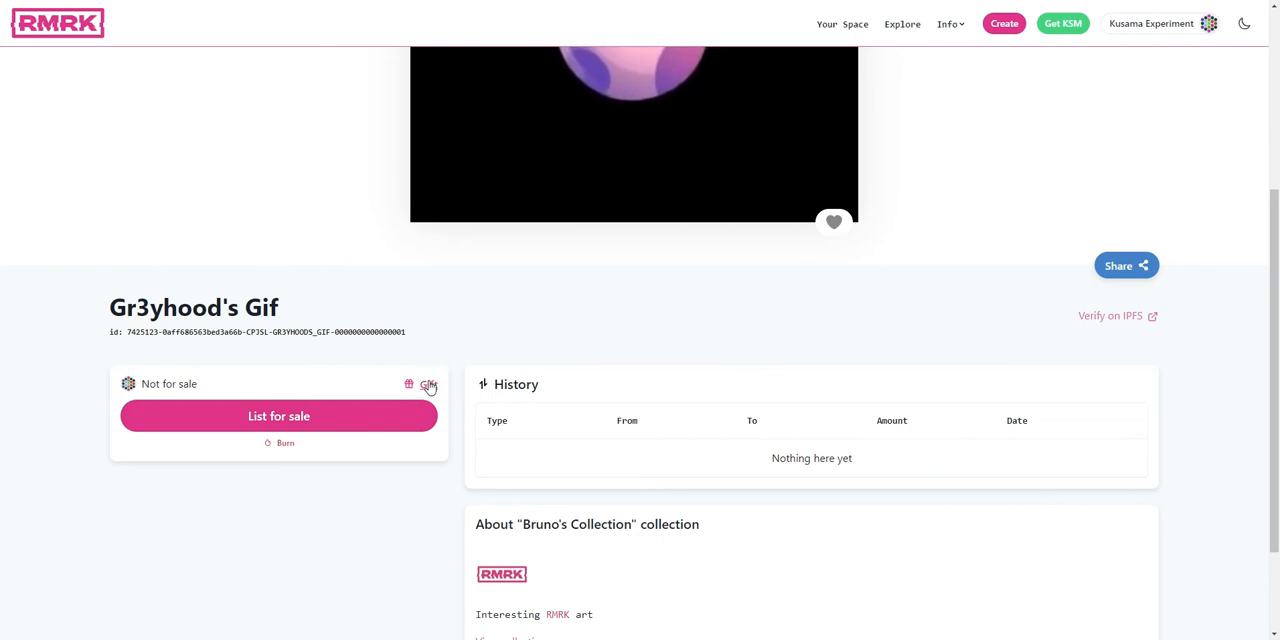
scroll("up", 3)
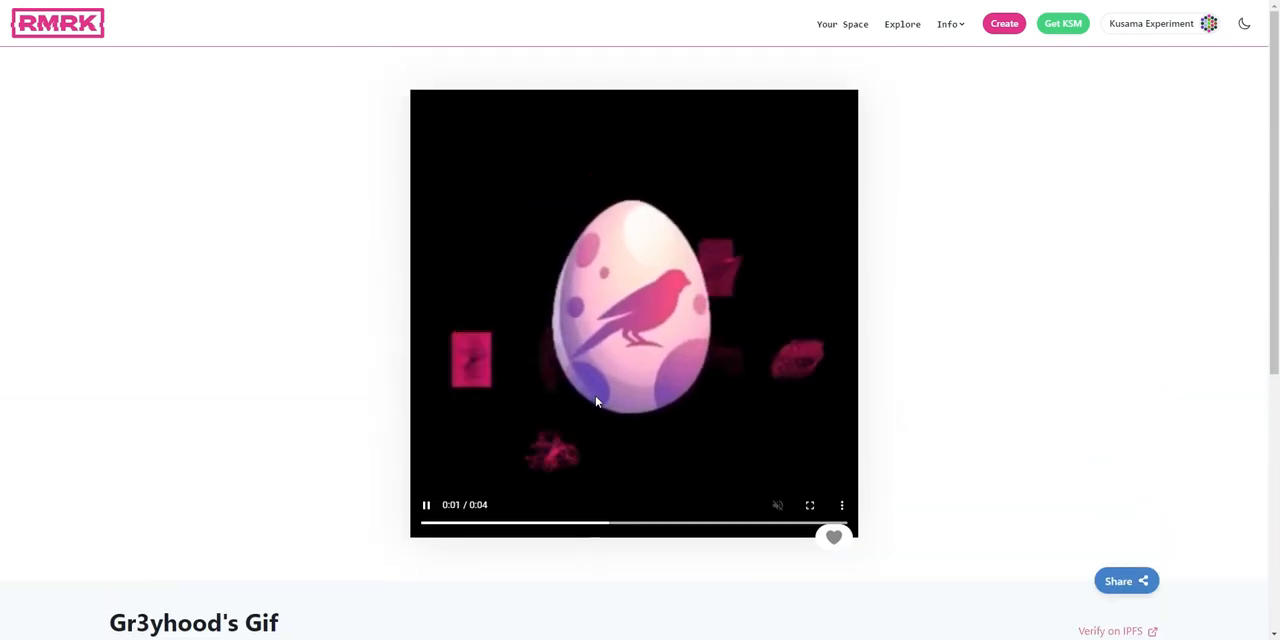